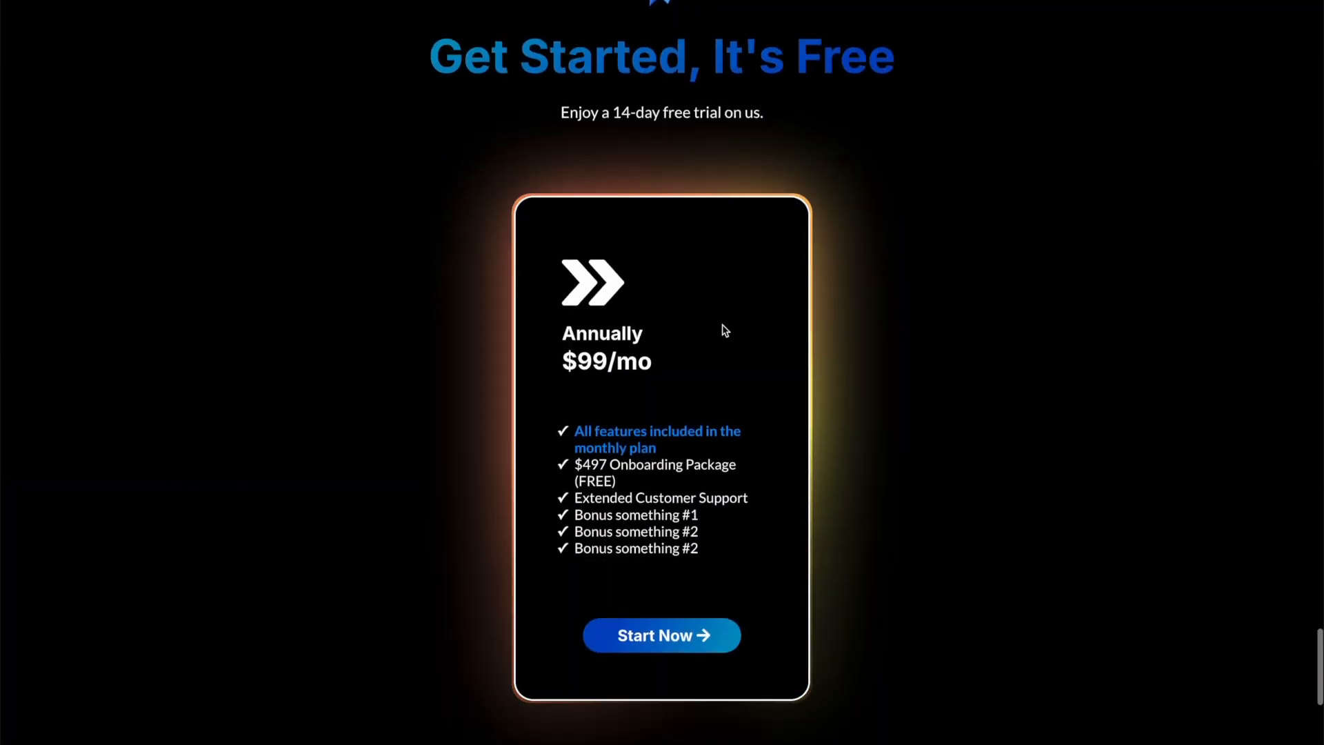
Scroll through the finished site preview showing the glowing pricing and feature cards.
scroll("up", 3)
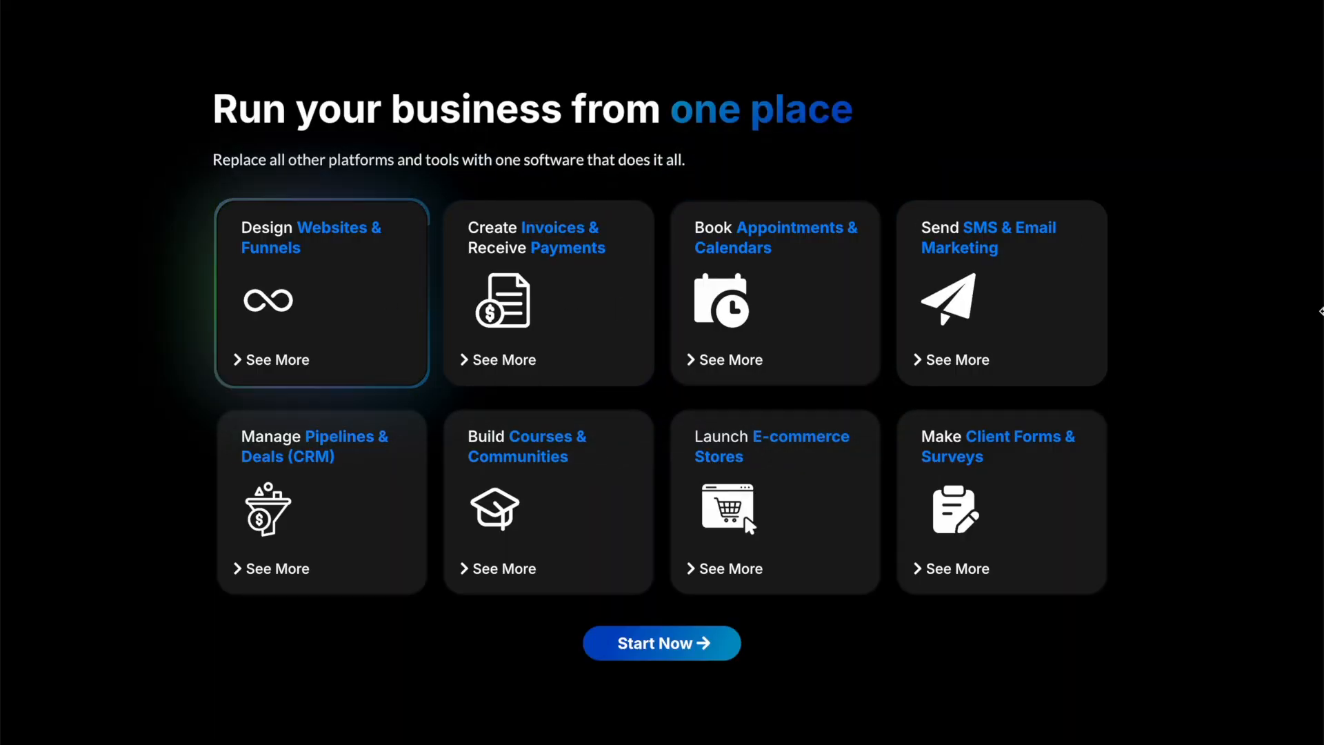
scroll("down", 3)
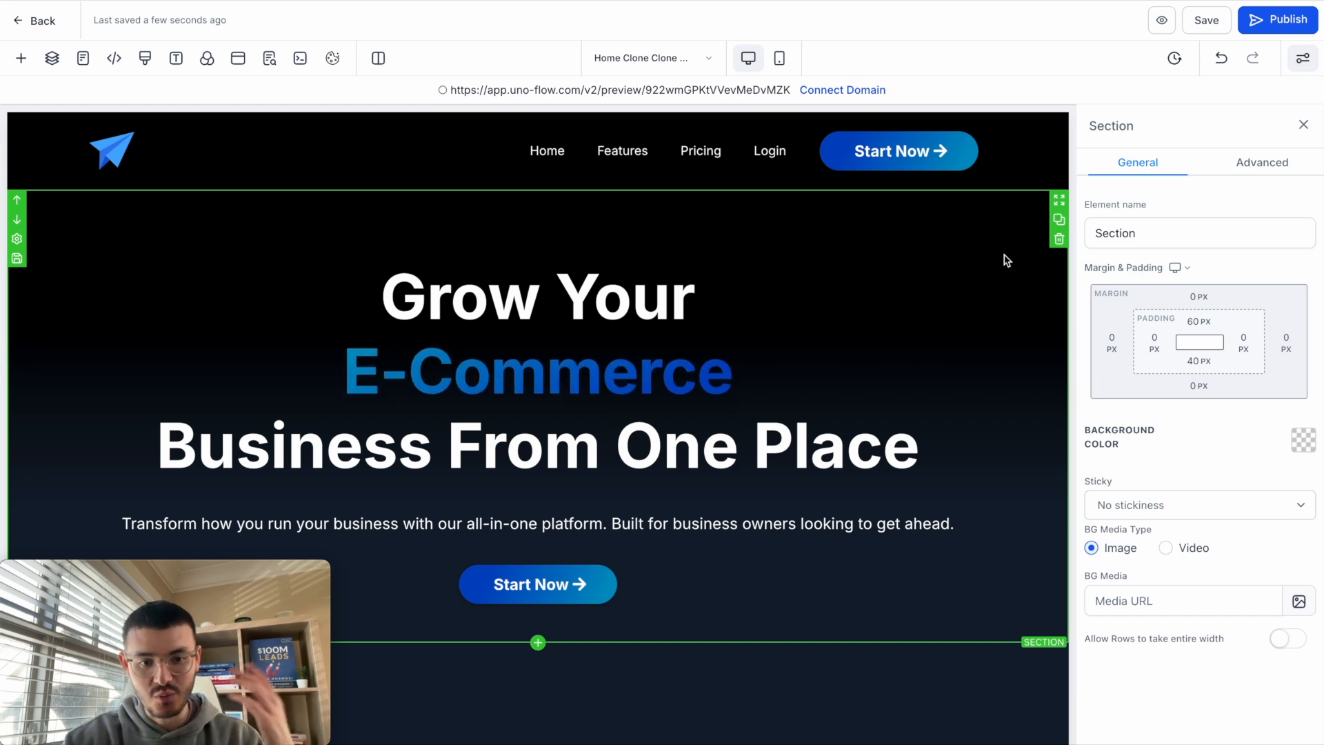
Scroll to the 'Get Started, It's Free' section and hover the Monthly and Annually cards.
scroll("down", 3)
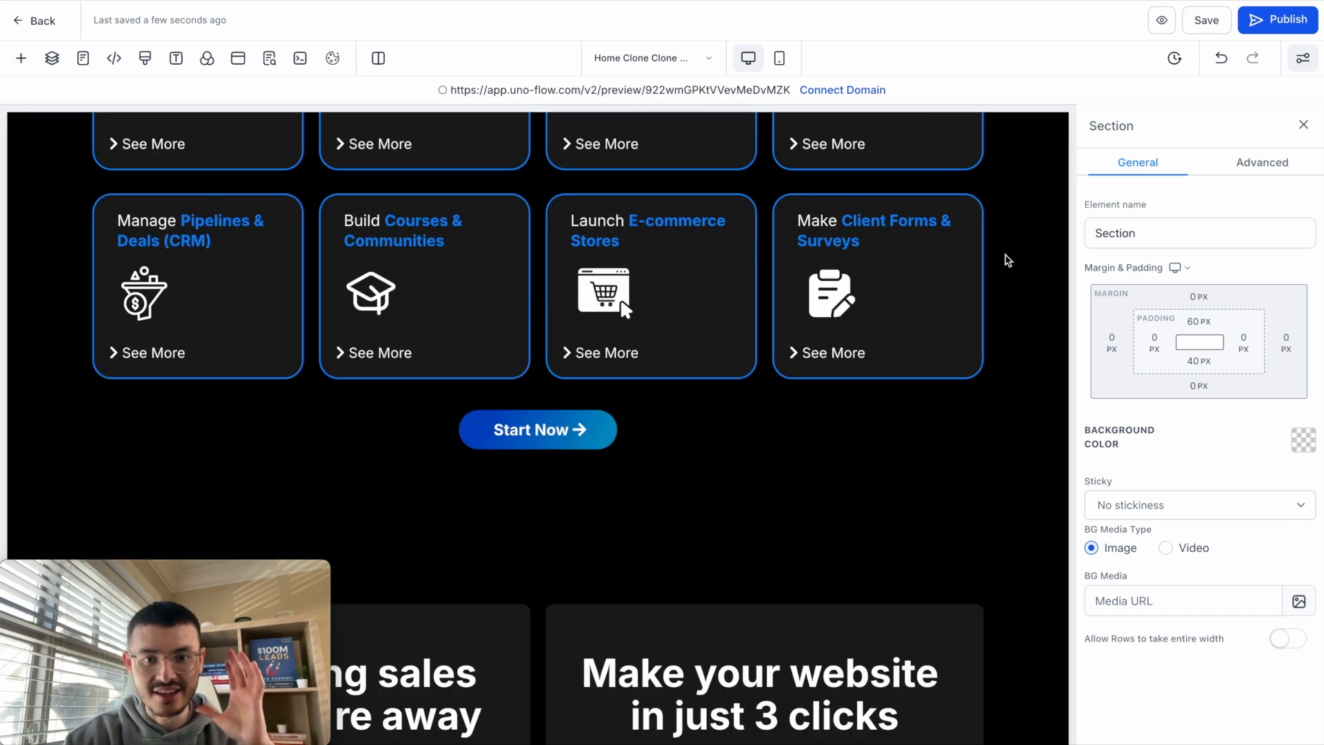
scroll("down", 3)
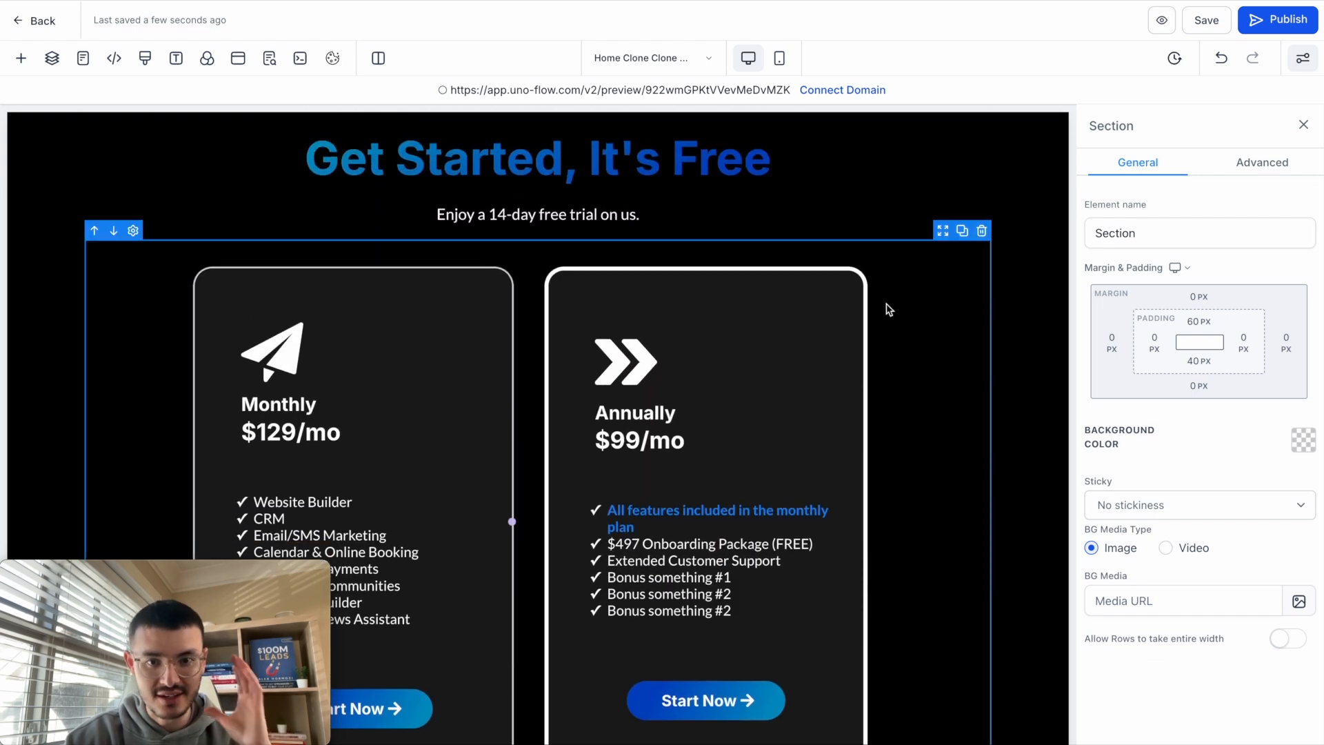
left_click(704, 380)
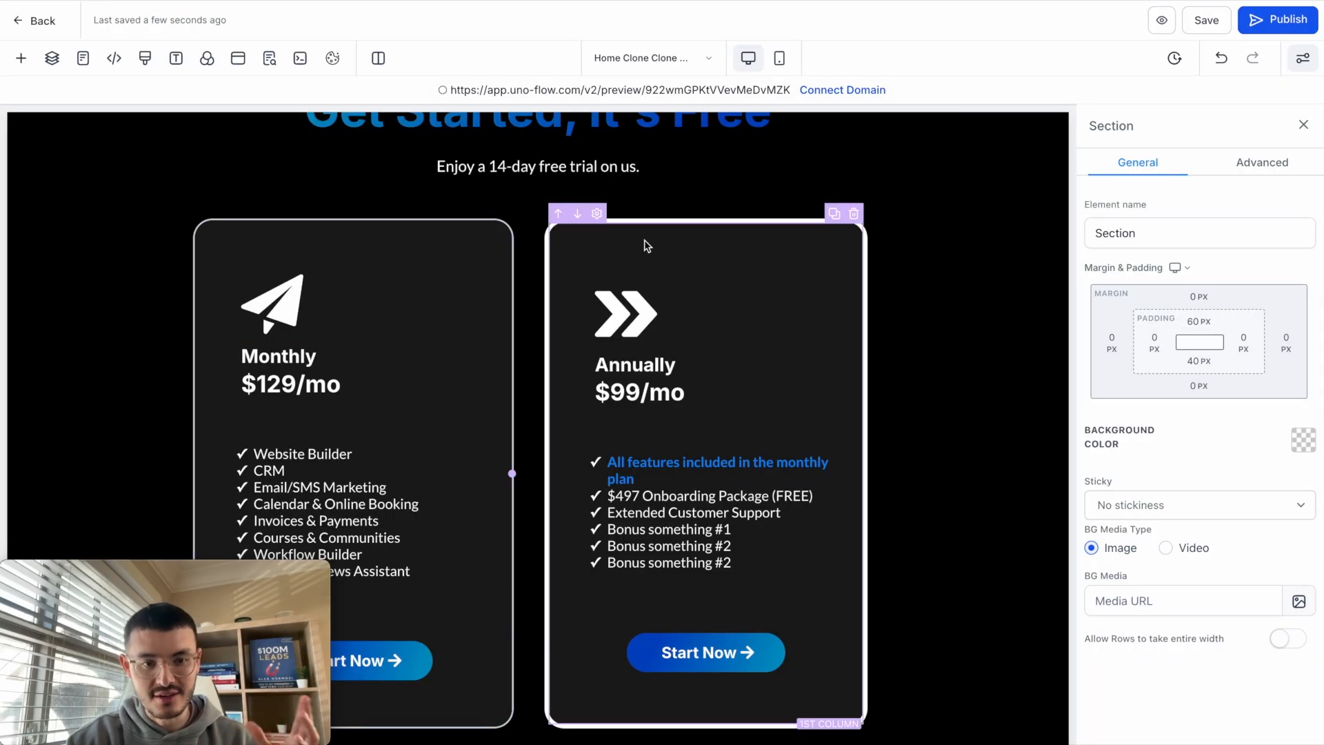
left_click(300, 305)
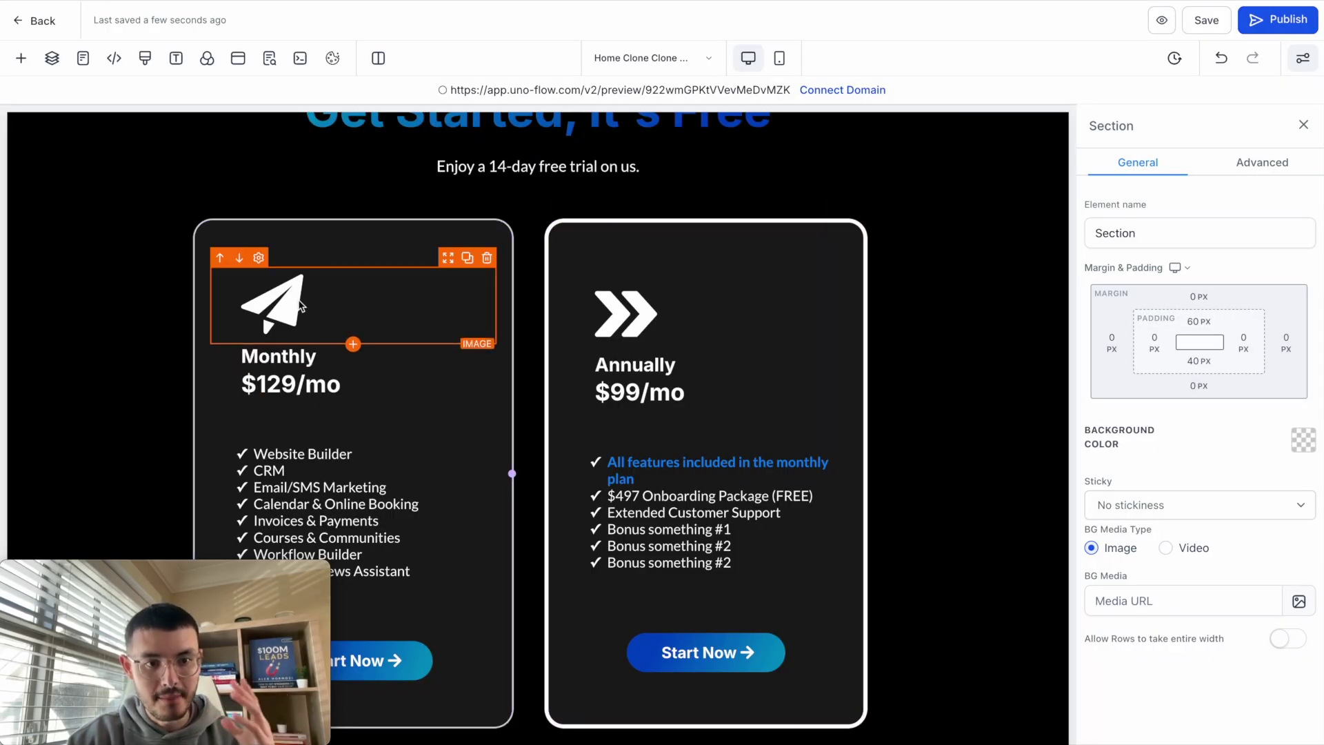
left_click(633, 365)
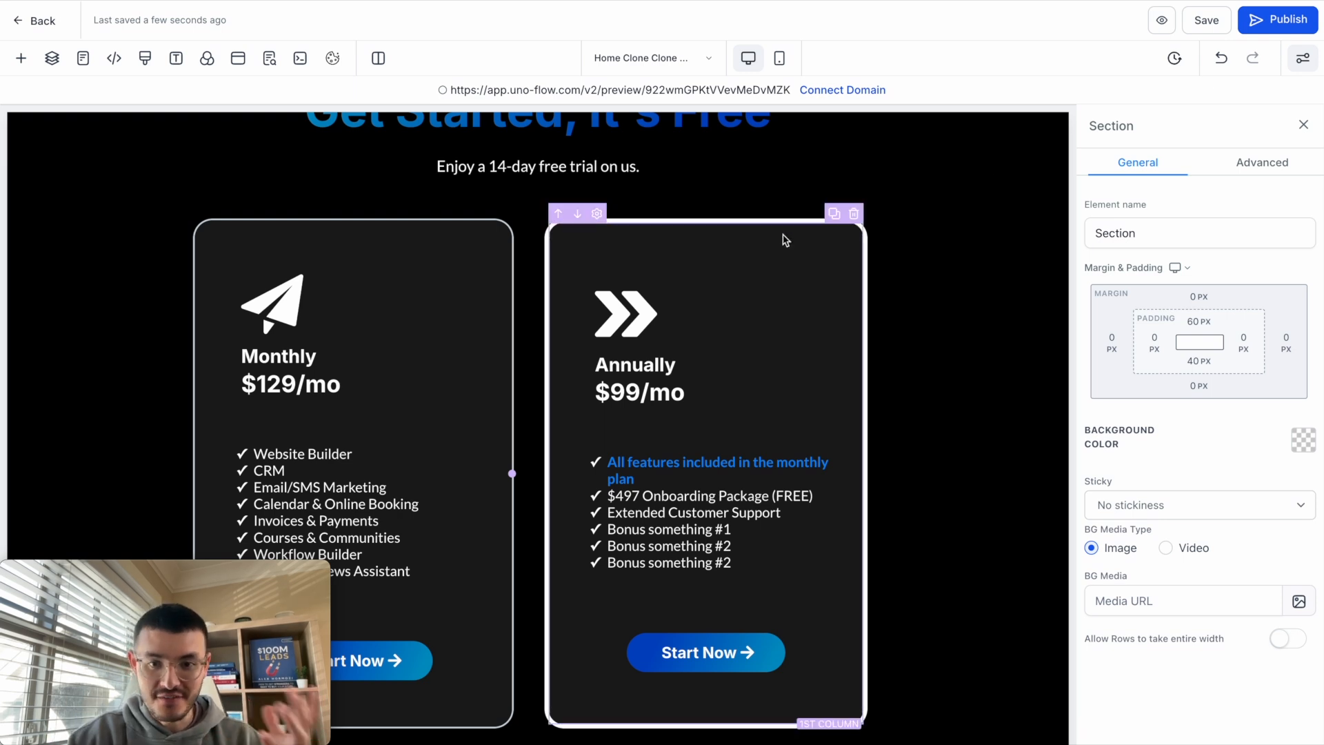
mouse_move(800, 233)
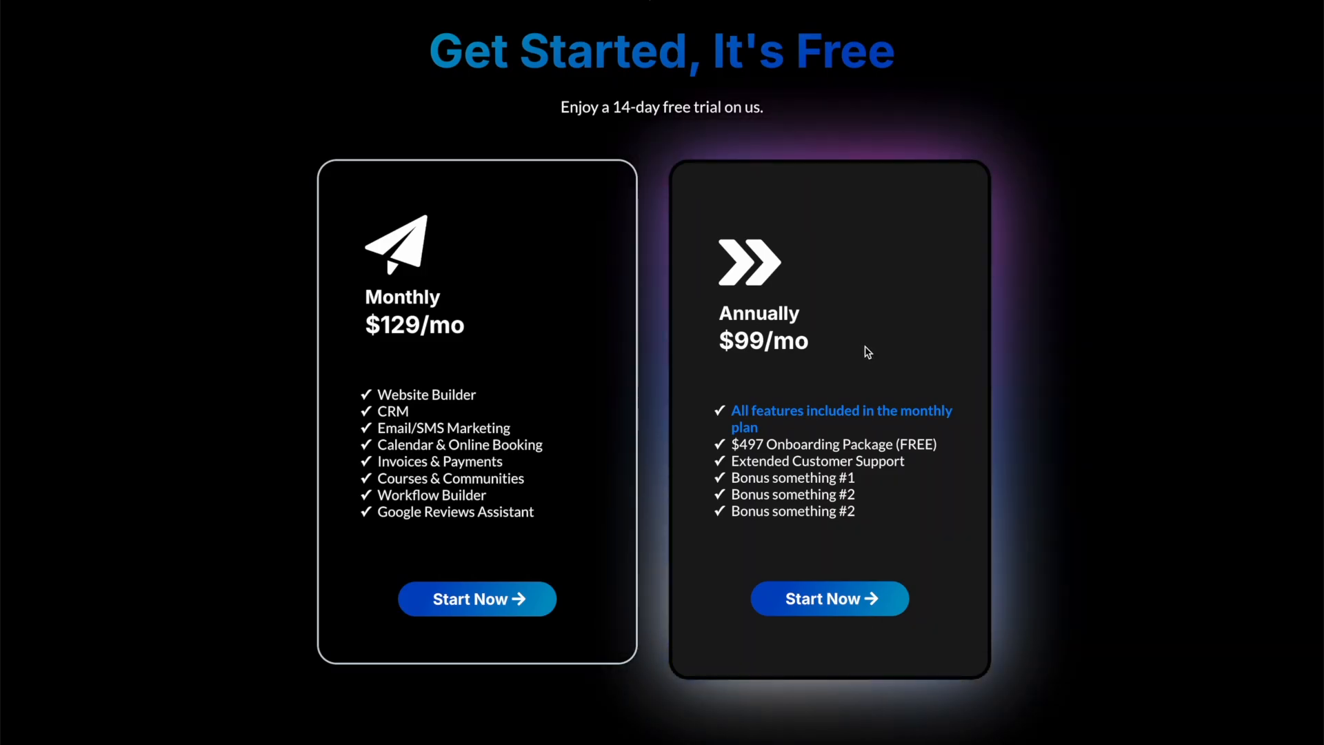
Give the Annually card column custom class glow-gradient-child, then begin a glow-gradient- class on the row.
left_click(828, 350)
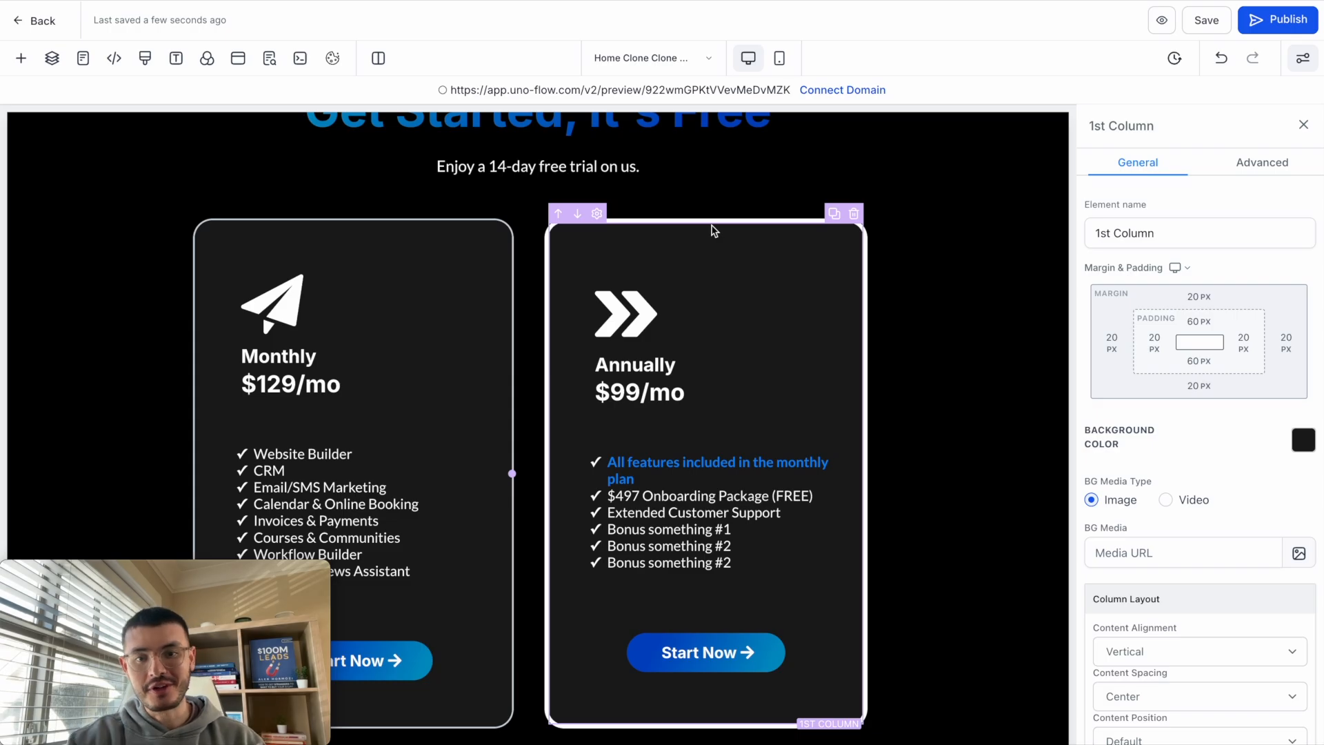
mouse_move(643, 260)
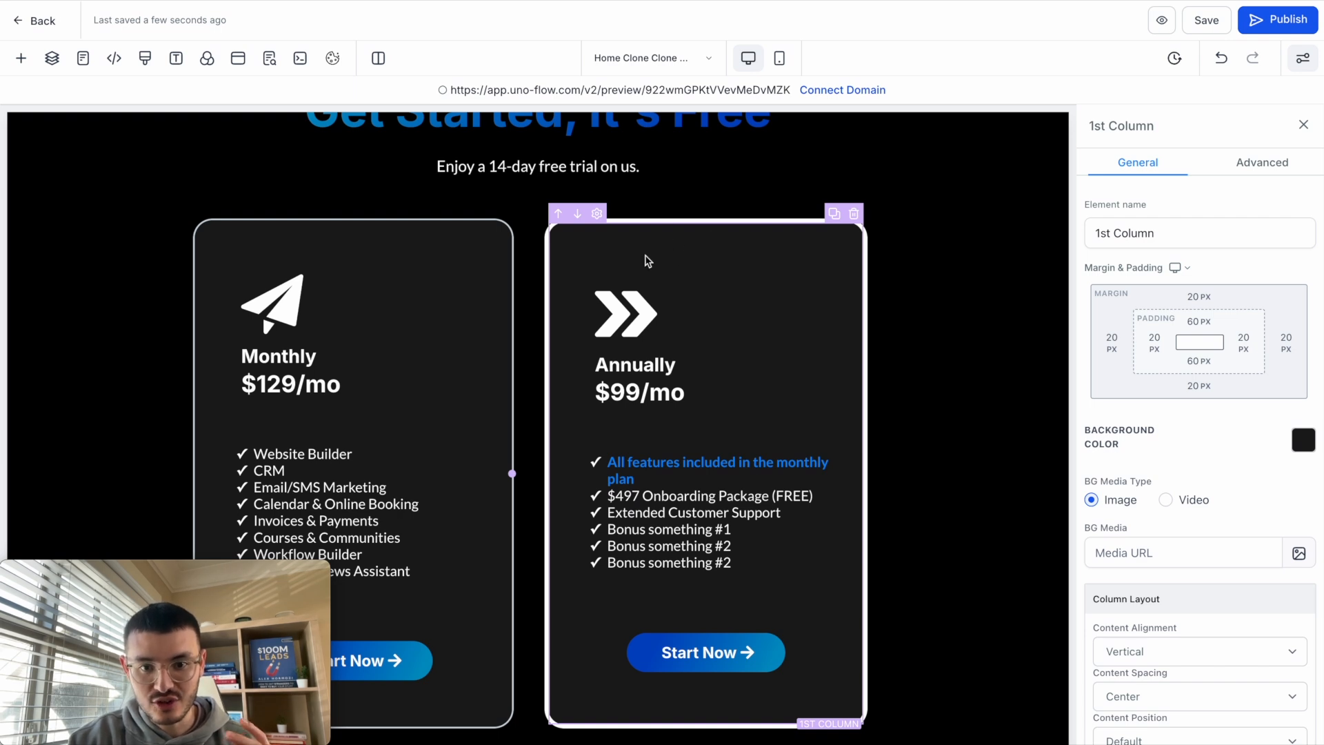
left_click(1261, 162)
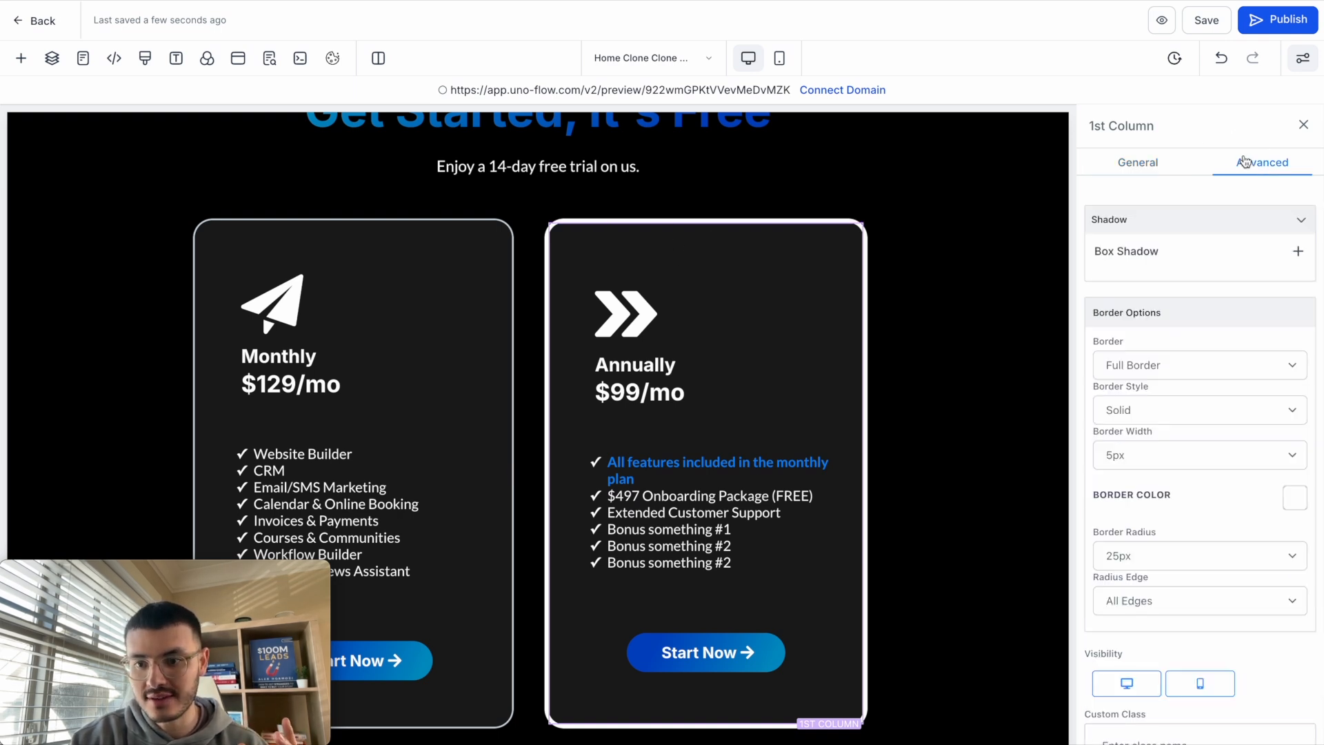
scroll("down", 3)
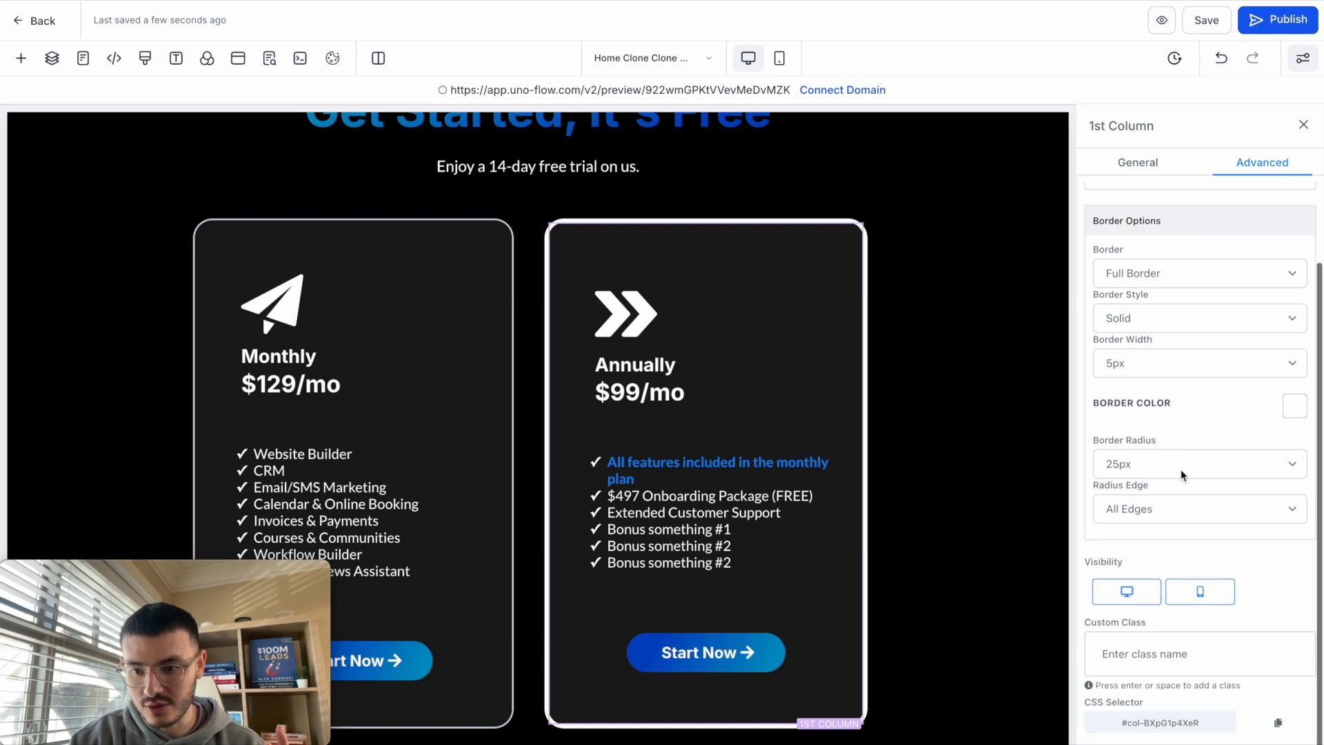
type("glo")
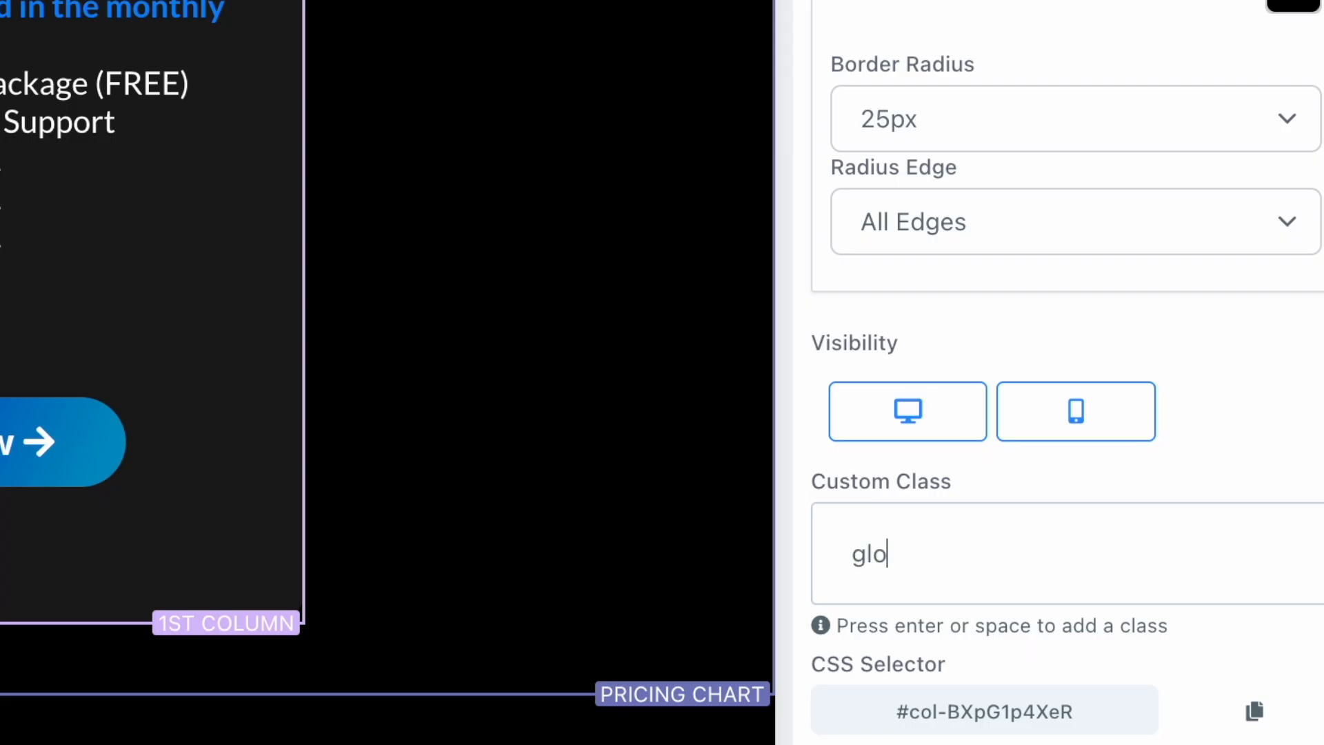
type("w-gradient-child")
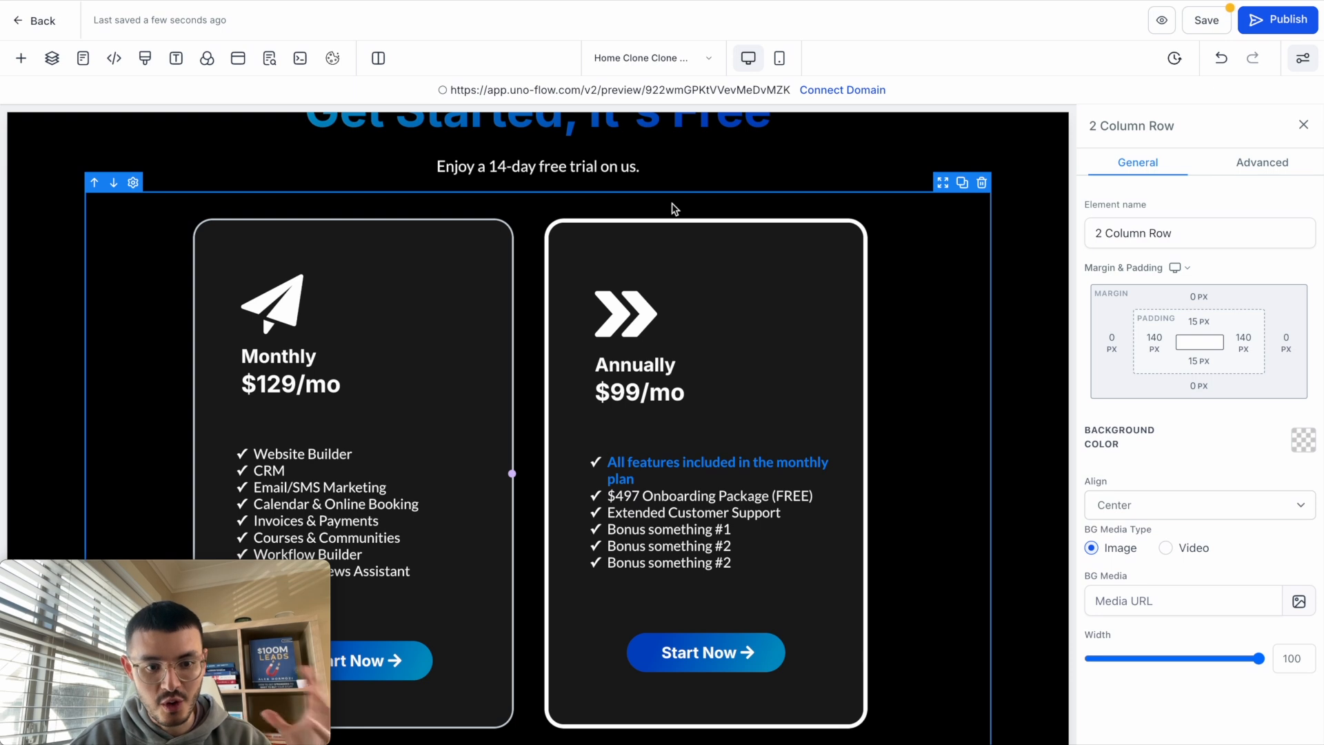
mouse_move(654, 206)
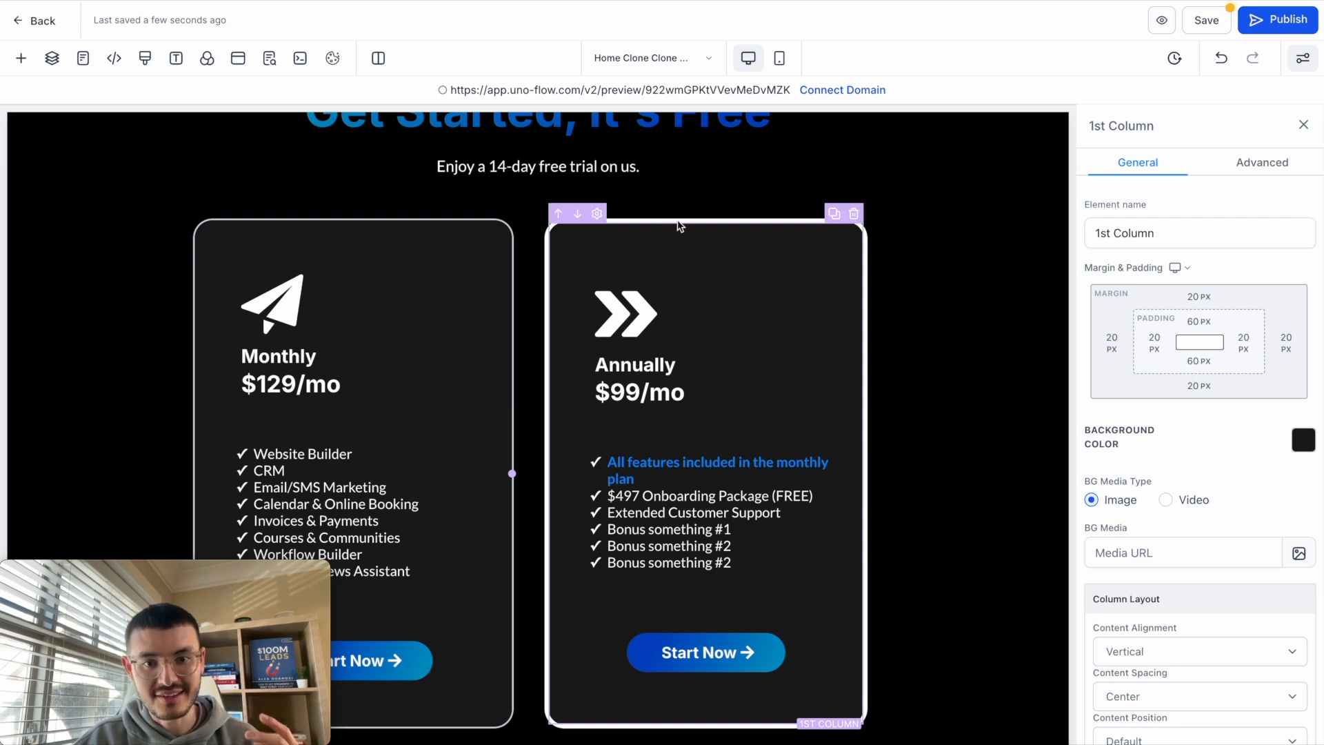
left_click(1261, 162)
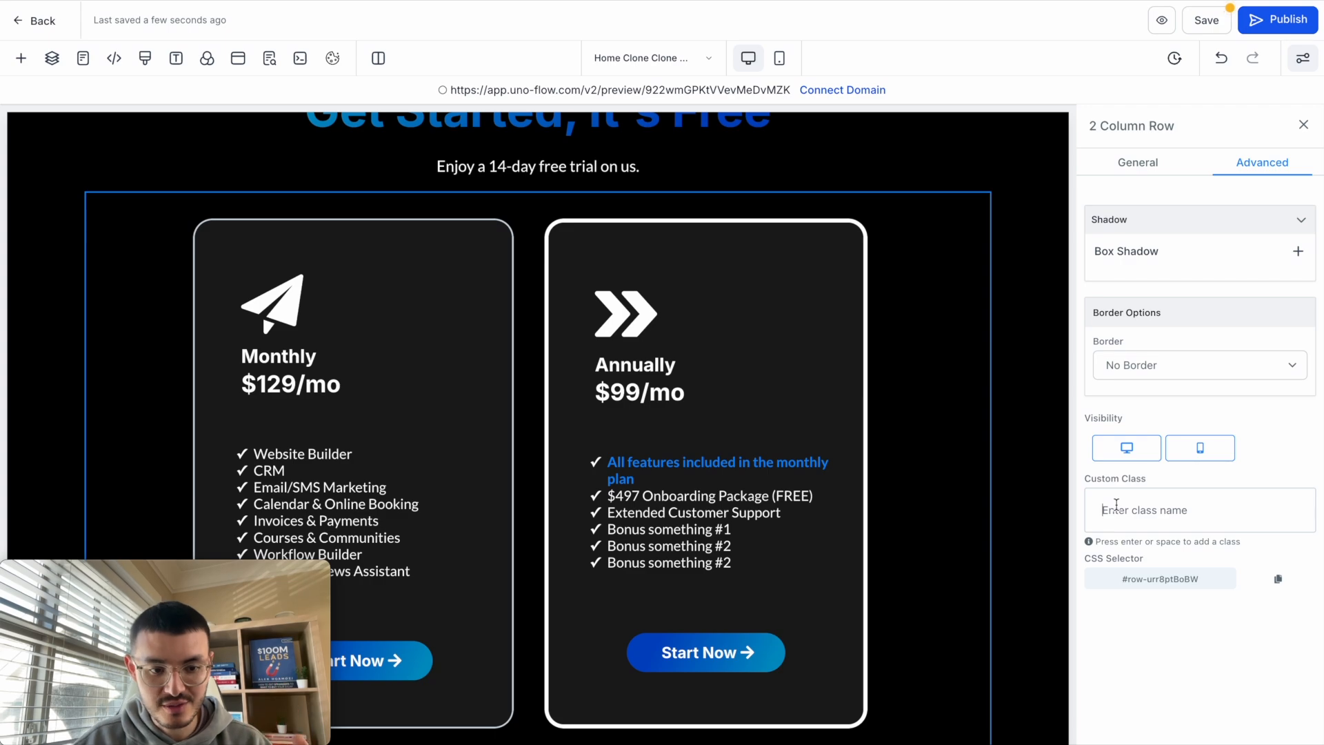
type("glow-gradient-")
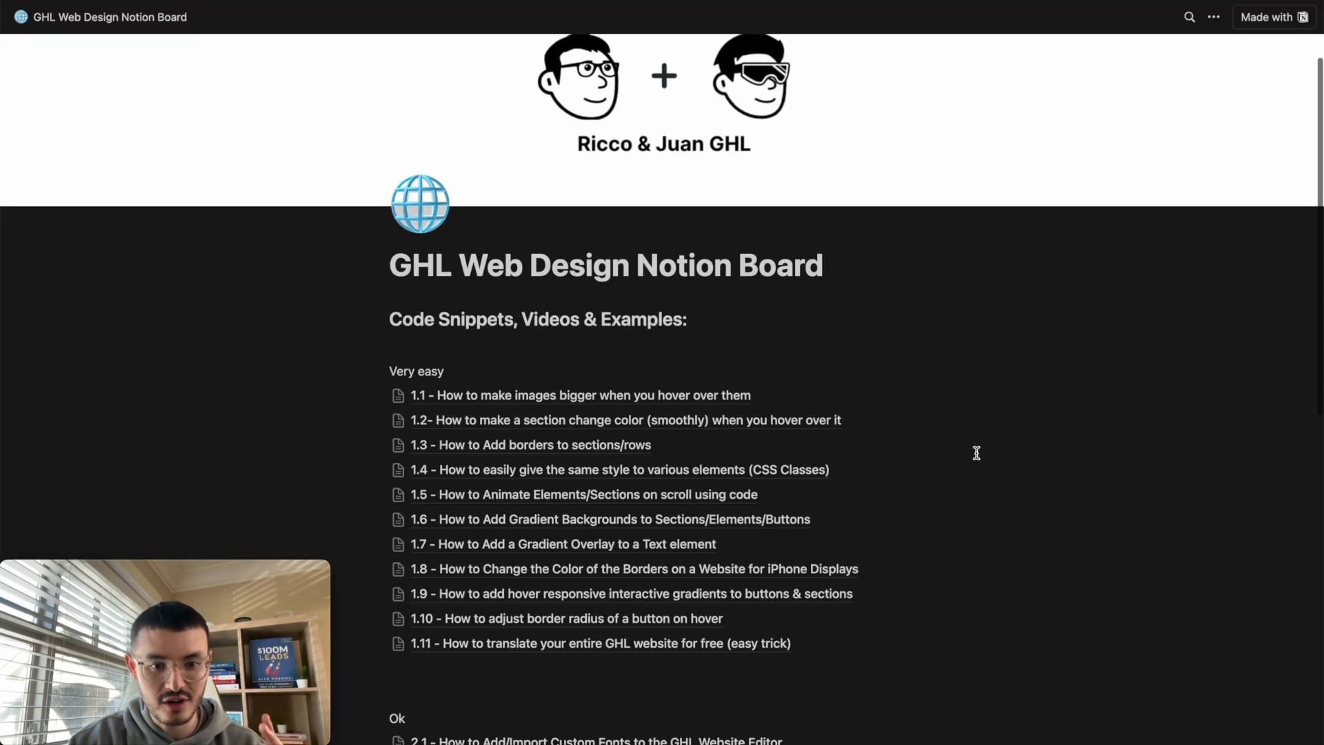
Open Notion entry 2.7, 'How to Add a Moving Gradient Glow Effect', and scroll to its CSS.
scroll("down", 3)
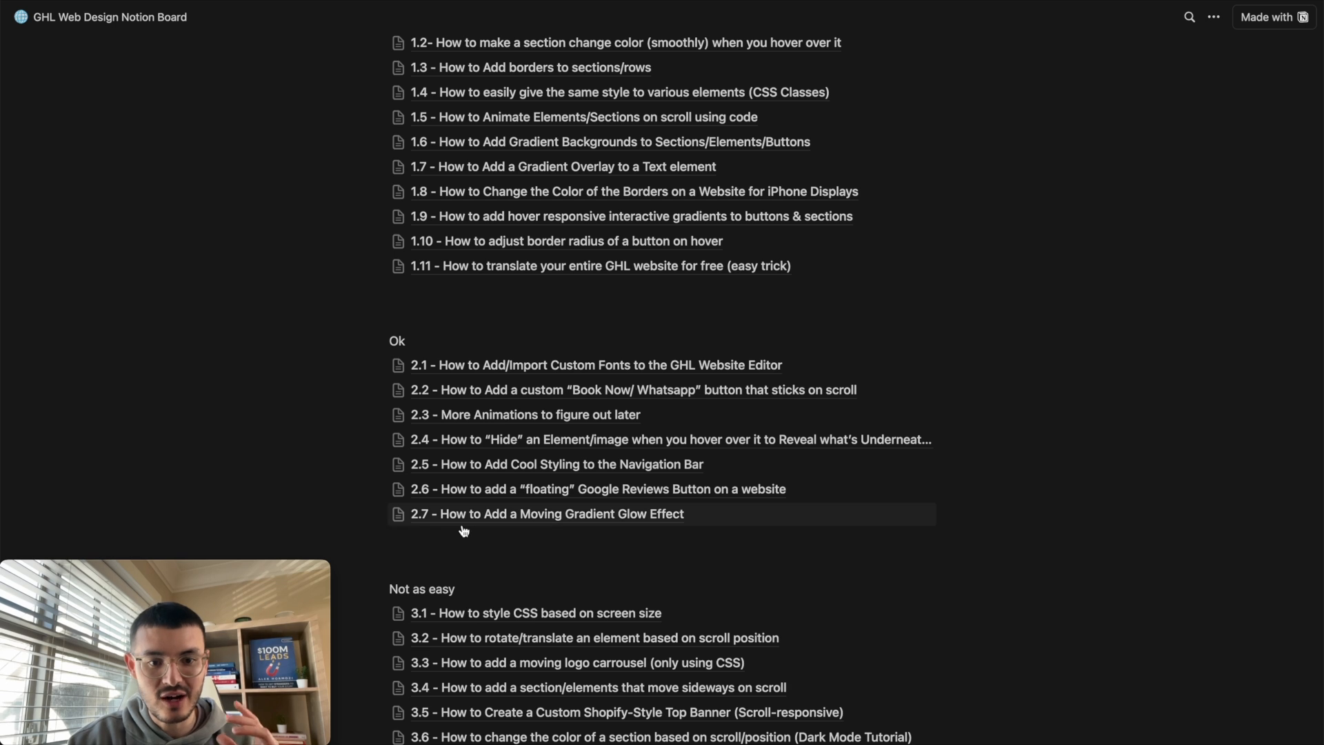
mouse_move(713, 543)
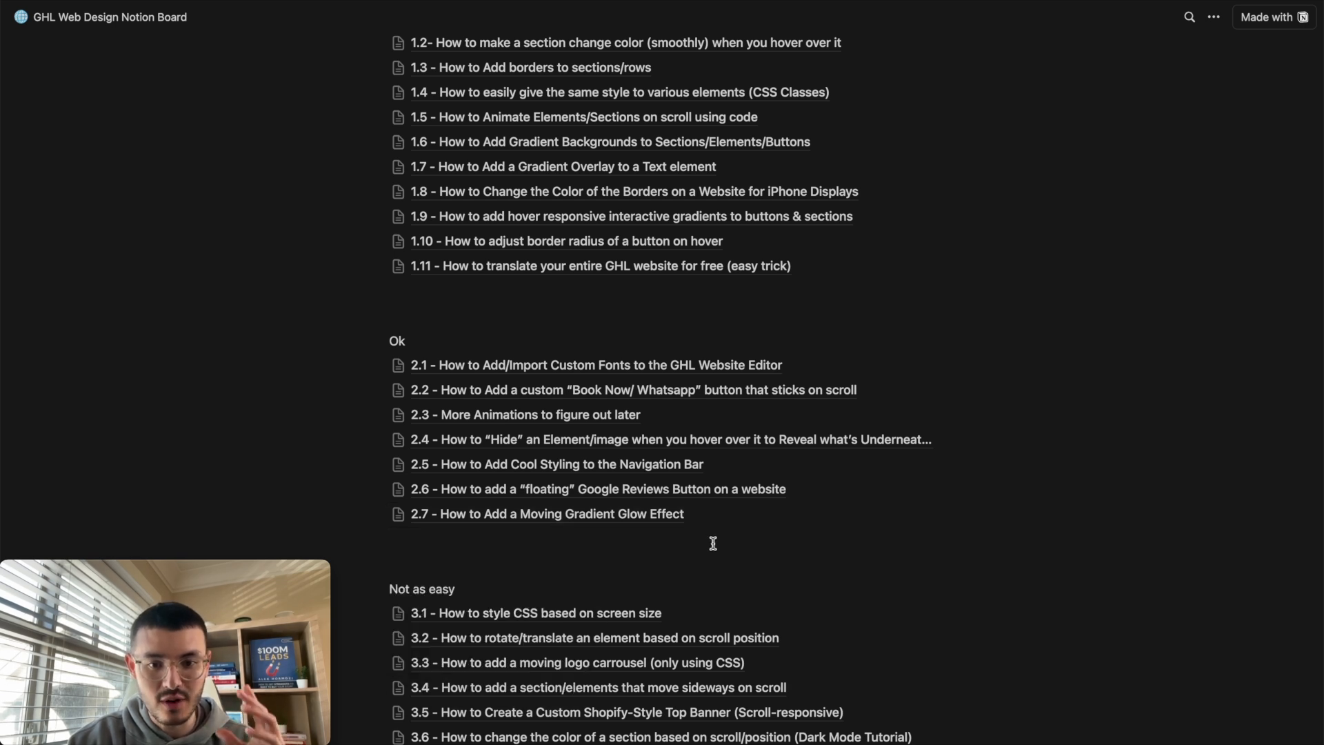
scroll("up", 3)
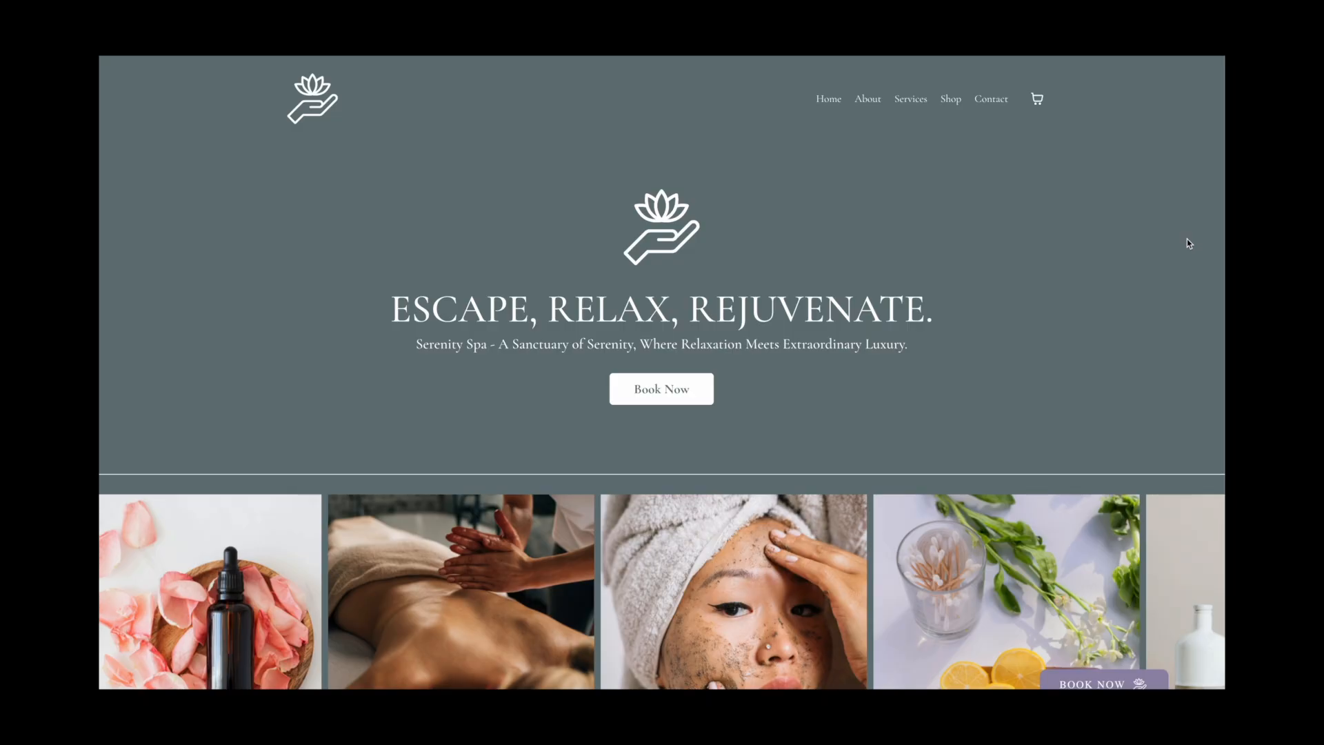
scroll("down", 3)
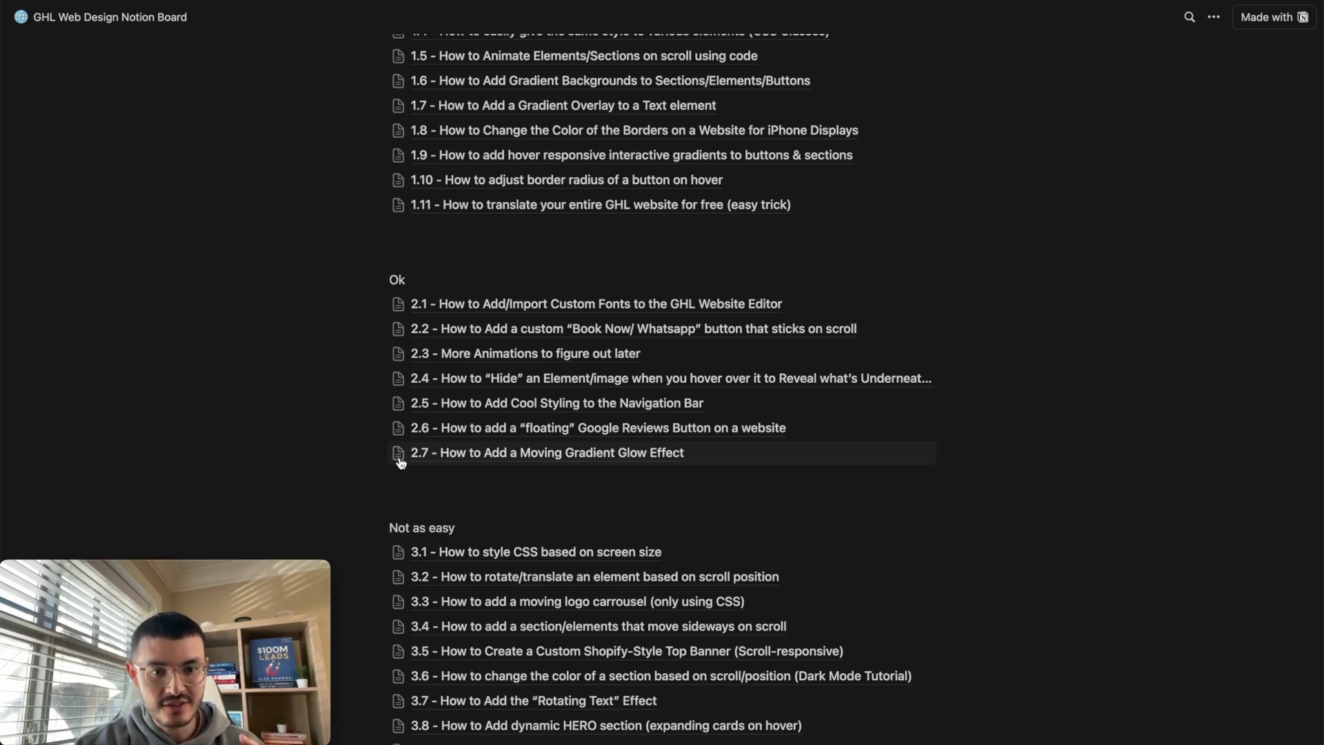
left_click(546, 452)
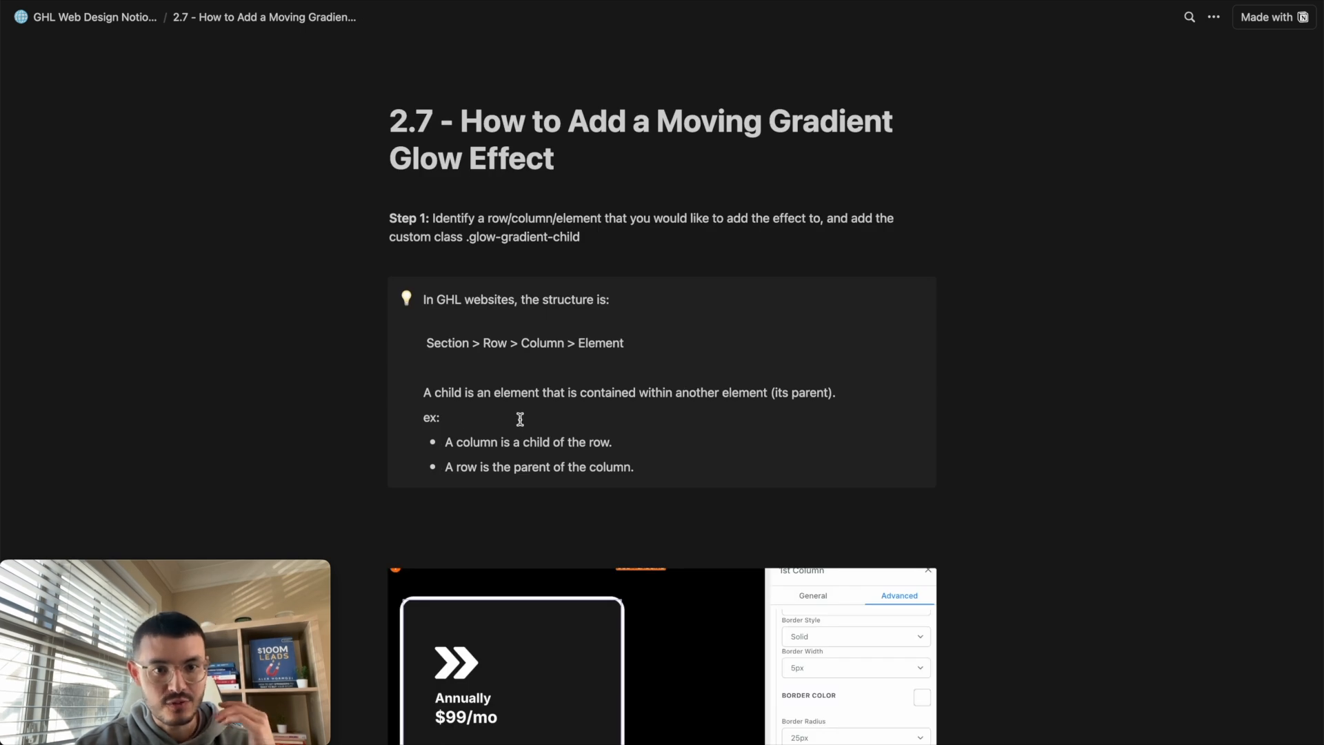
scroll("down", 3)
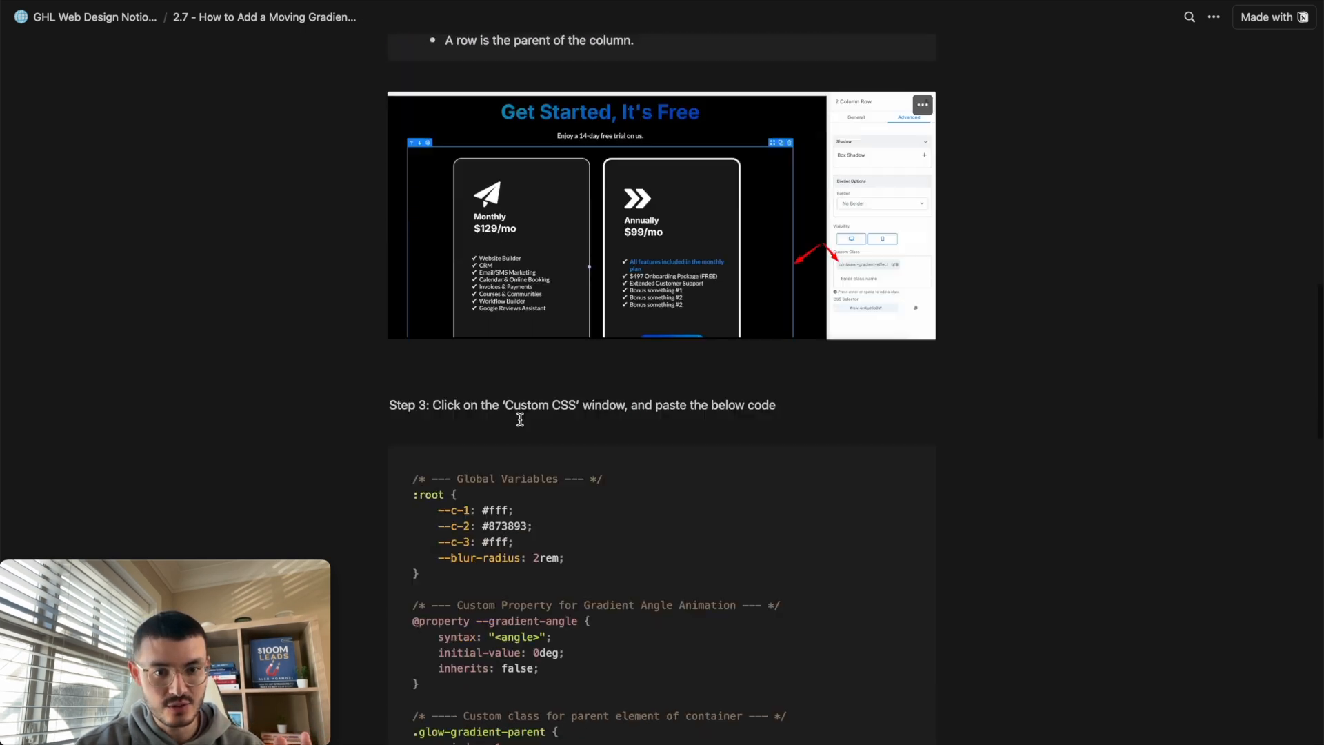
scroll("down", 3)
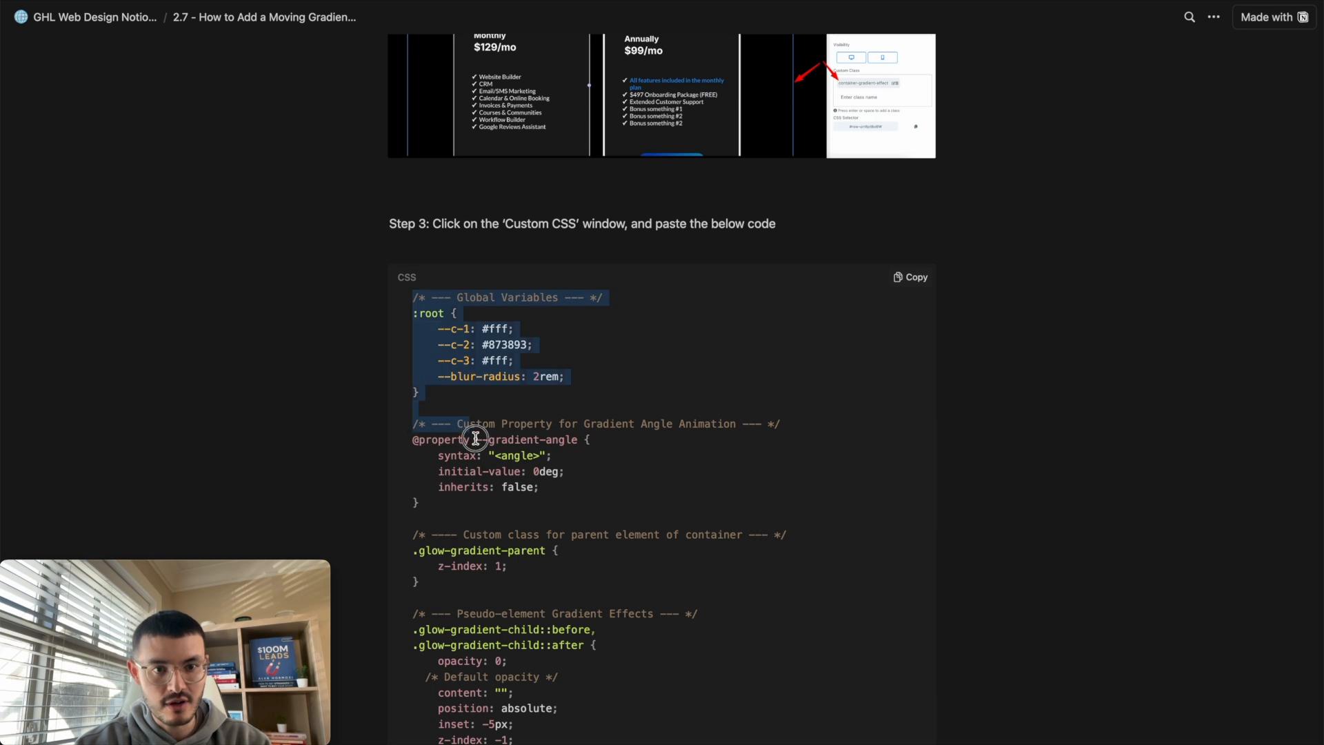
scroll("down", 3)
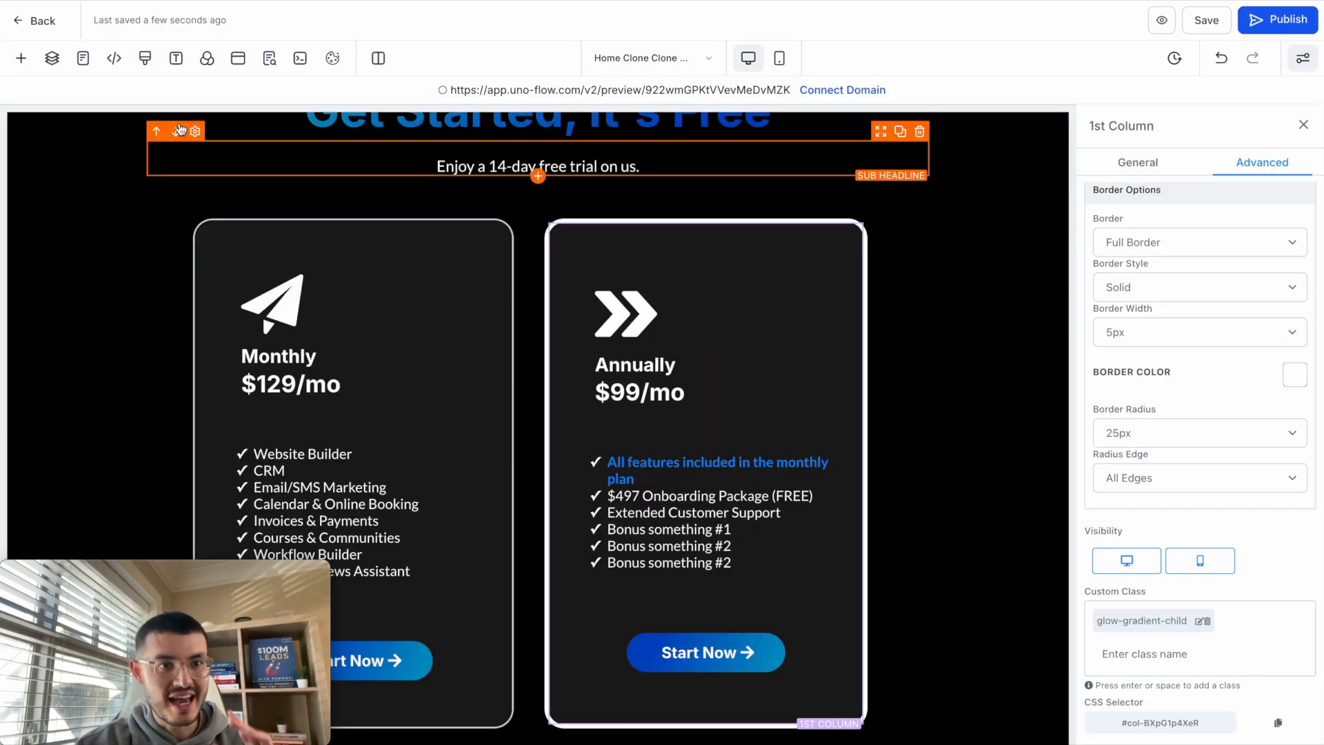
mouse_move(146, 57)
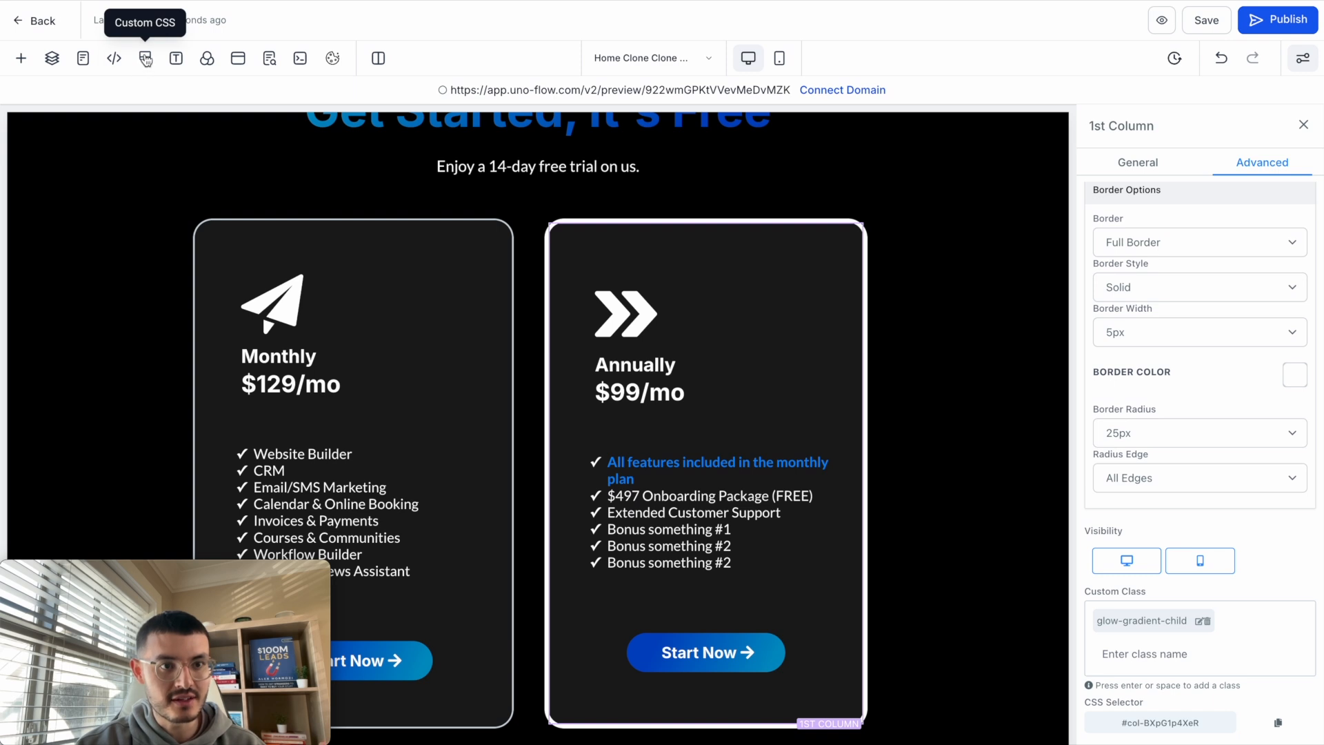
Paste the tutorial's gradient-glow CSS into the page's Custom CSS and save it.
left_click(146, 58)
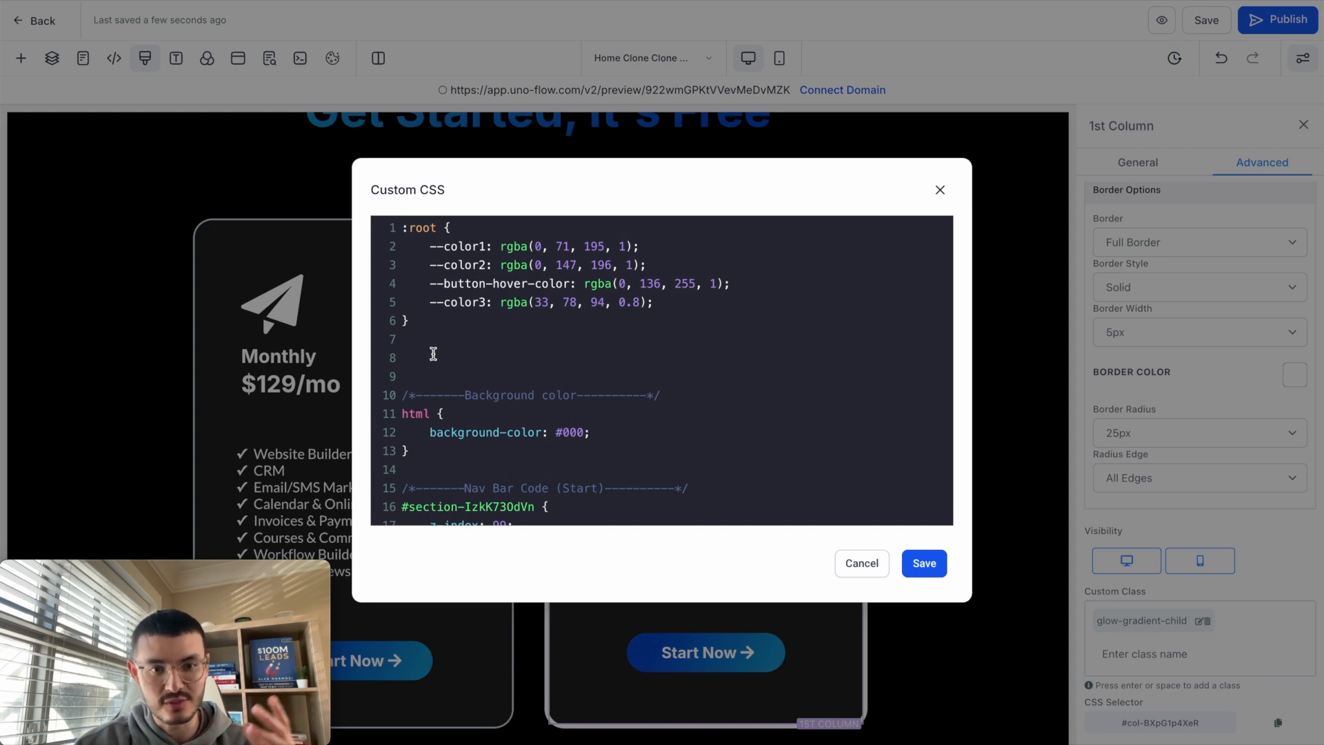
left_click(432, 357)
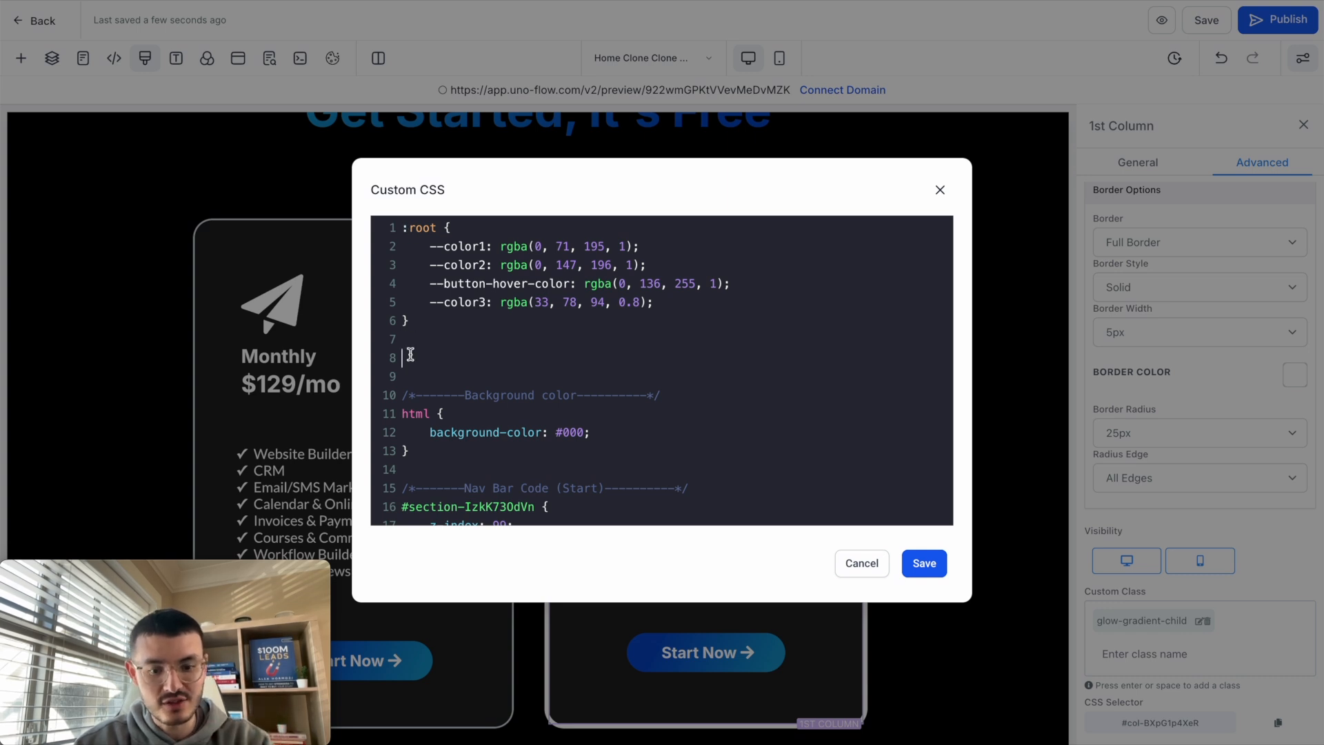
left_click(924, 563)
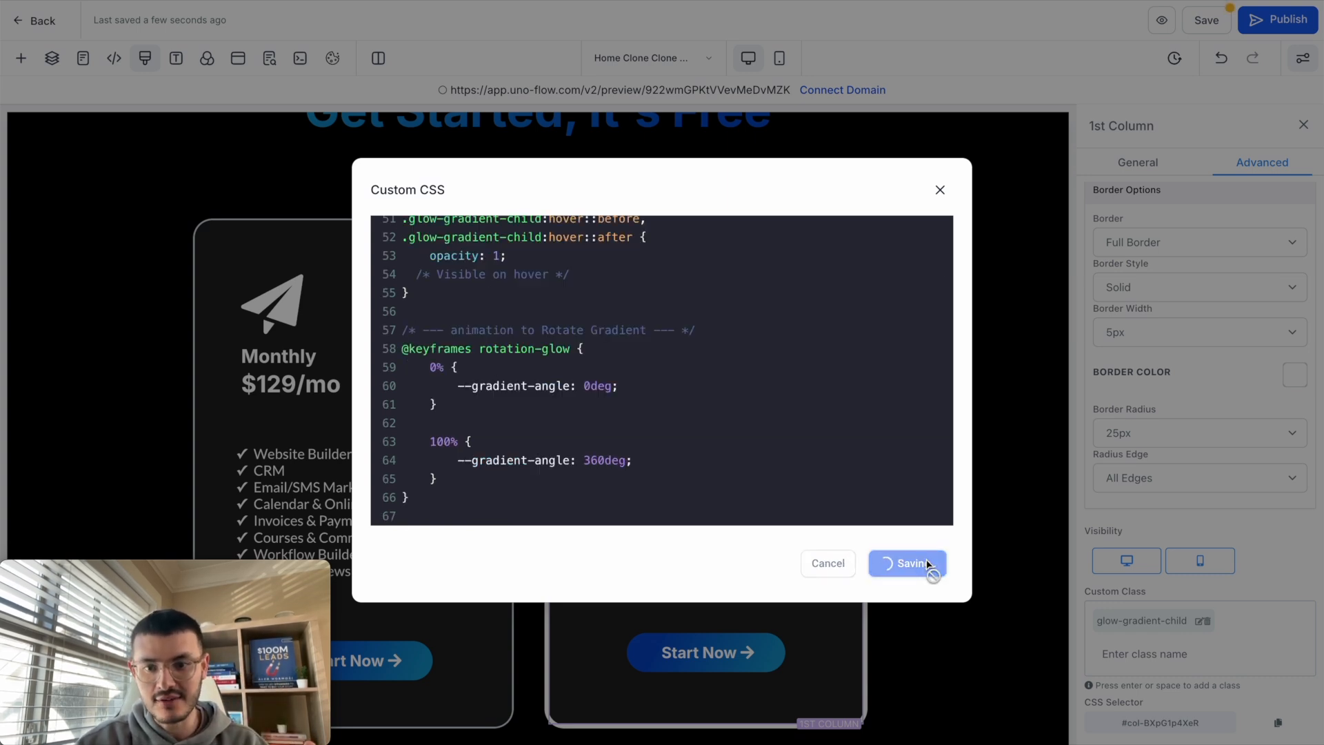
left_click(906, 563)
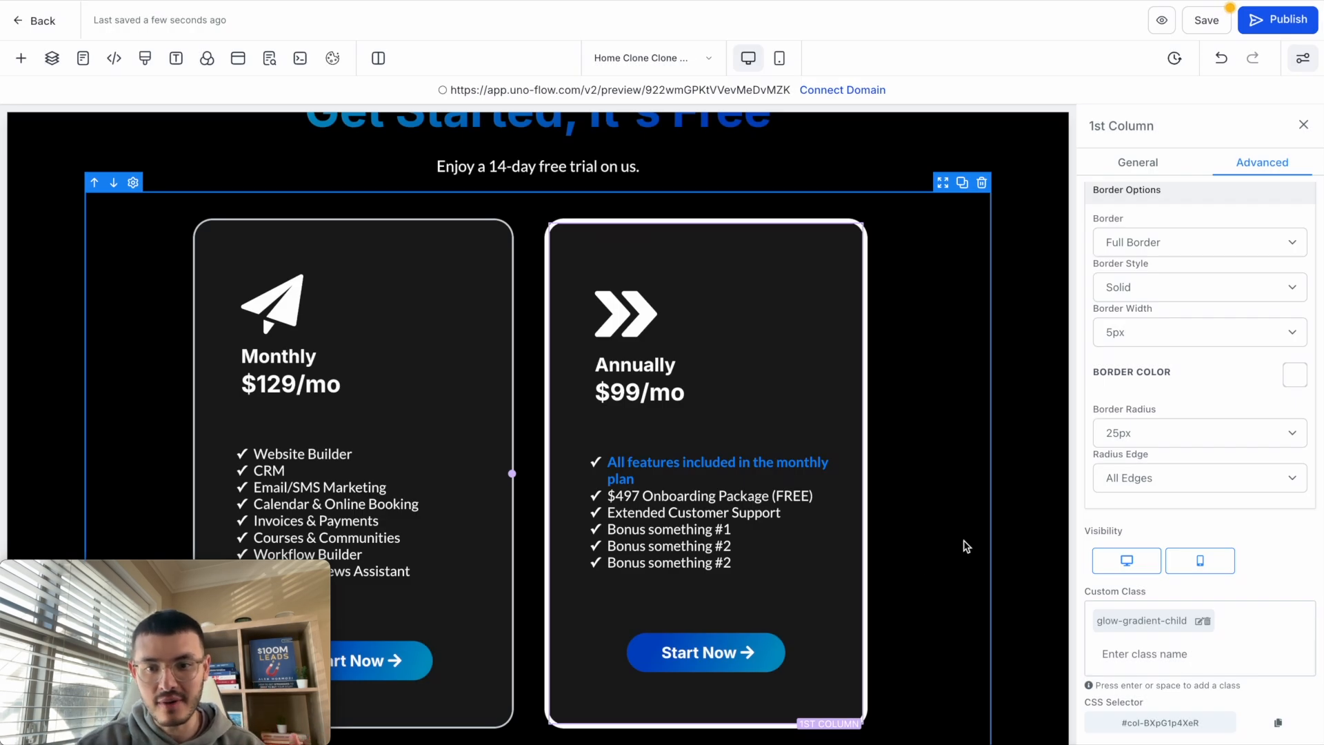
left_click(633, 380)
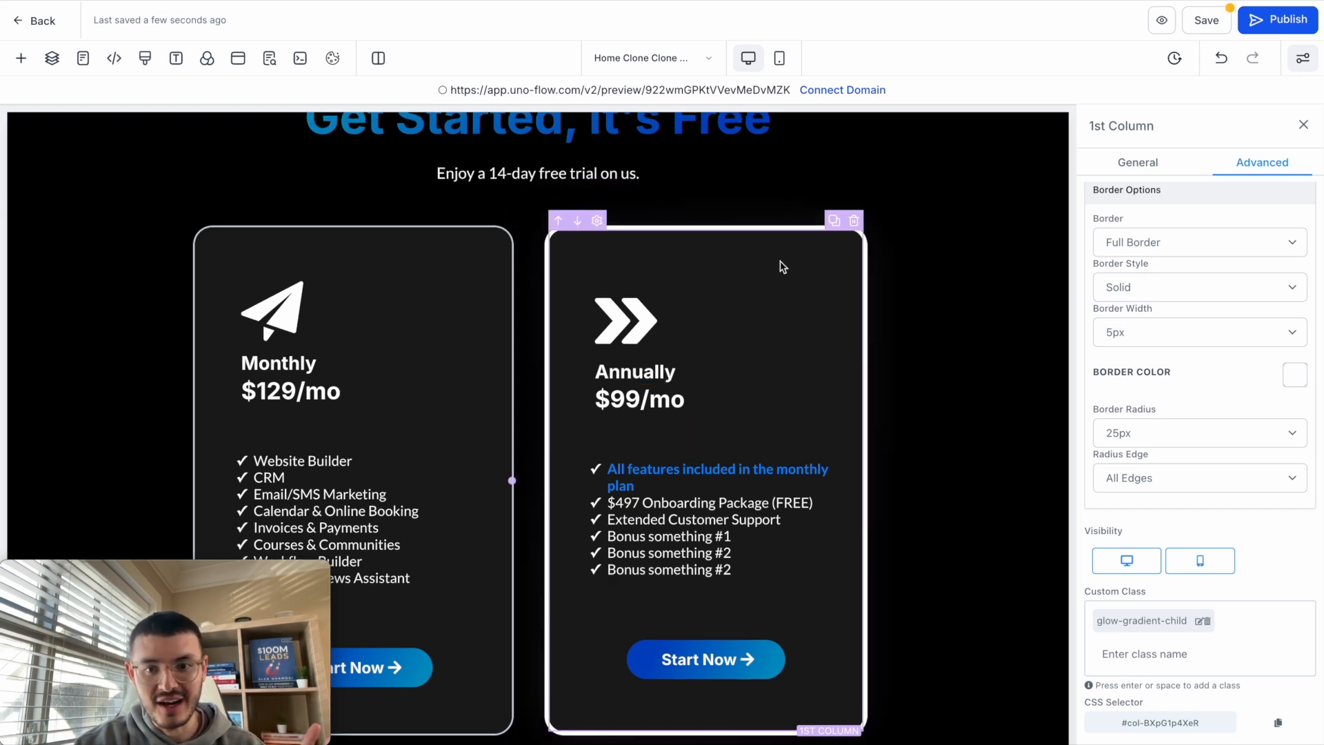
mouse_move(662, 237)
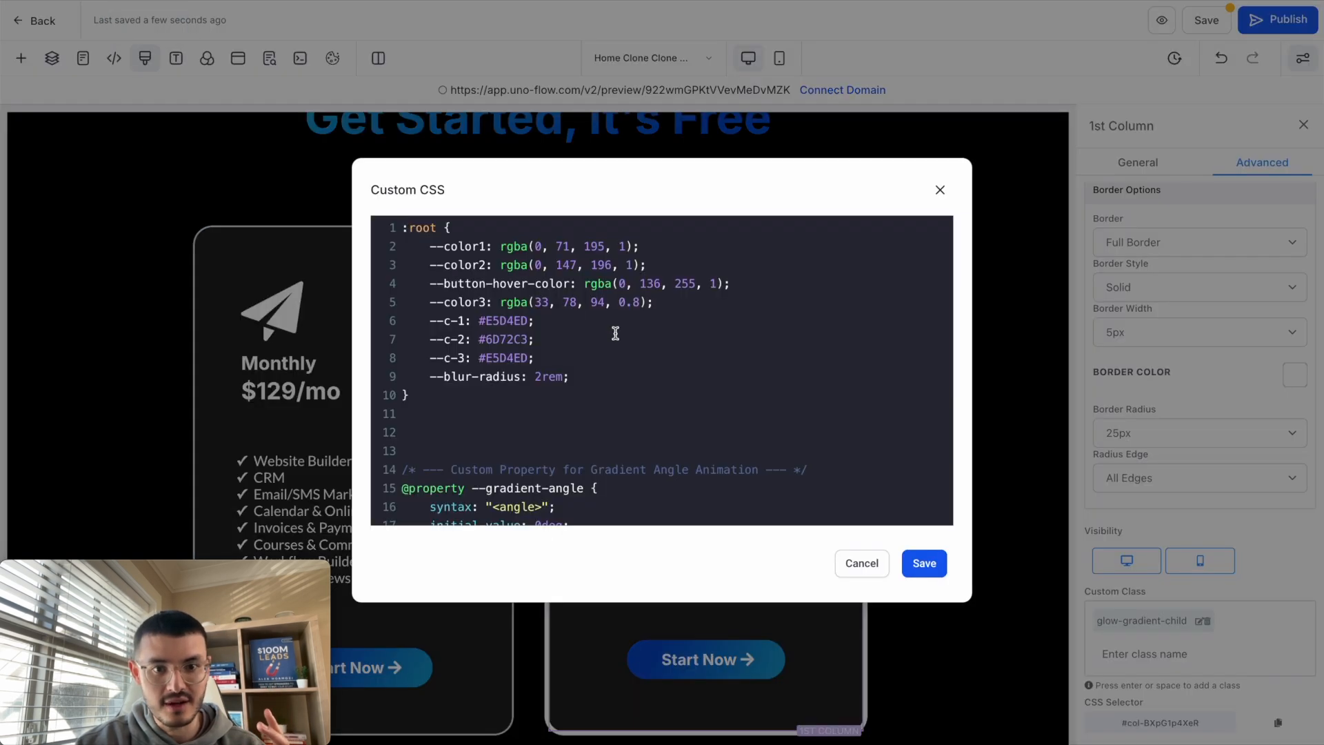
Change --blur-radius to 8rem and save, reselect the Annually column, and preview the page live.
scroll("down", 3)
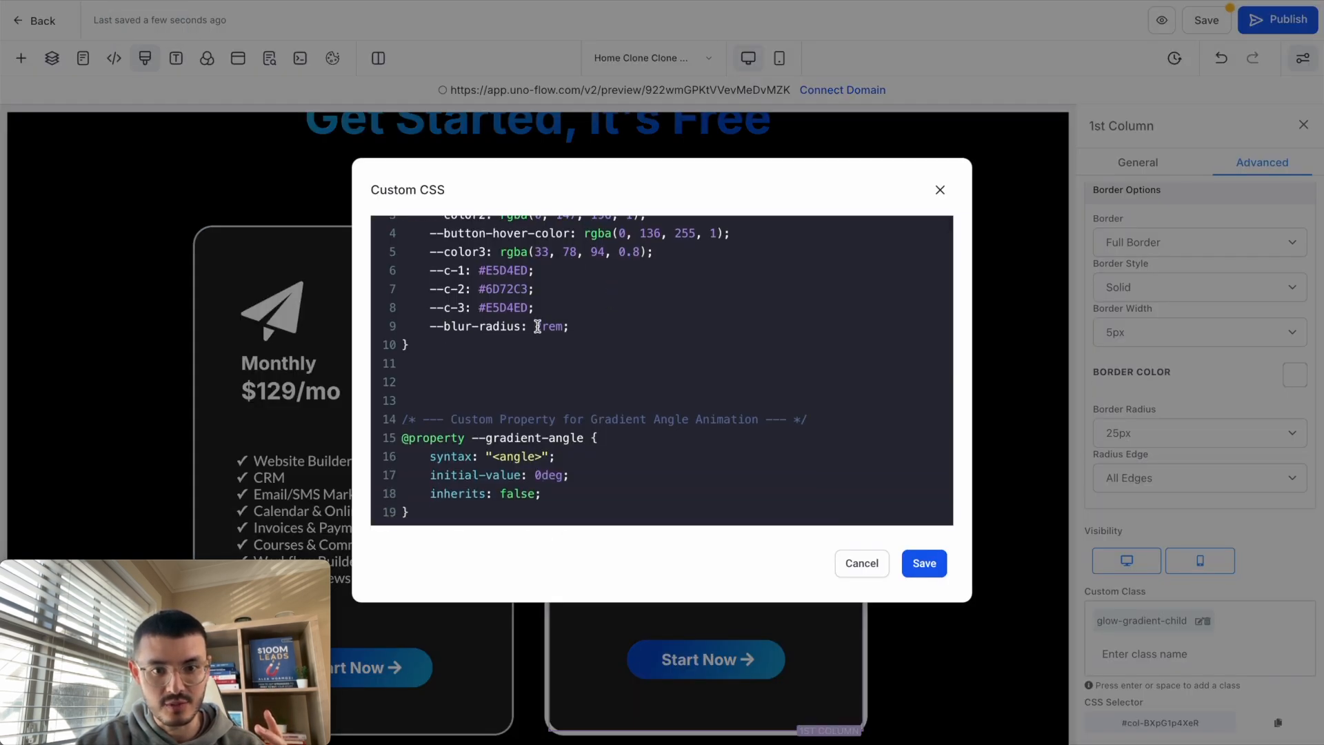
type("2")
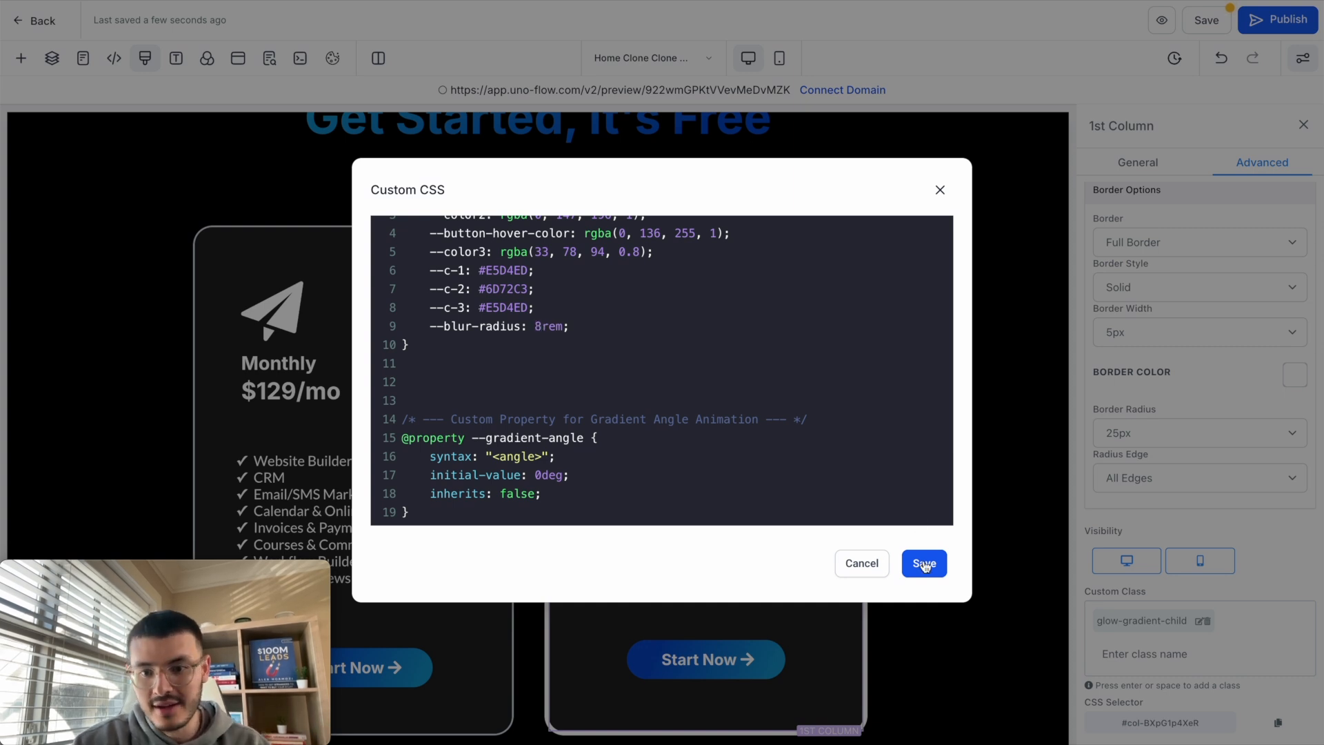
left_click(923, 563)
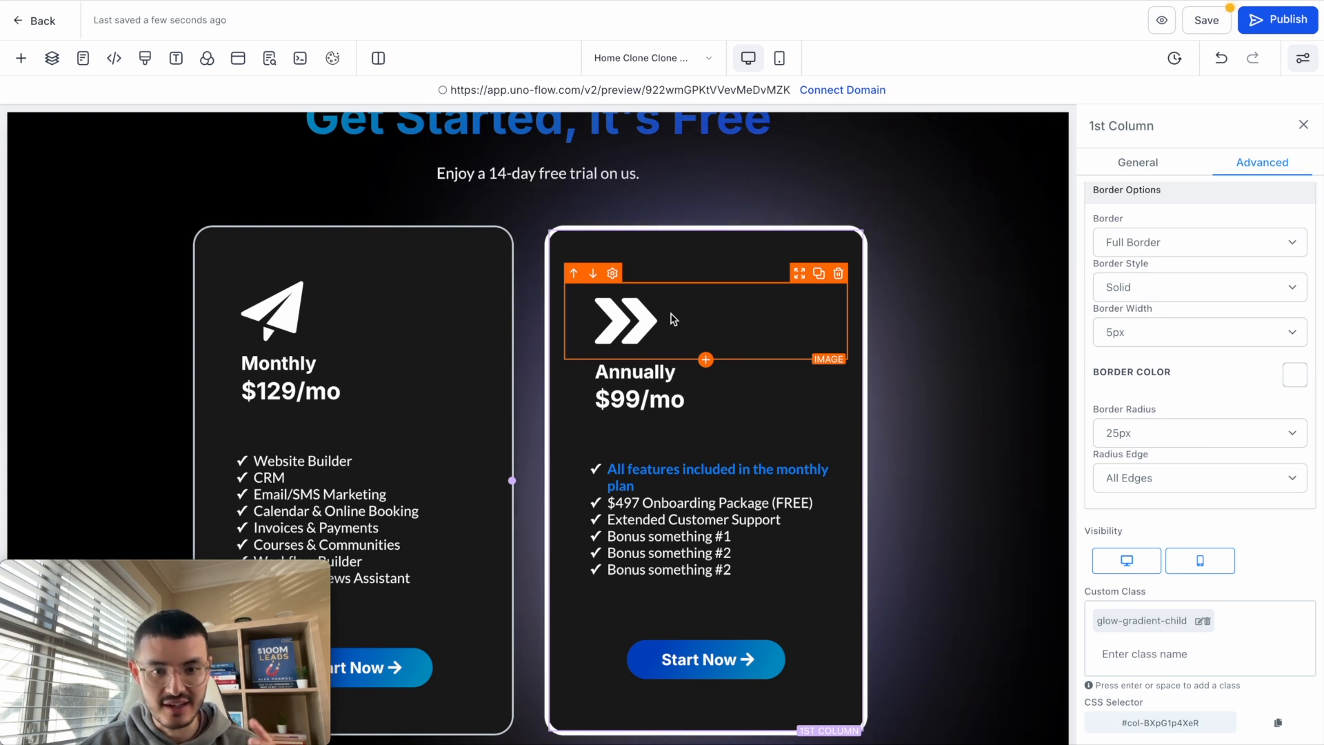
left_click(696, 256)
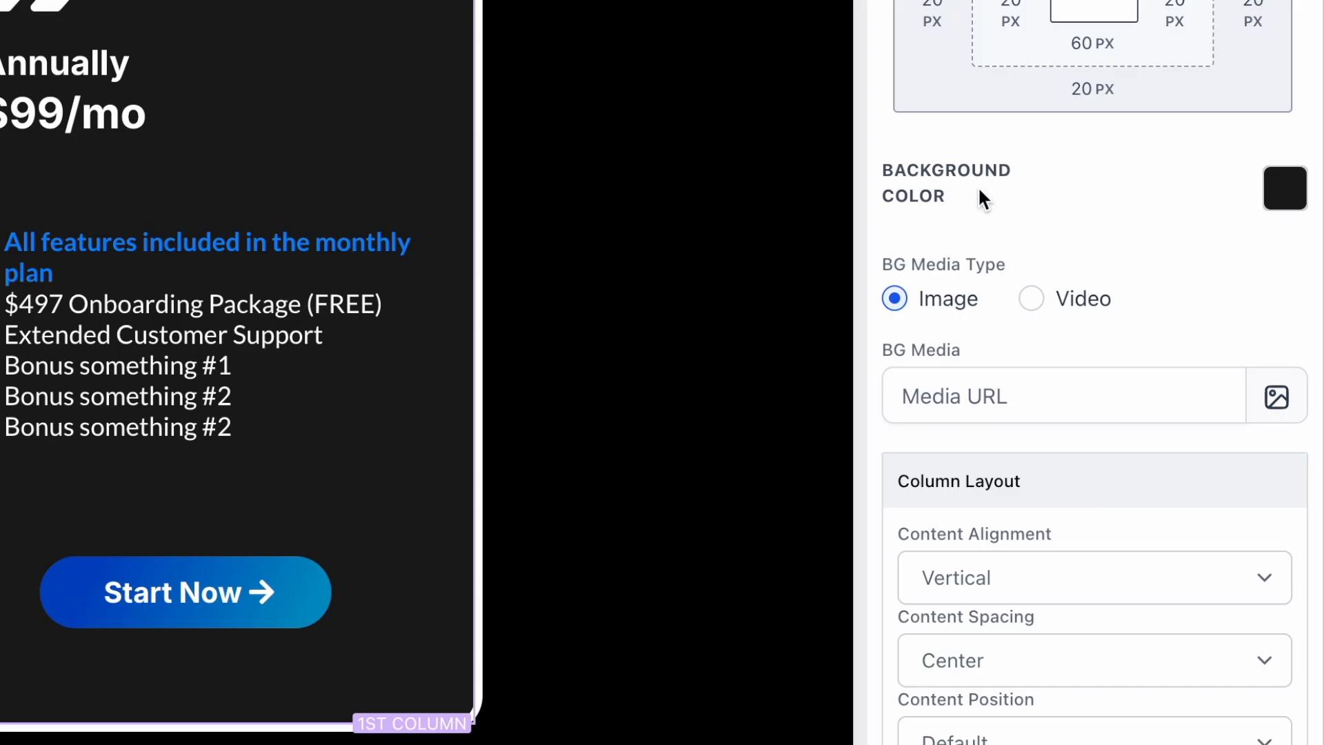
left_click(1283, 188)
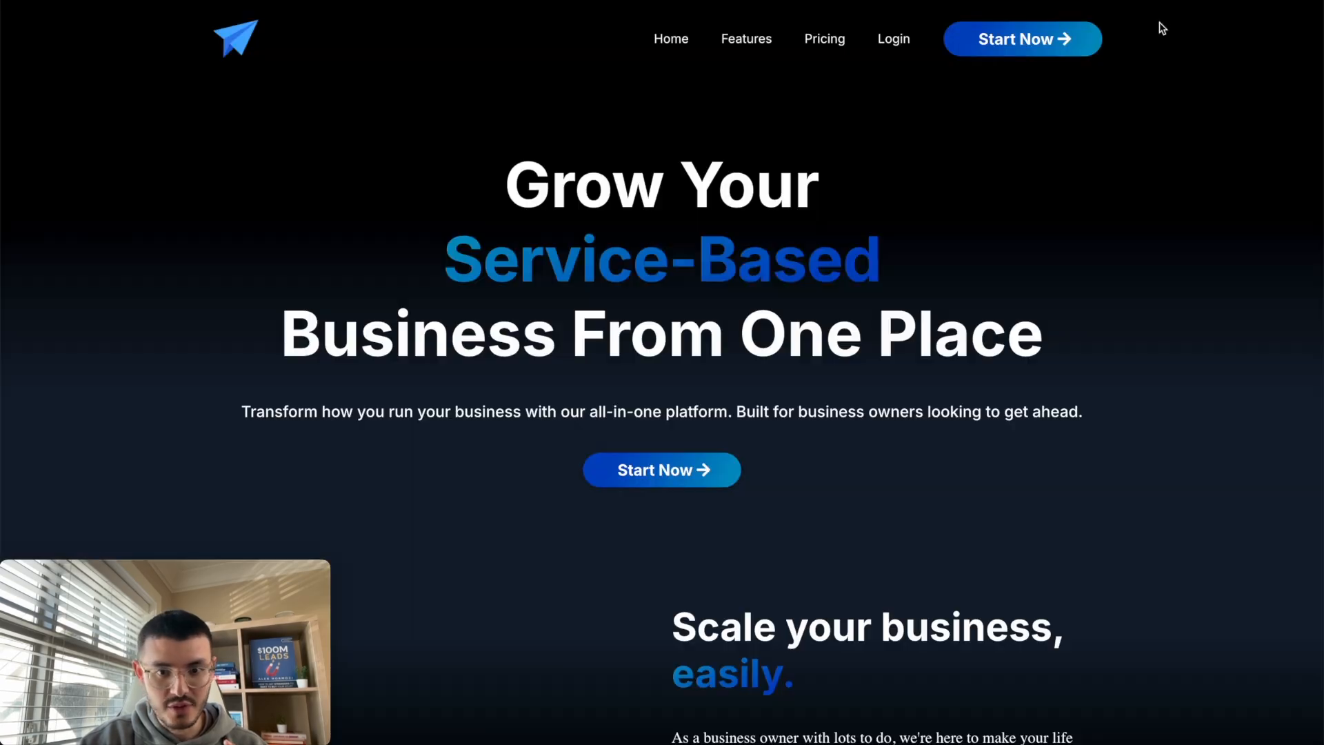
scroll("down", 3)
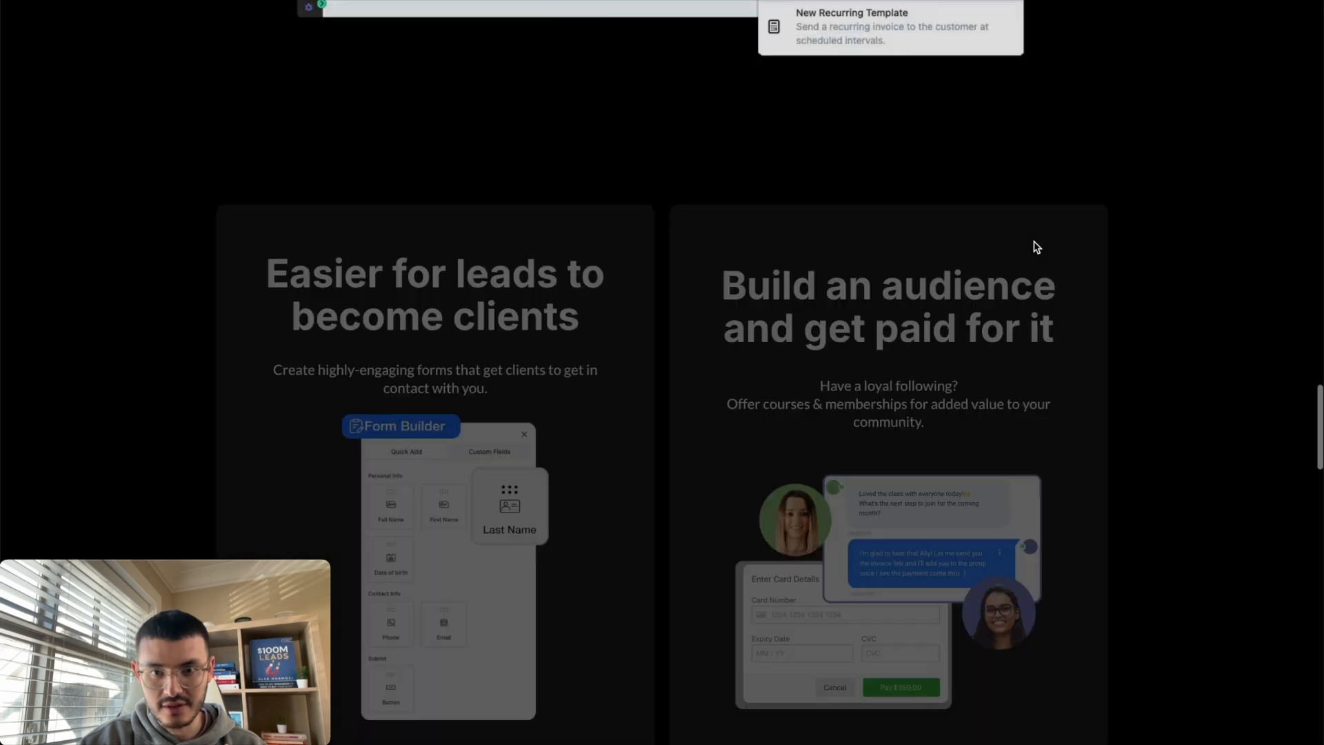
scroll("down", 3)
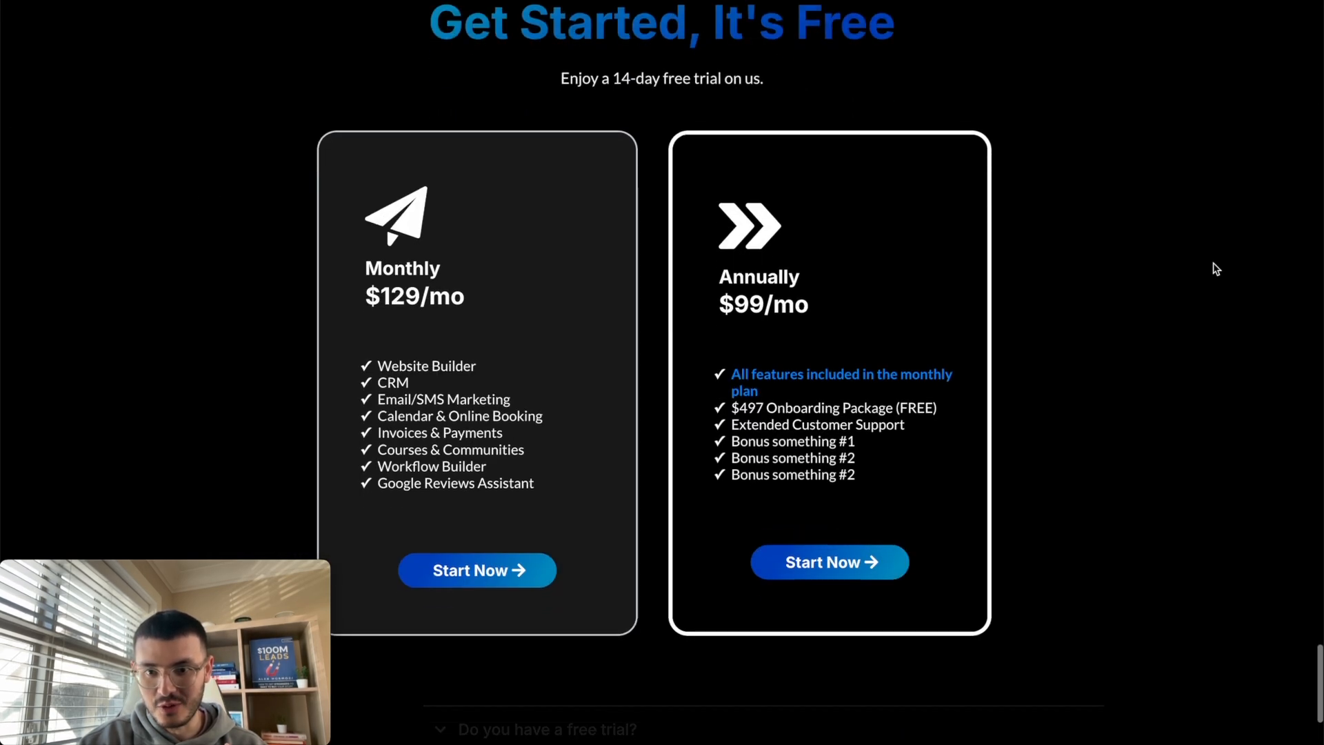
scroll("down", 3)
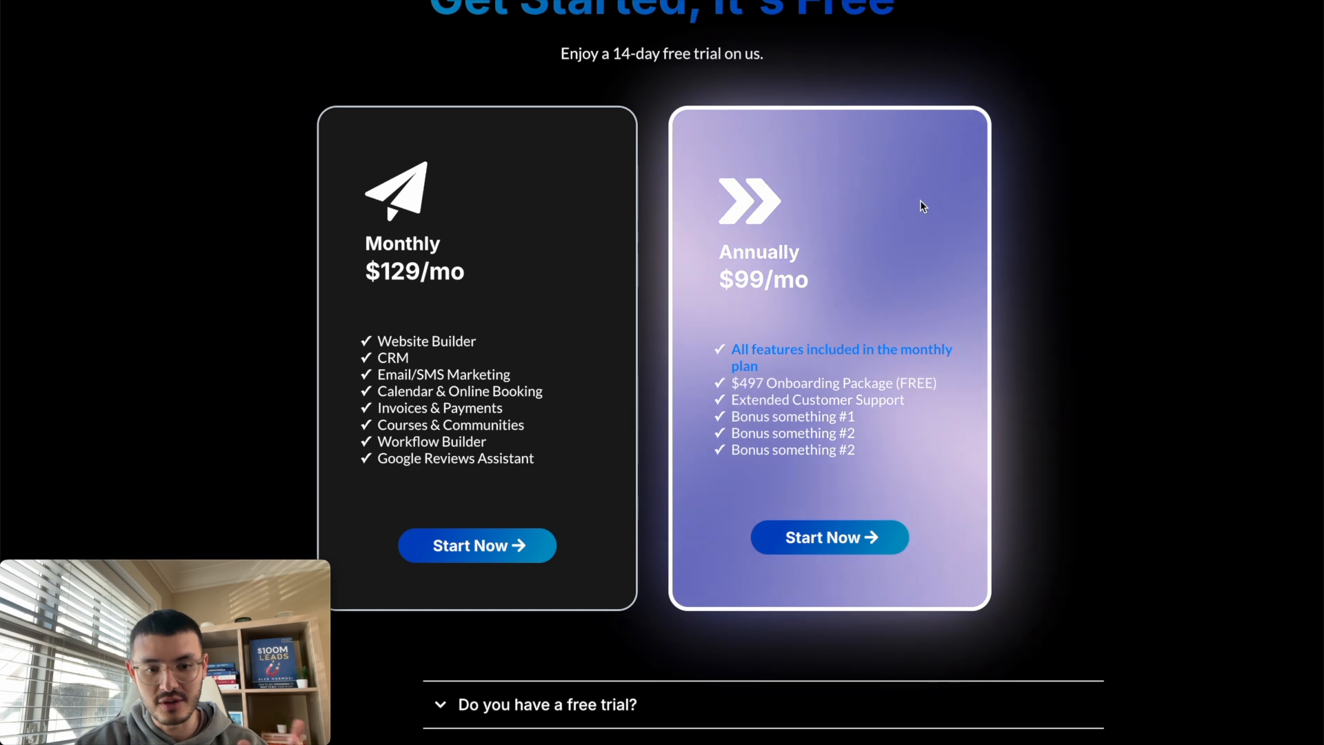
scroll("up", 3)
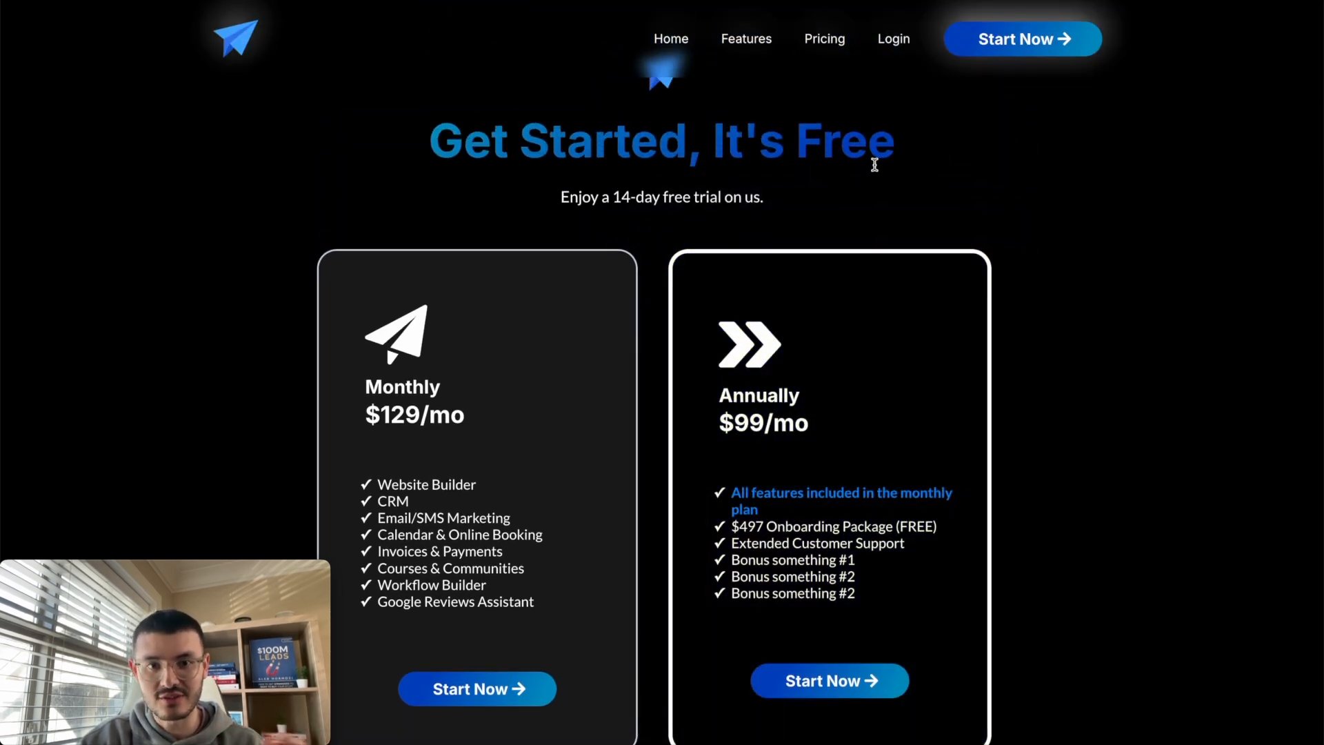
mouse_move(916, 125)
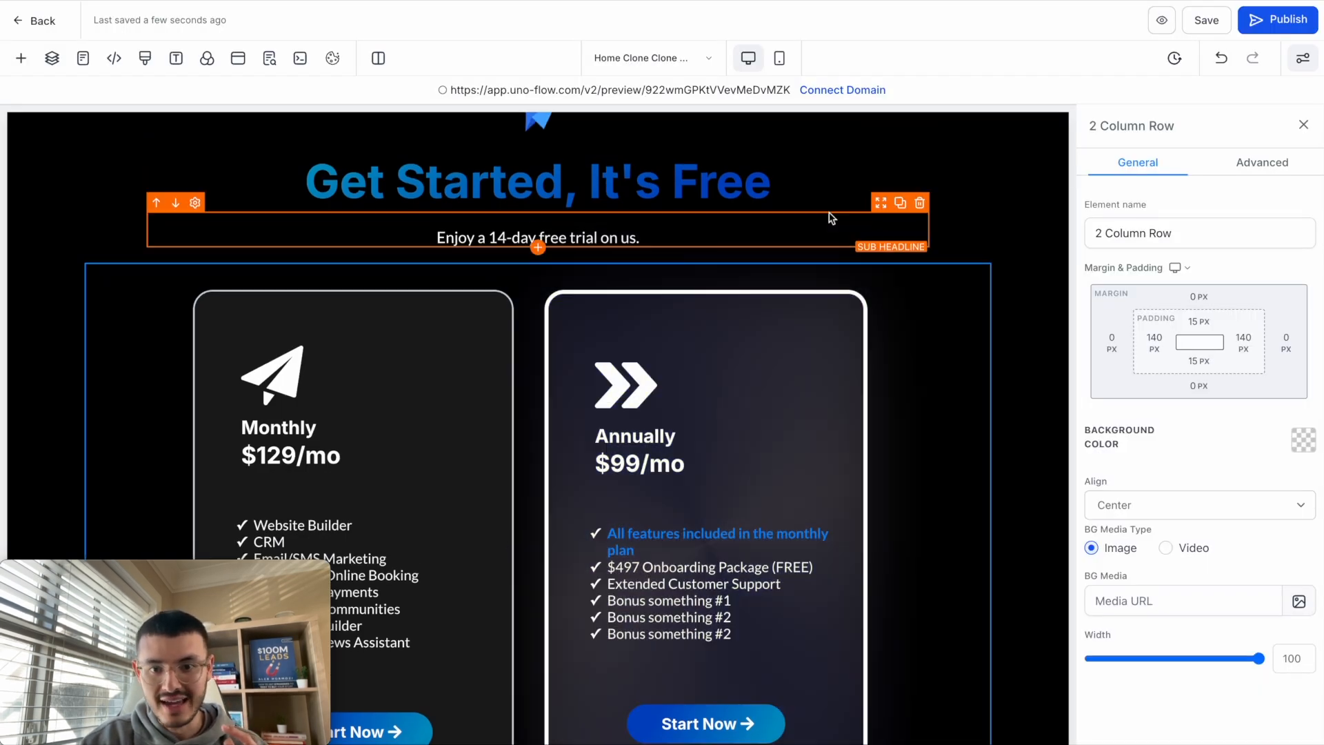
Show Custom Colors in the 'Get Started, It's Free' headline's background colour palette.
left_click(537, 180)
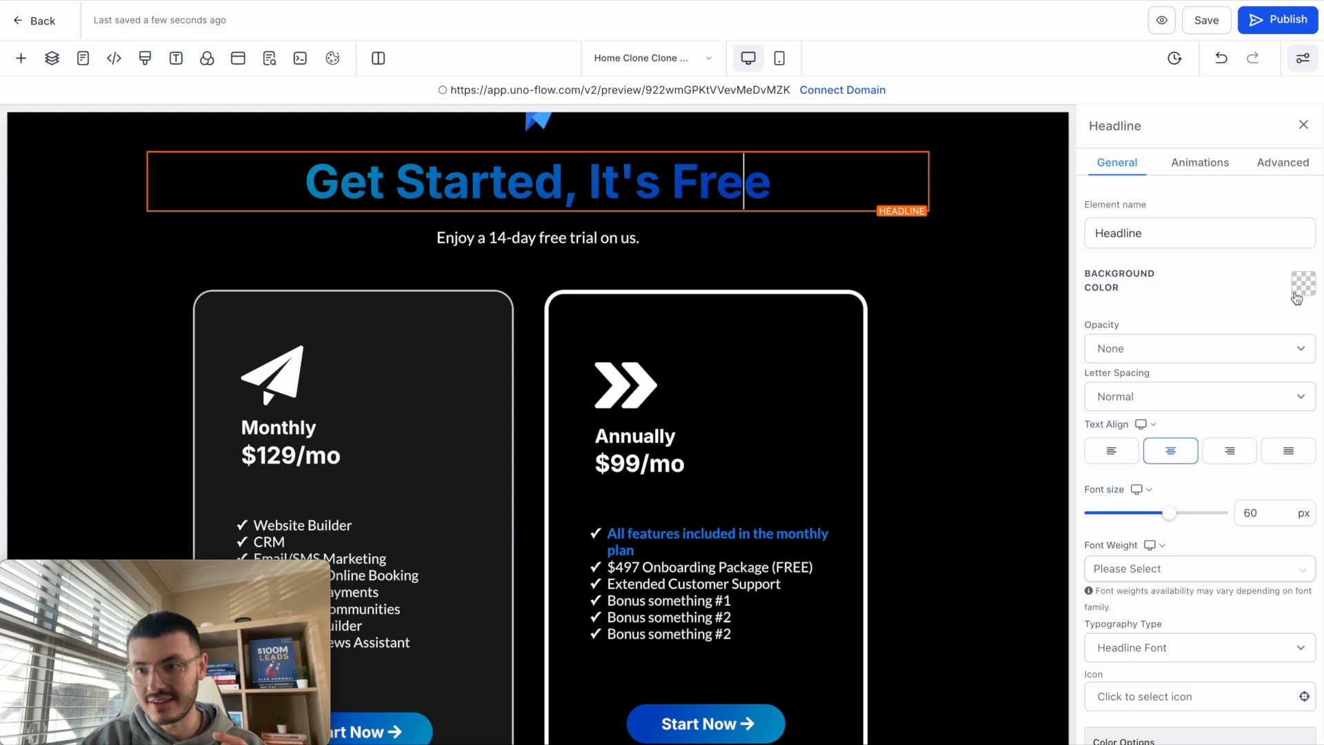
left_click(1302, 282)
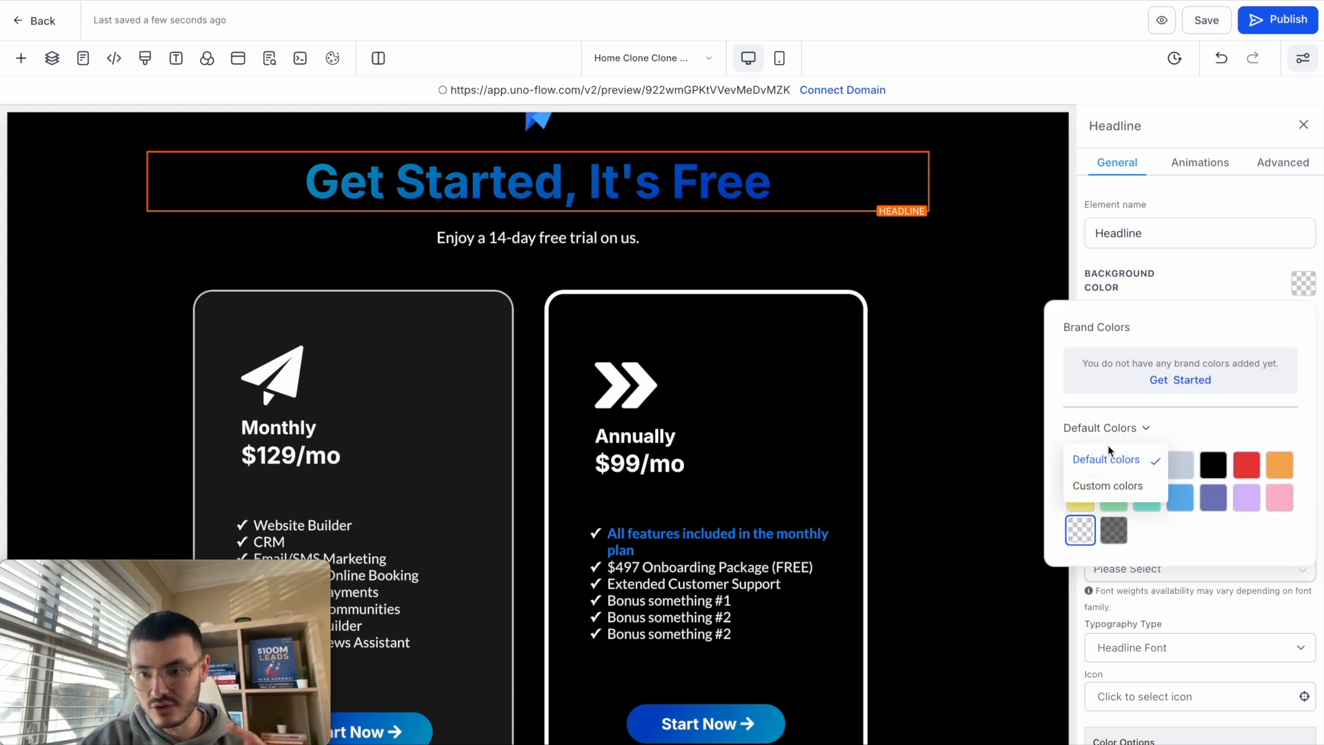
left_click(1107, 485)
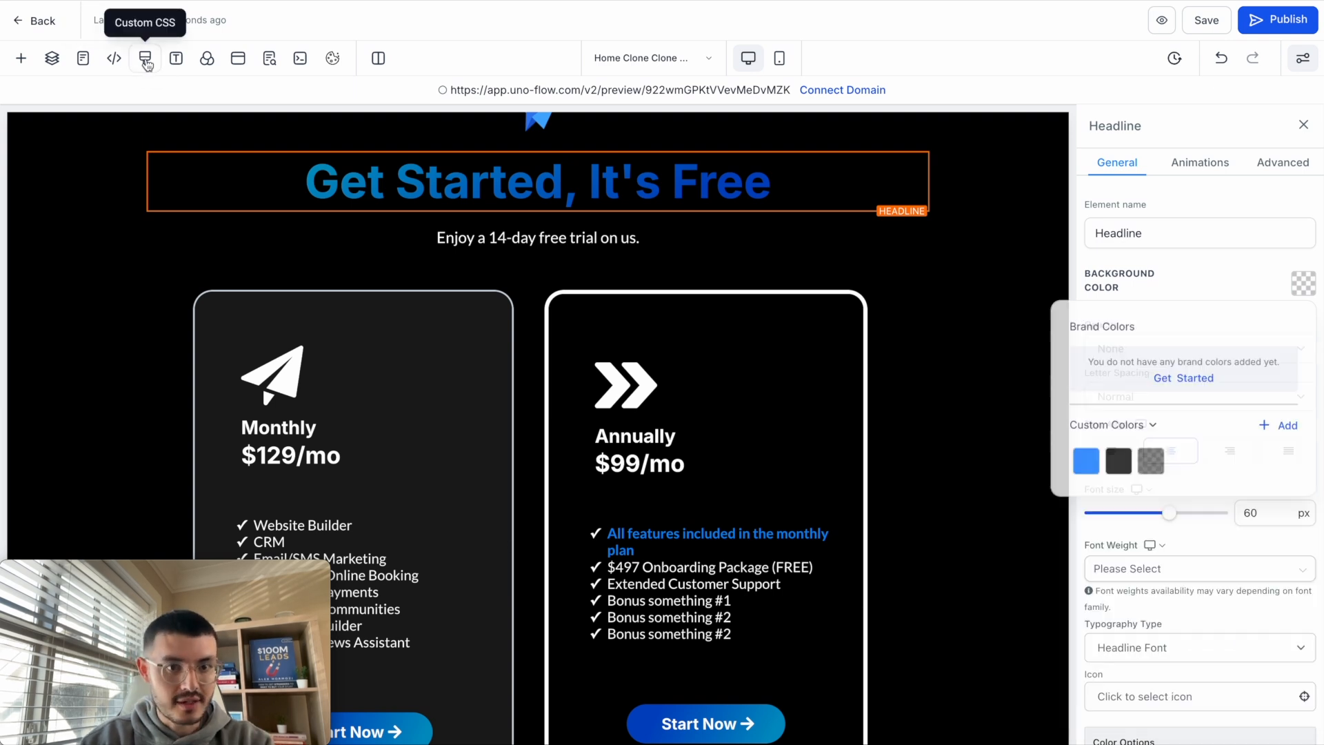
Set the glow colours --c-1 to #0092c4ff and --c-3 to #ffffff in Custom CSS and save.
left_click(144, 58)
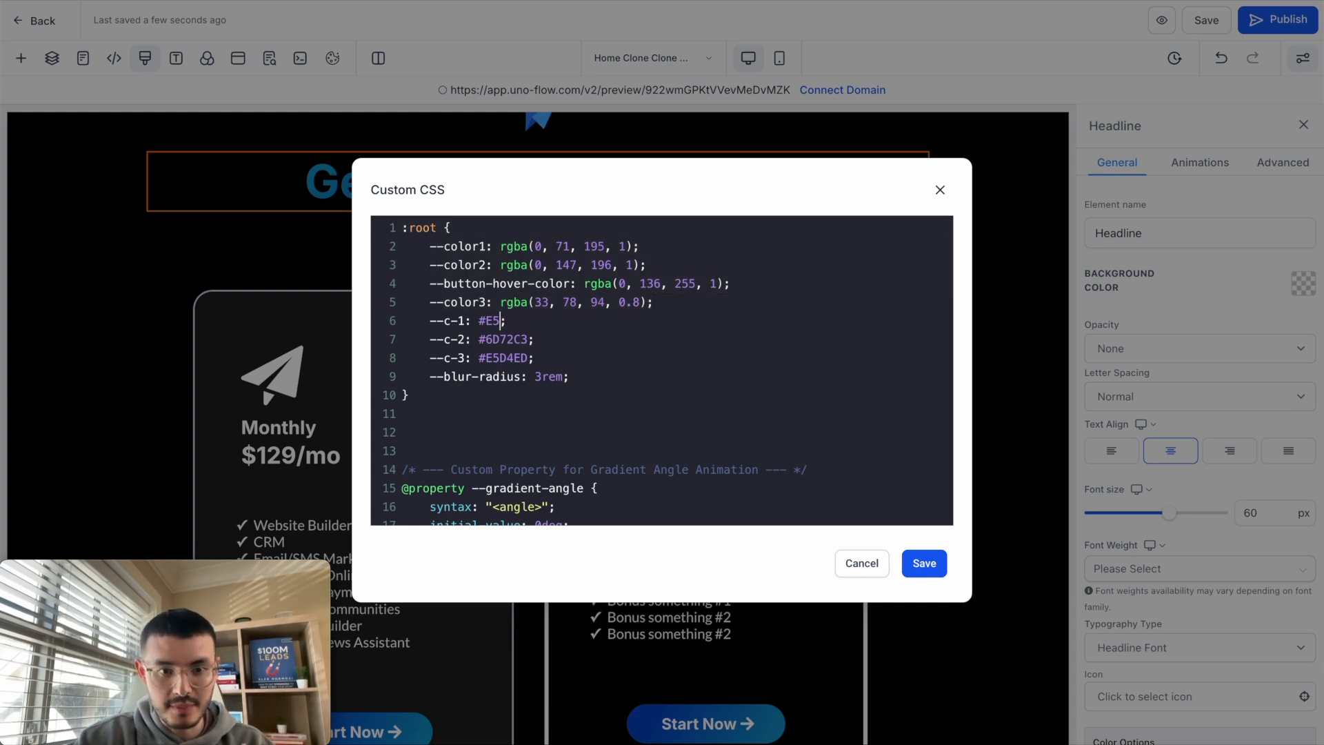
type("0092c4ff")
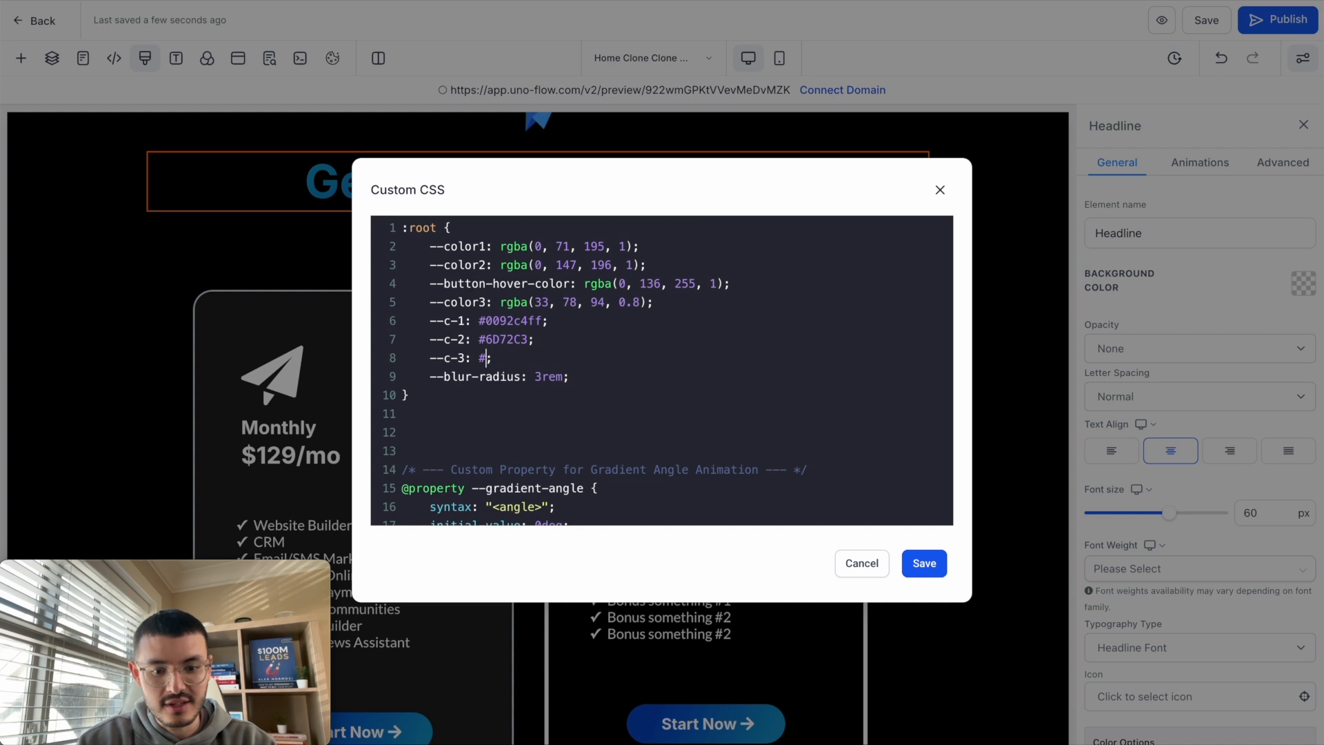
type("ffffff")
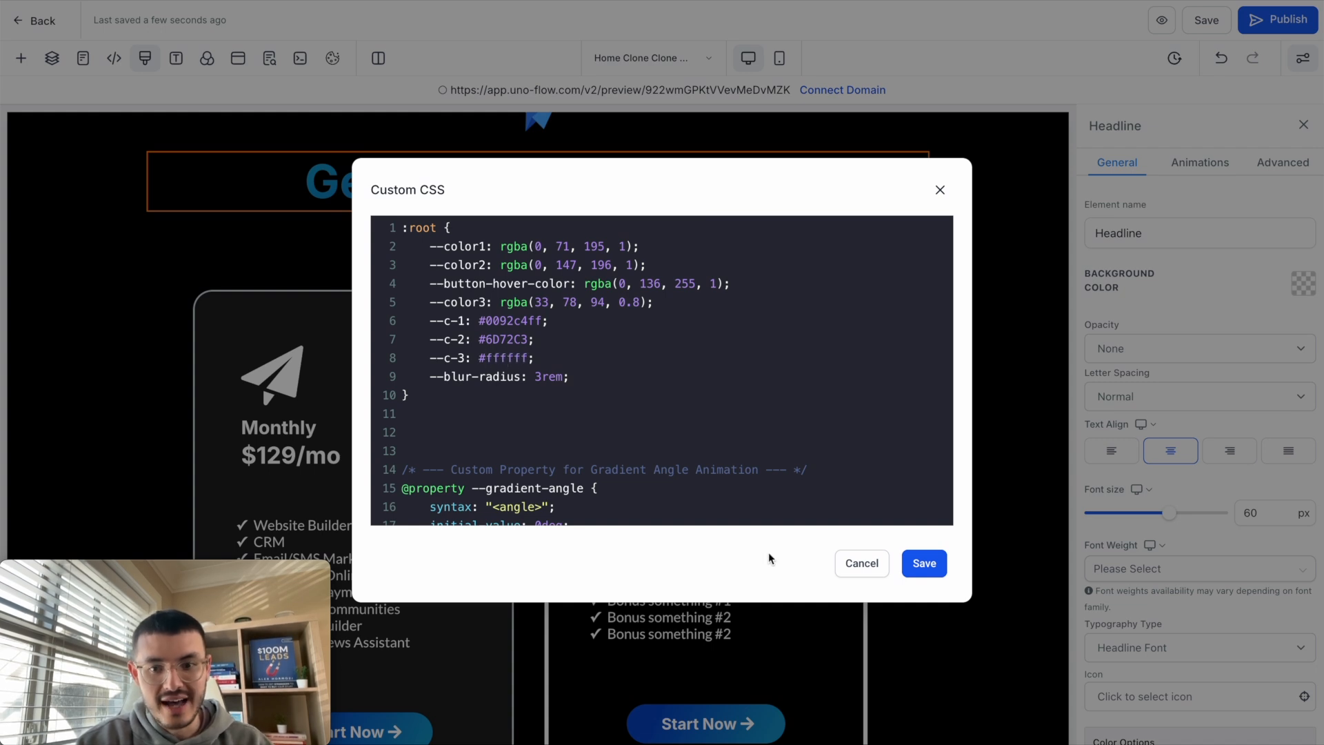
left_click(922, 563)
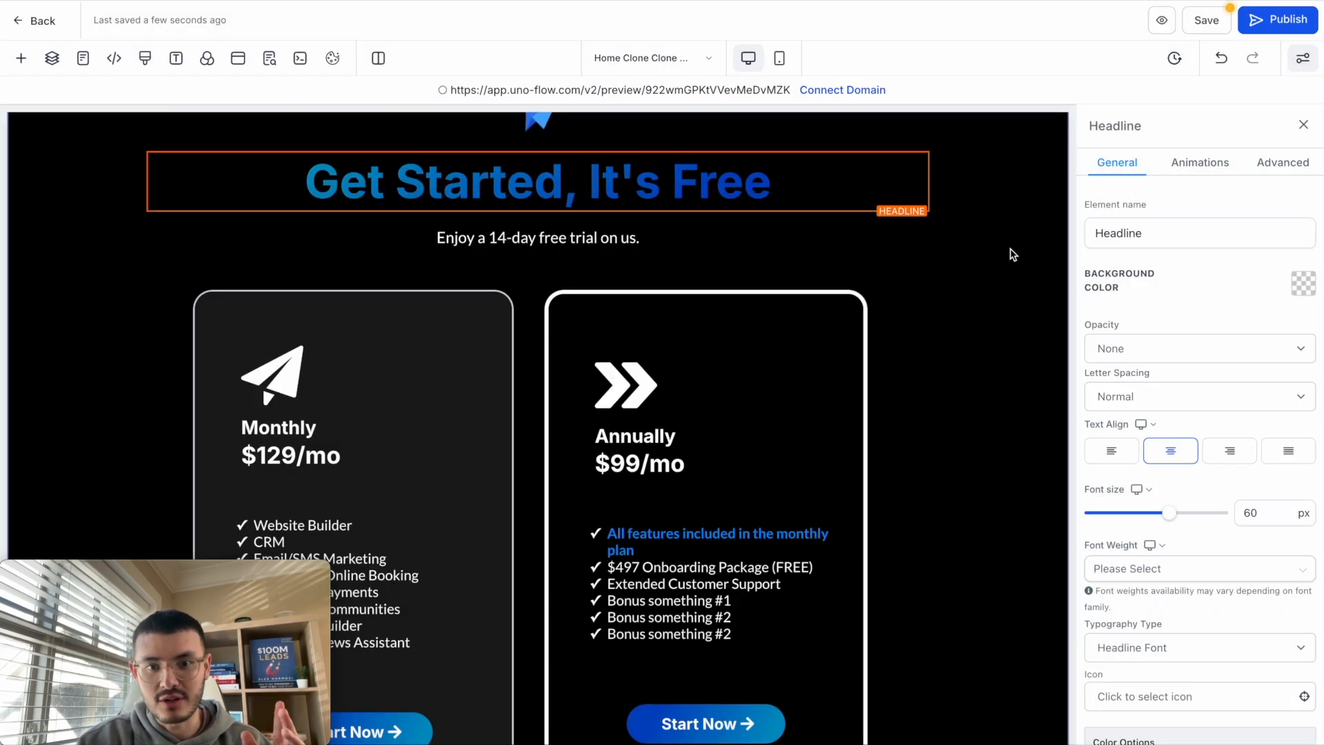
Copy the blue #0047c3ff from the custom colour palette into --c-2 and save.
left_click(1301, 283)
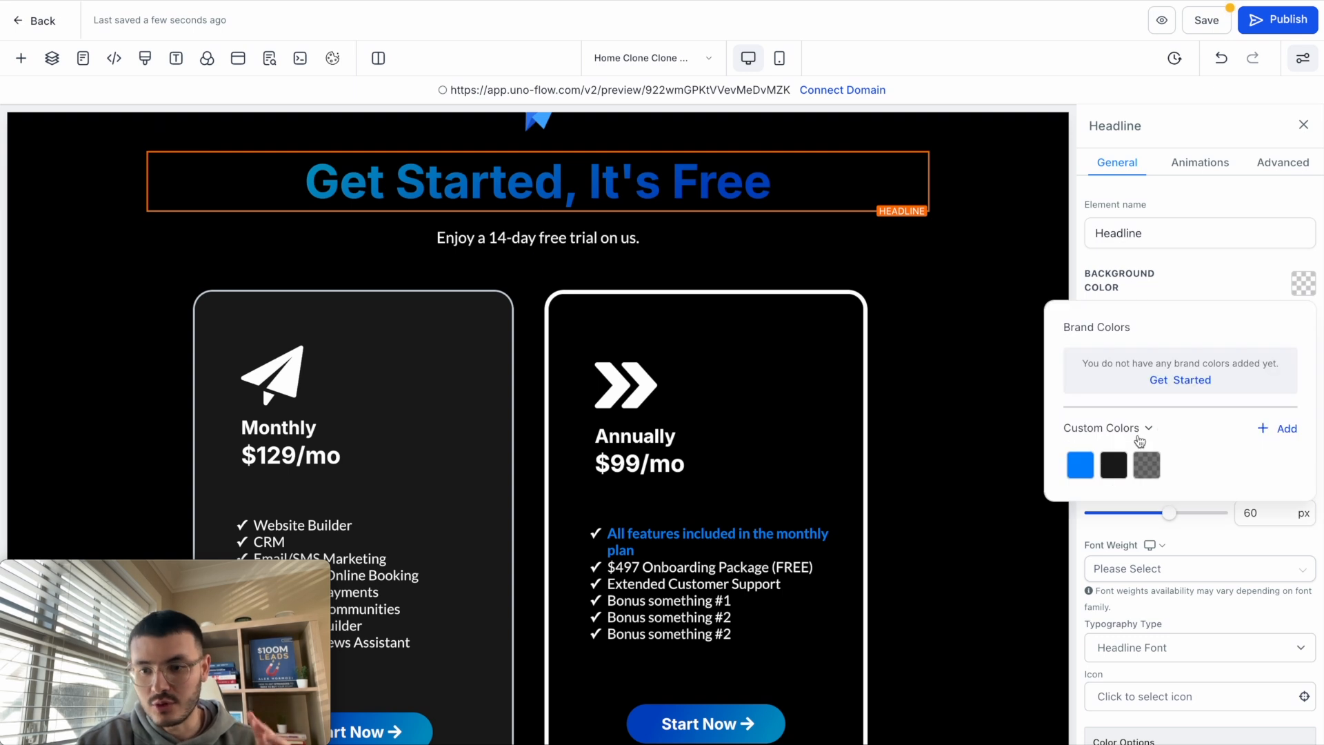
mouse_move(1263, 436)
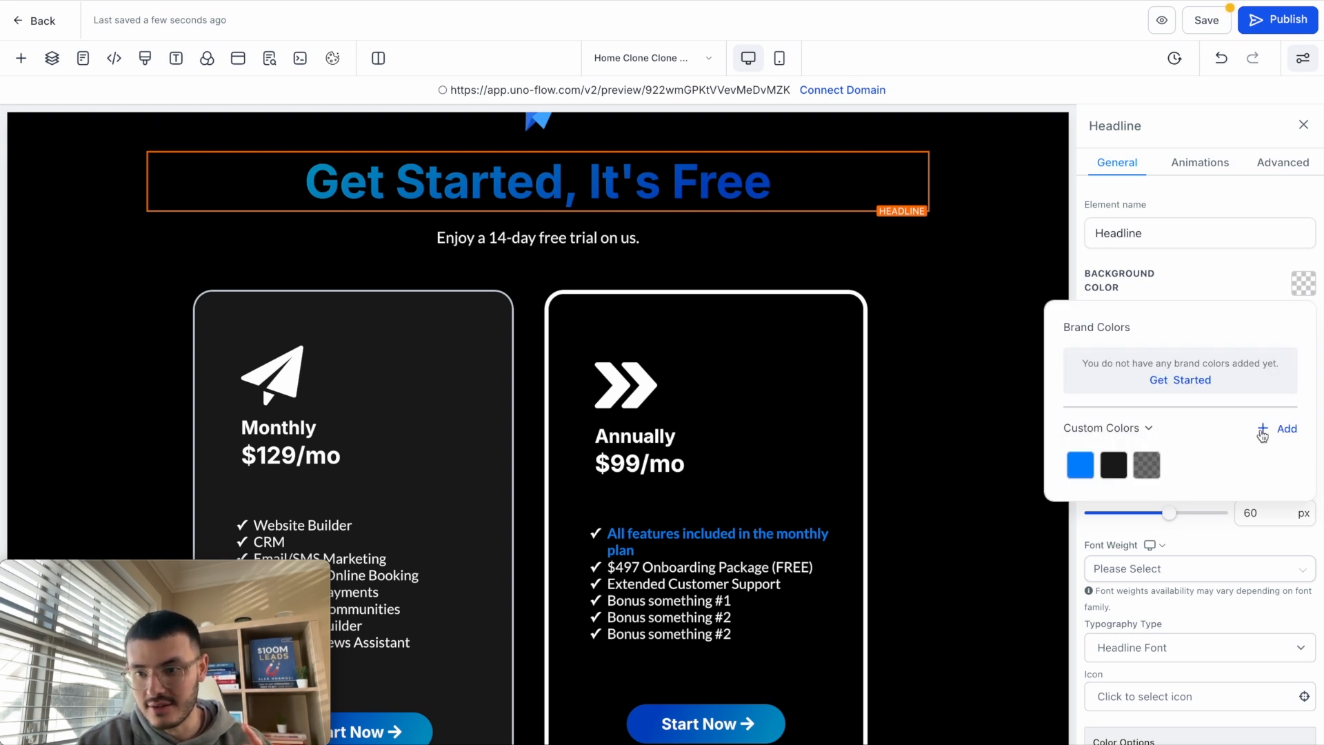
left_click(1282, 429)
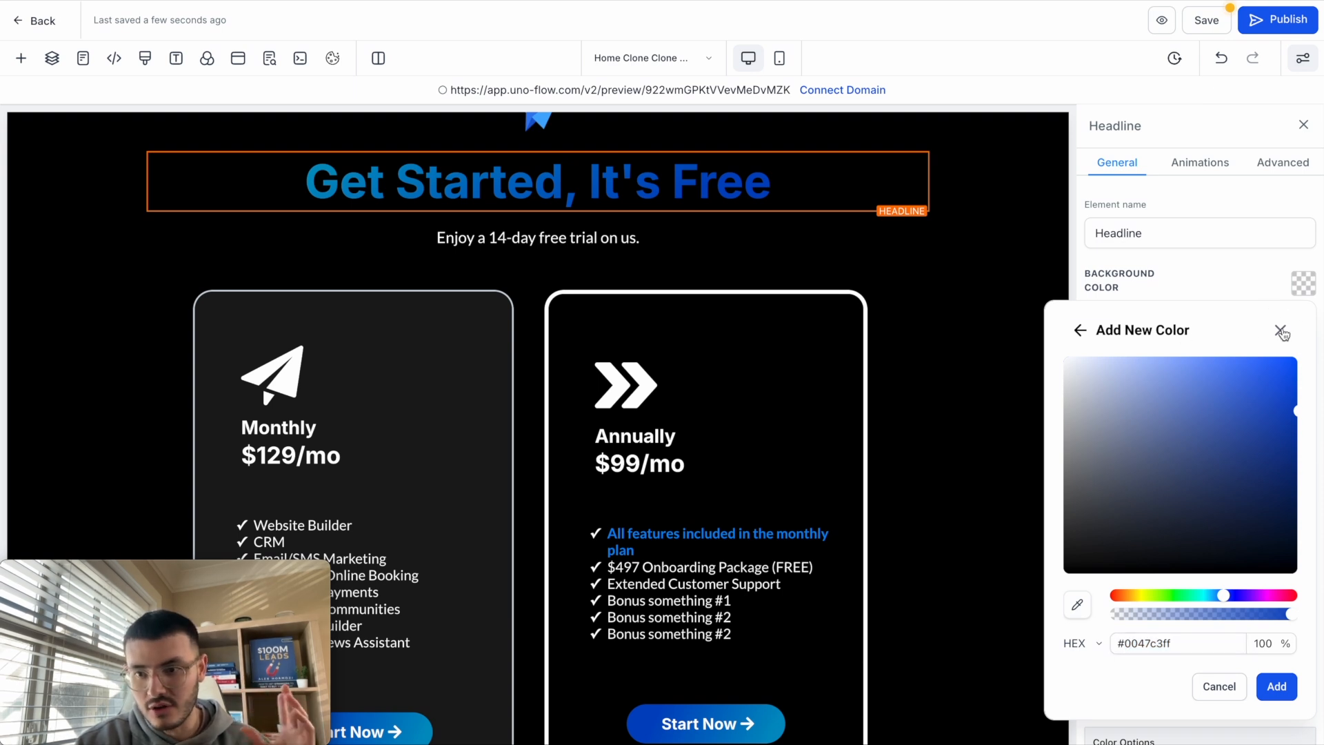
left_click(145, 58)
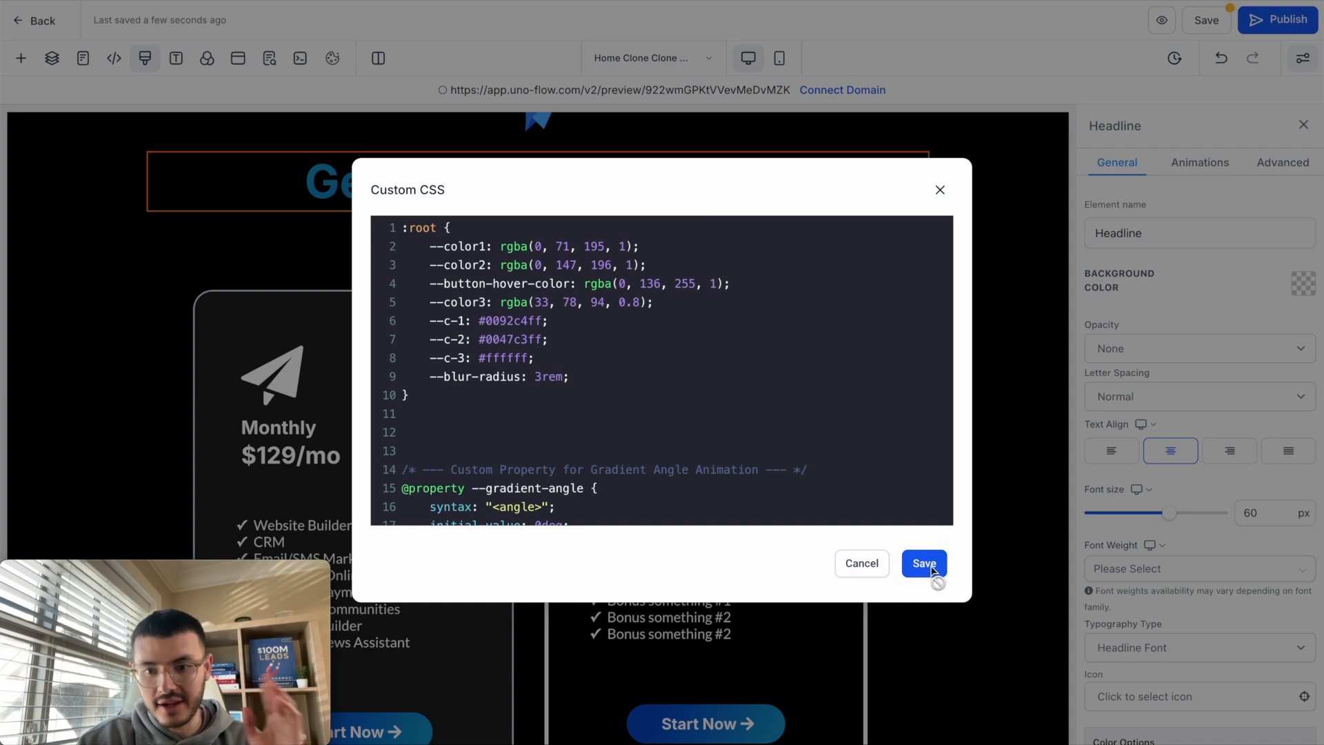
left_click(922, 563)
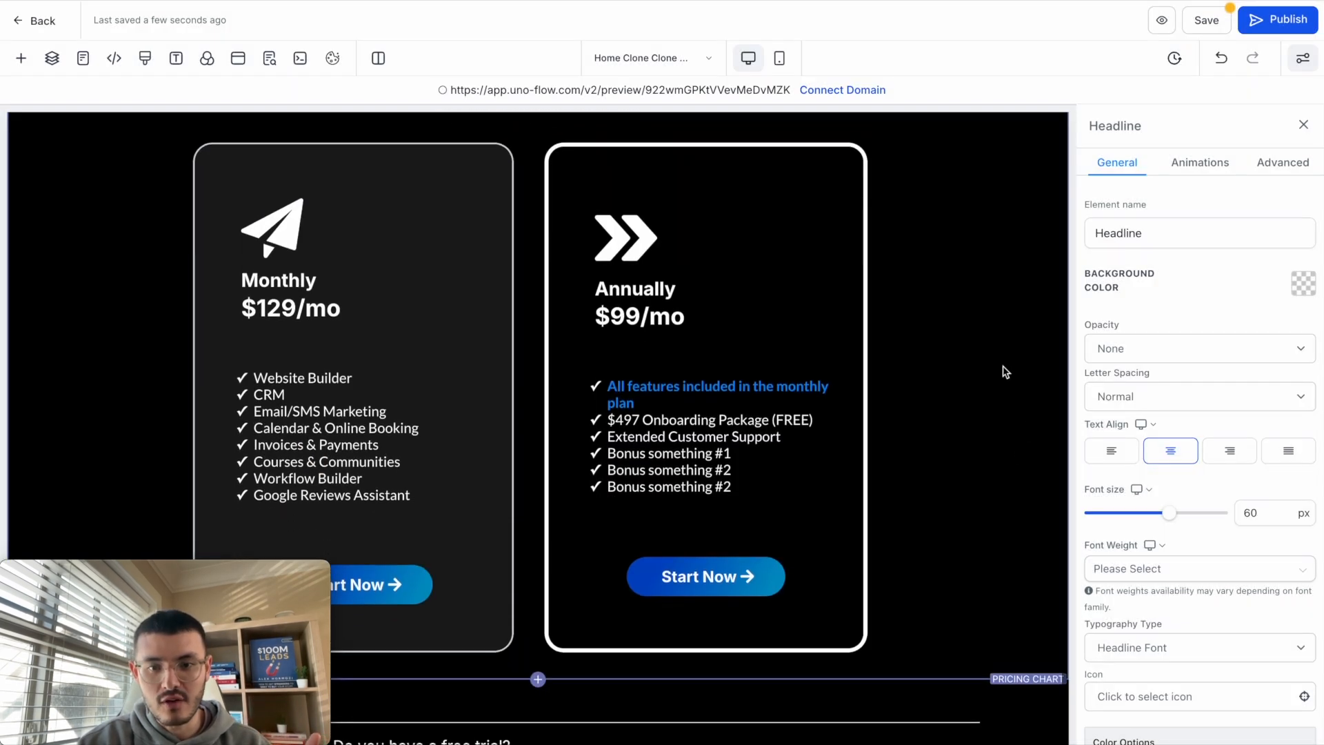
Make the Annually card column's background transparent so the blue gradient glow shows on hover.
left_click(705, 354)
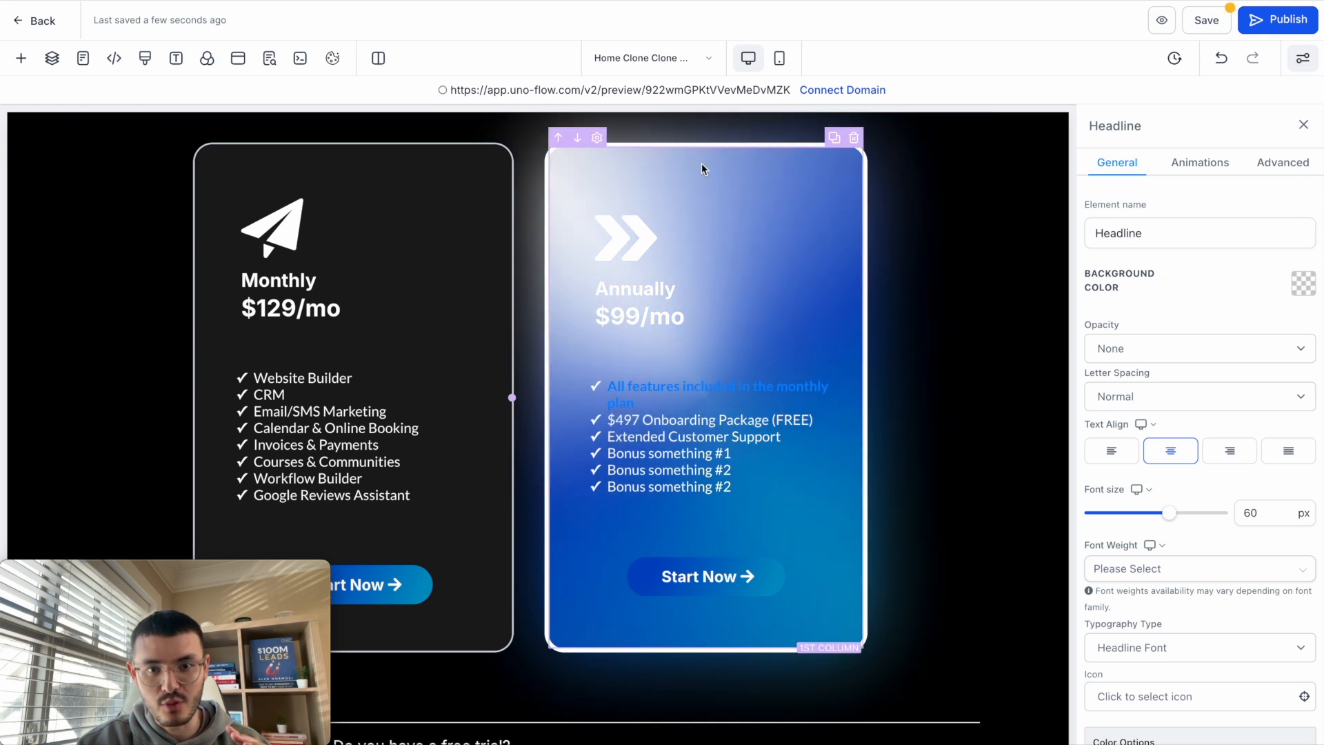
left_click(828, 646)
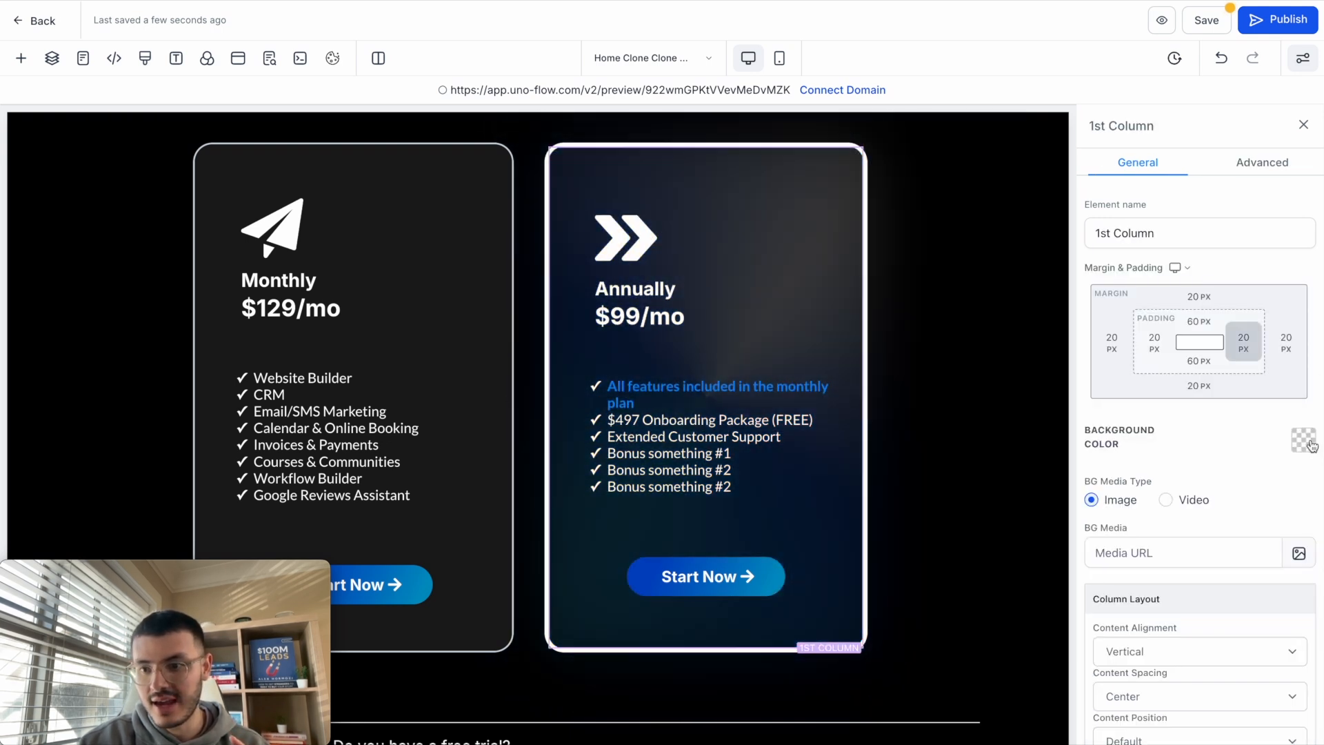
left_click(1303, 439)
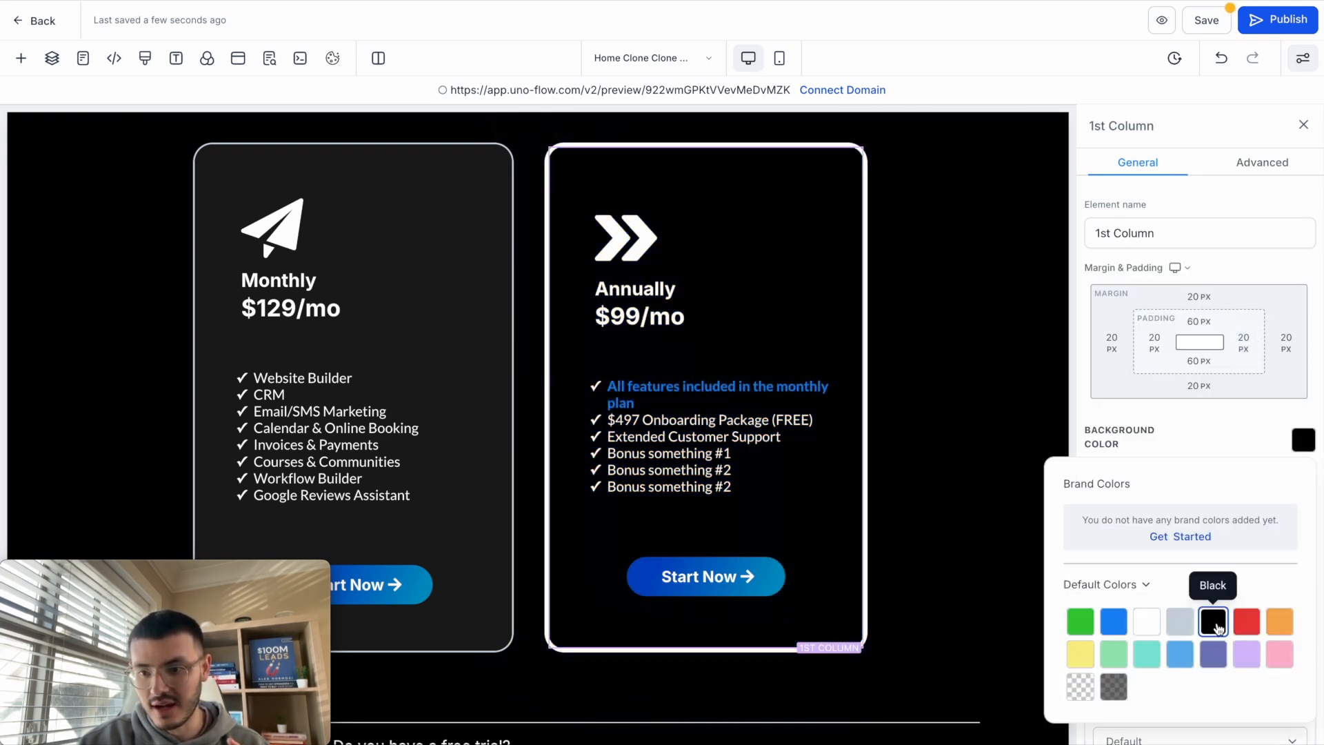
left_click(1212, 621)
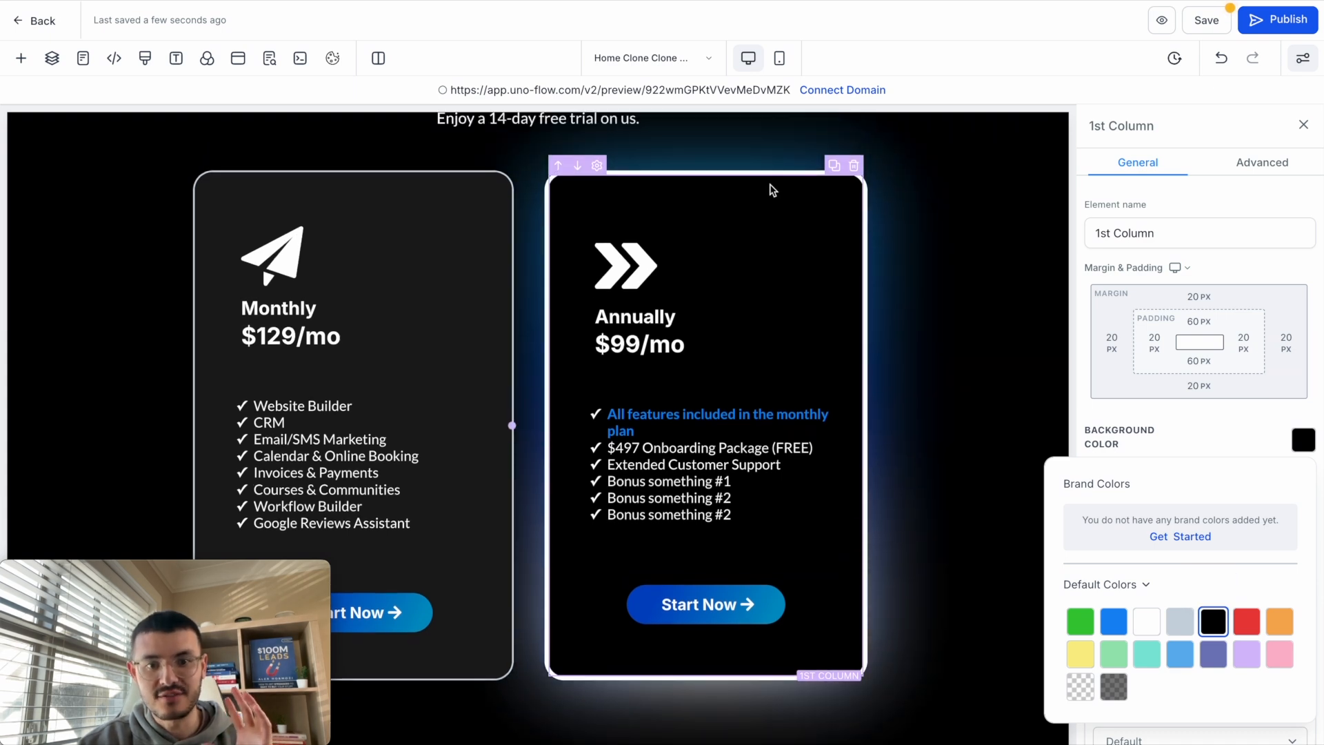
scroll("up", 3)
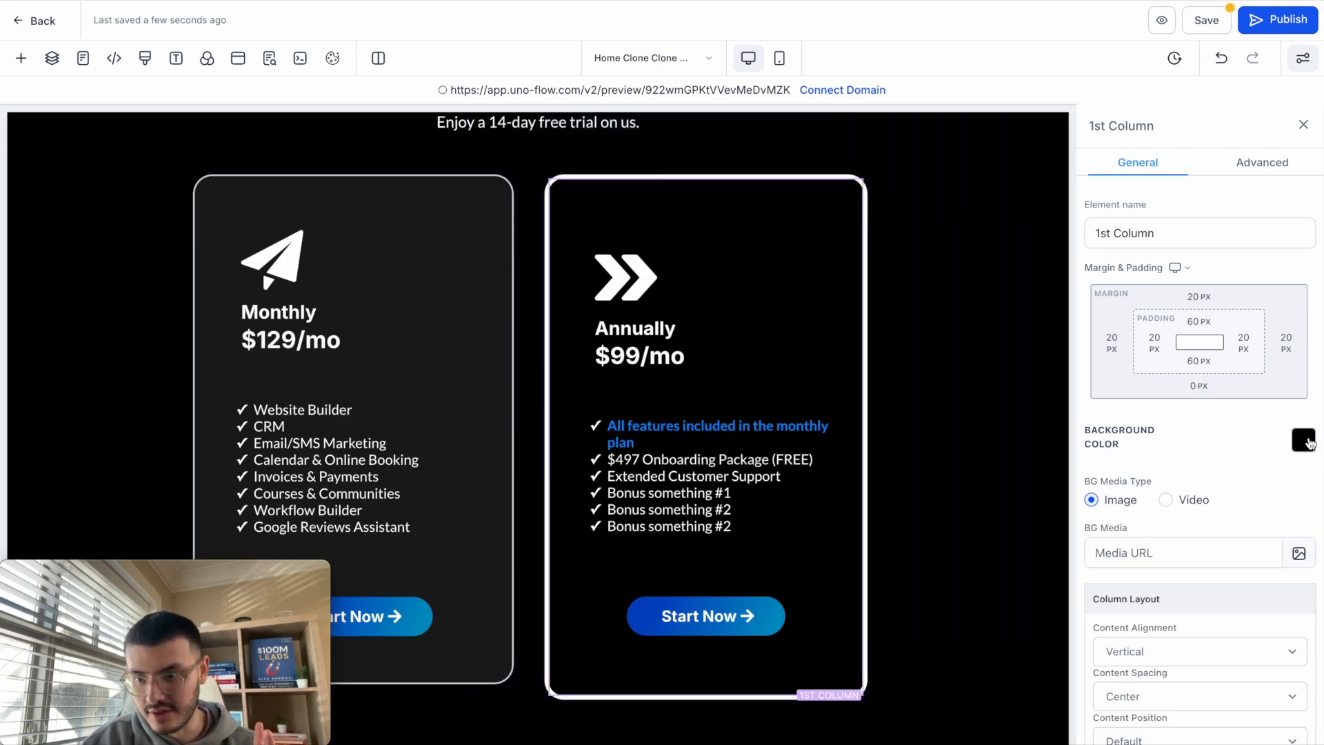
left_click(1302, 440)
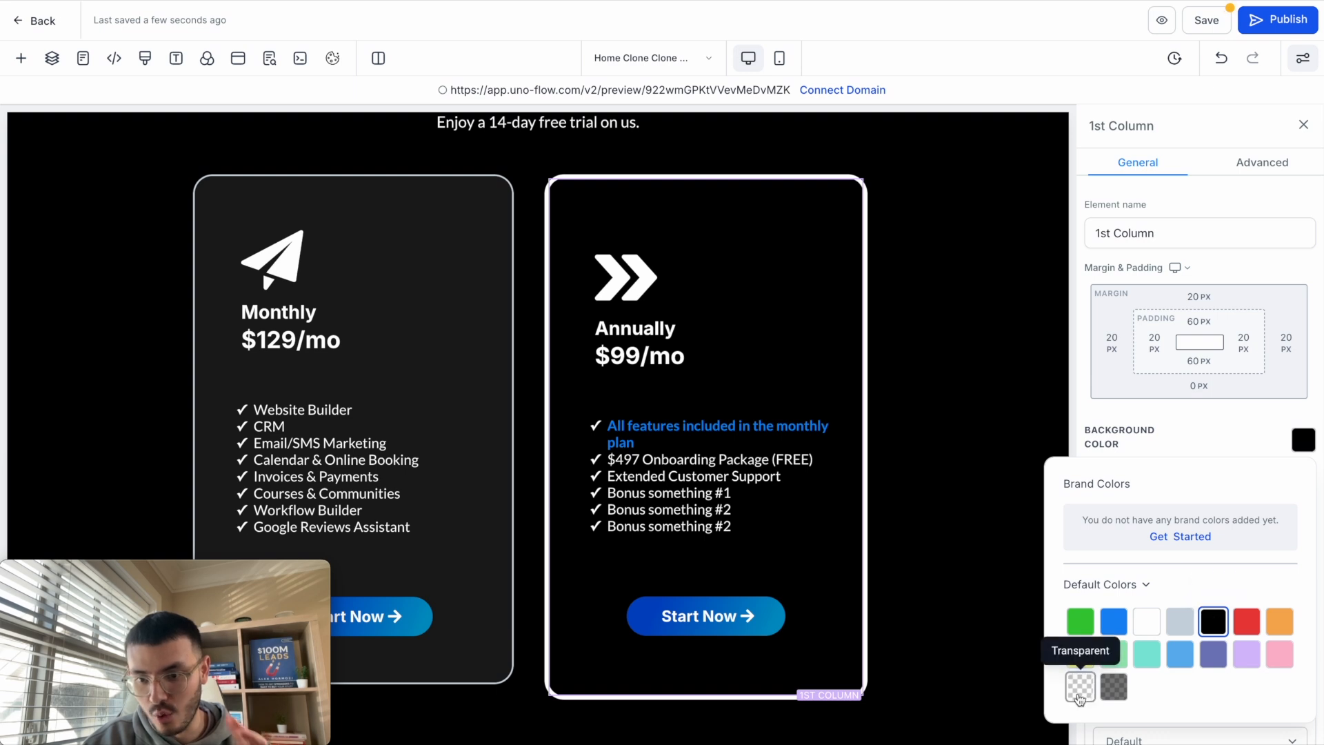
left_click(1113, 685)
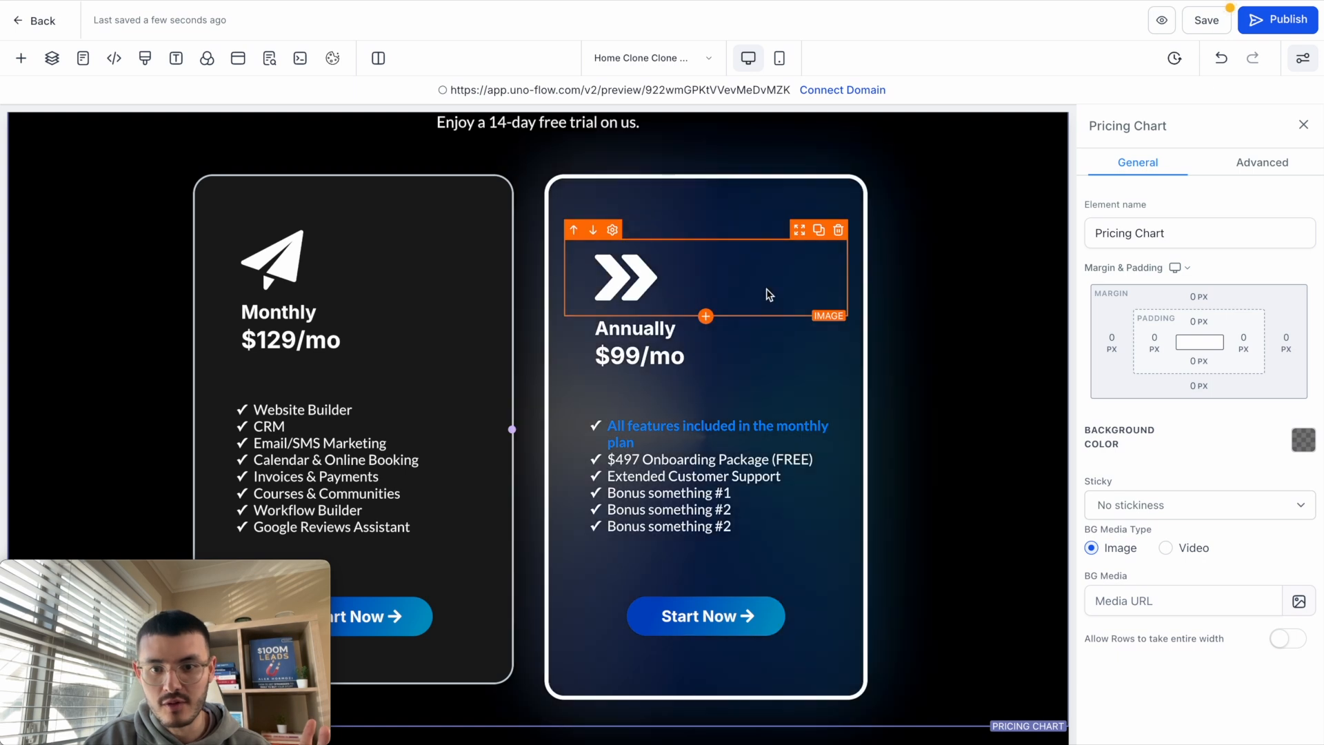
mouse_move(720, 304)
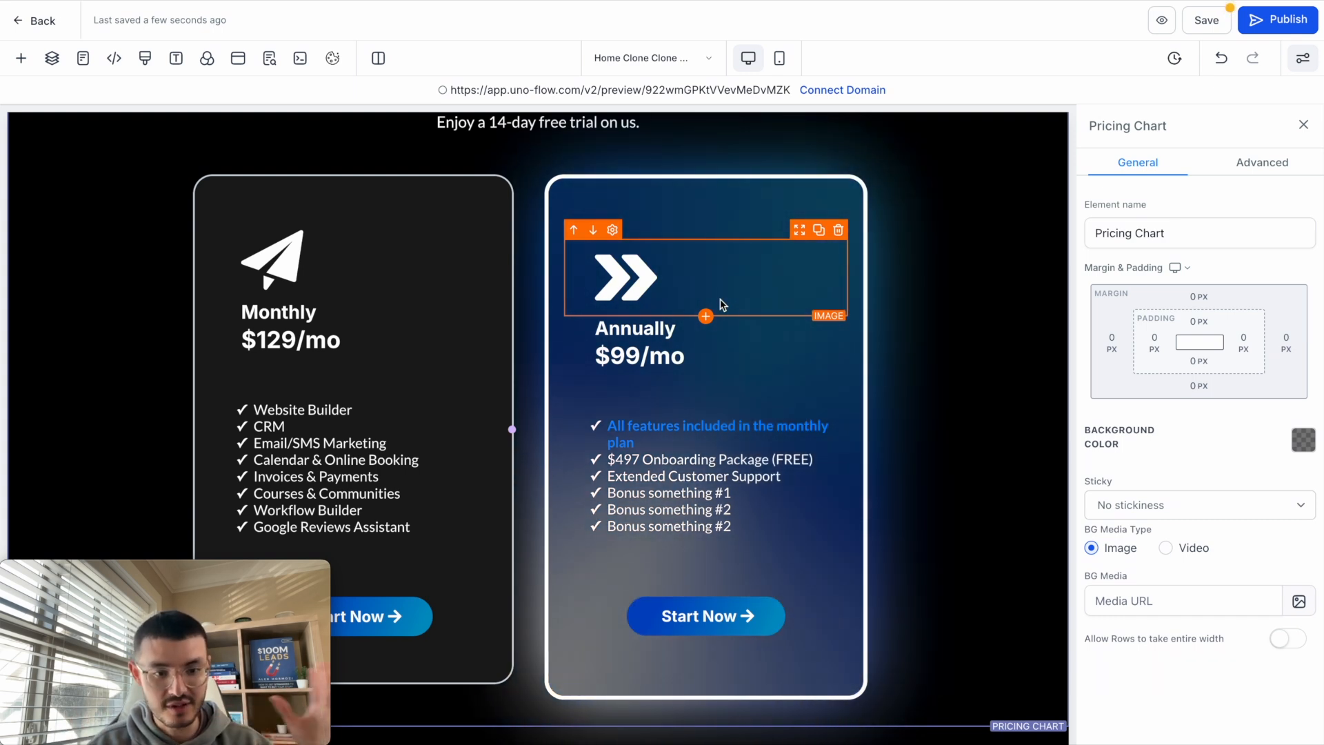
left_click(709, 473)
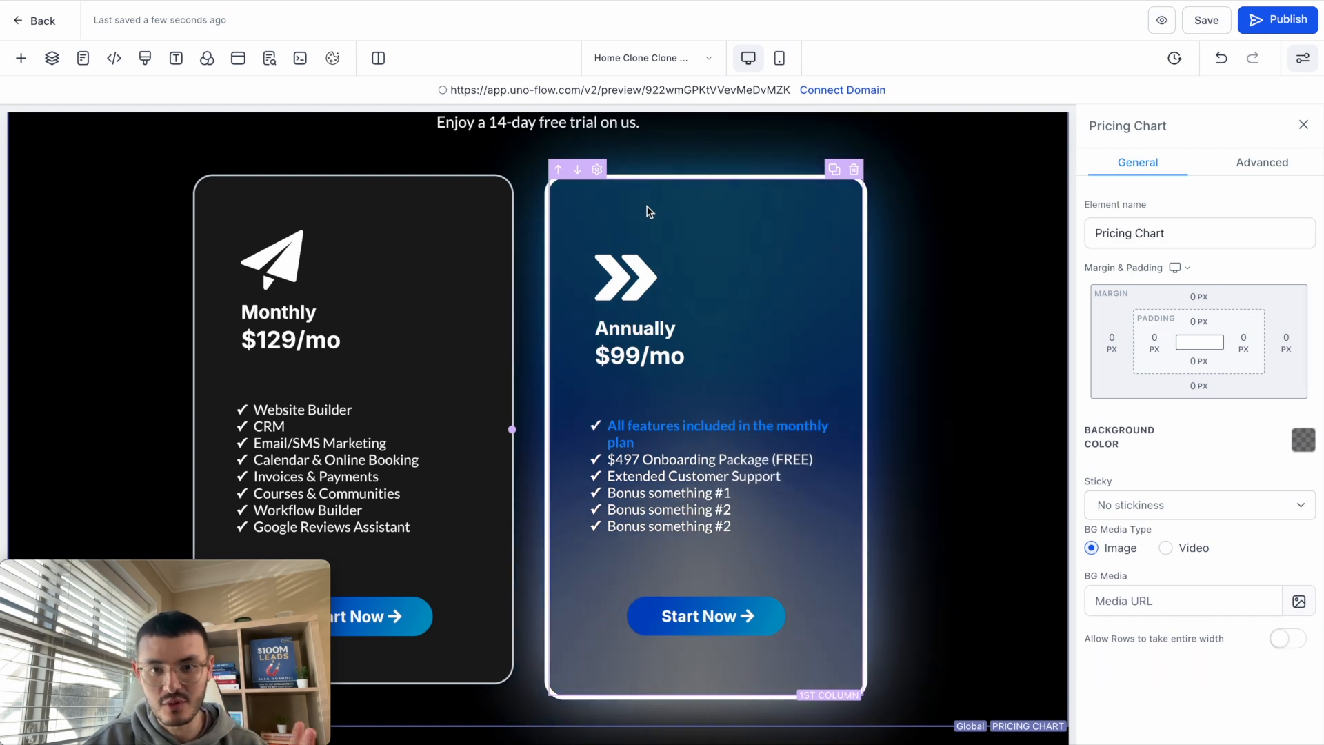
left_click(829, 694)
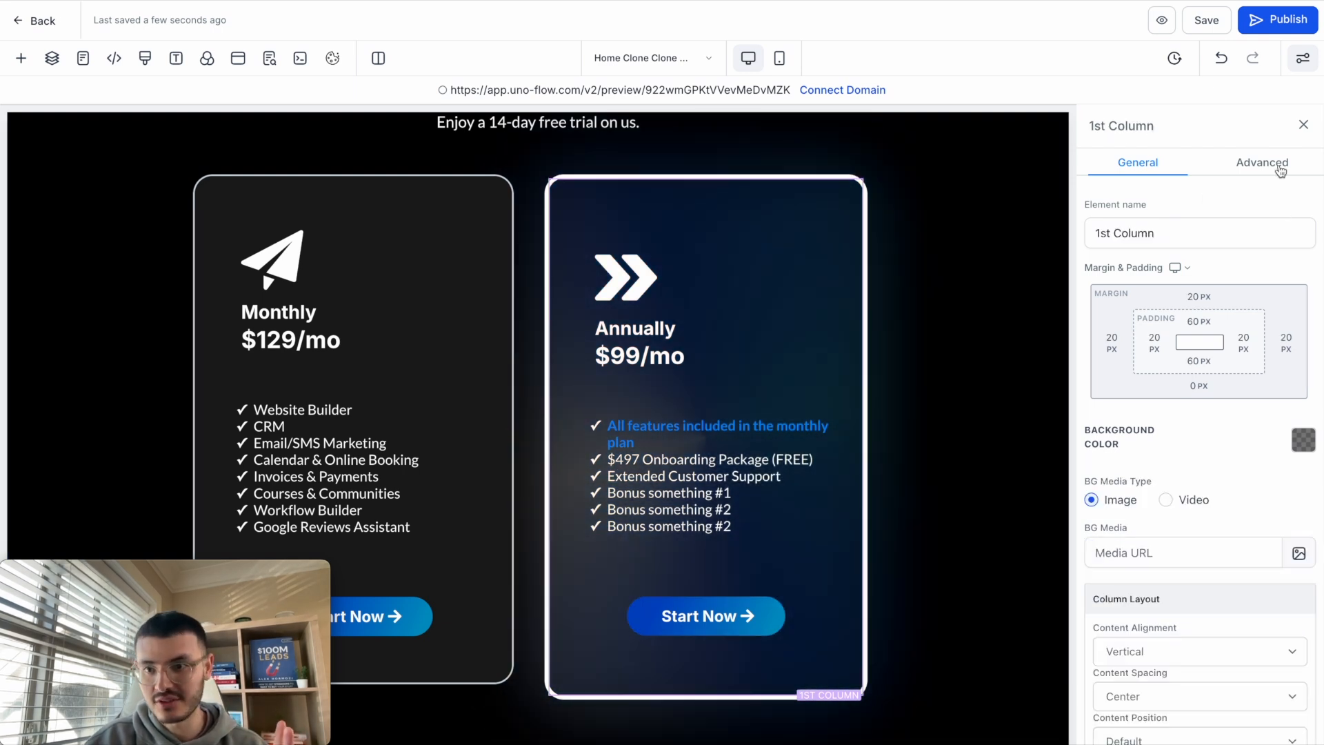
Add custom class glow-gradient-child to the Monthly pricing card's column.
left_click(1262, 162)
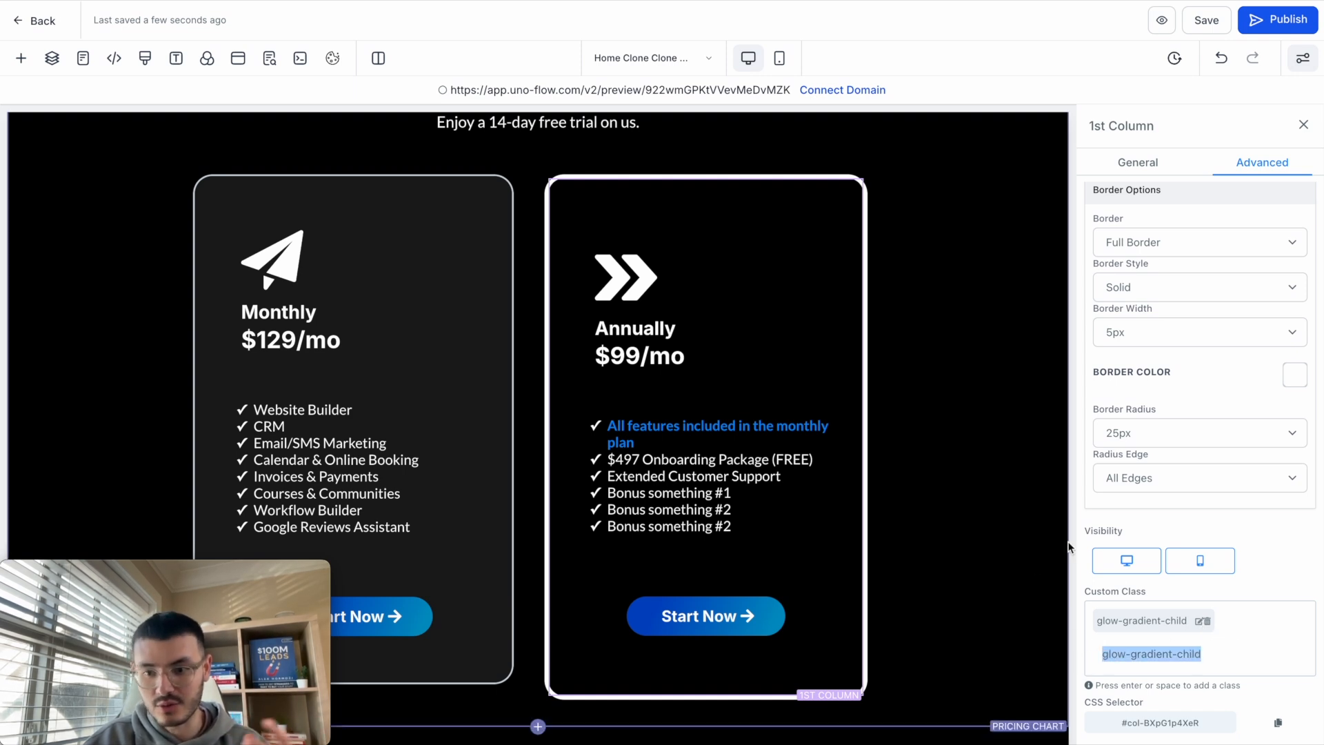
left_click(1137, 162)
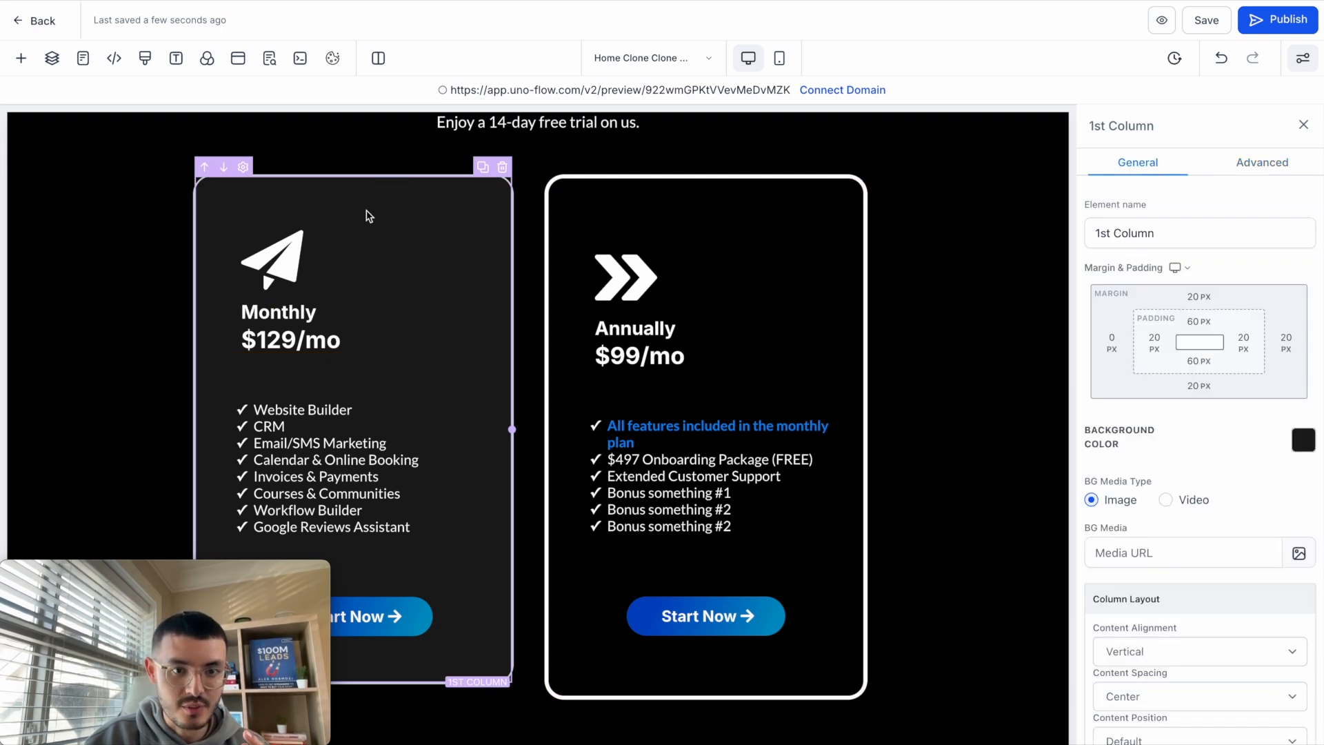
mouse_move(345, 200)
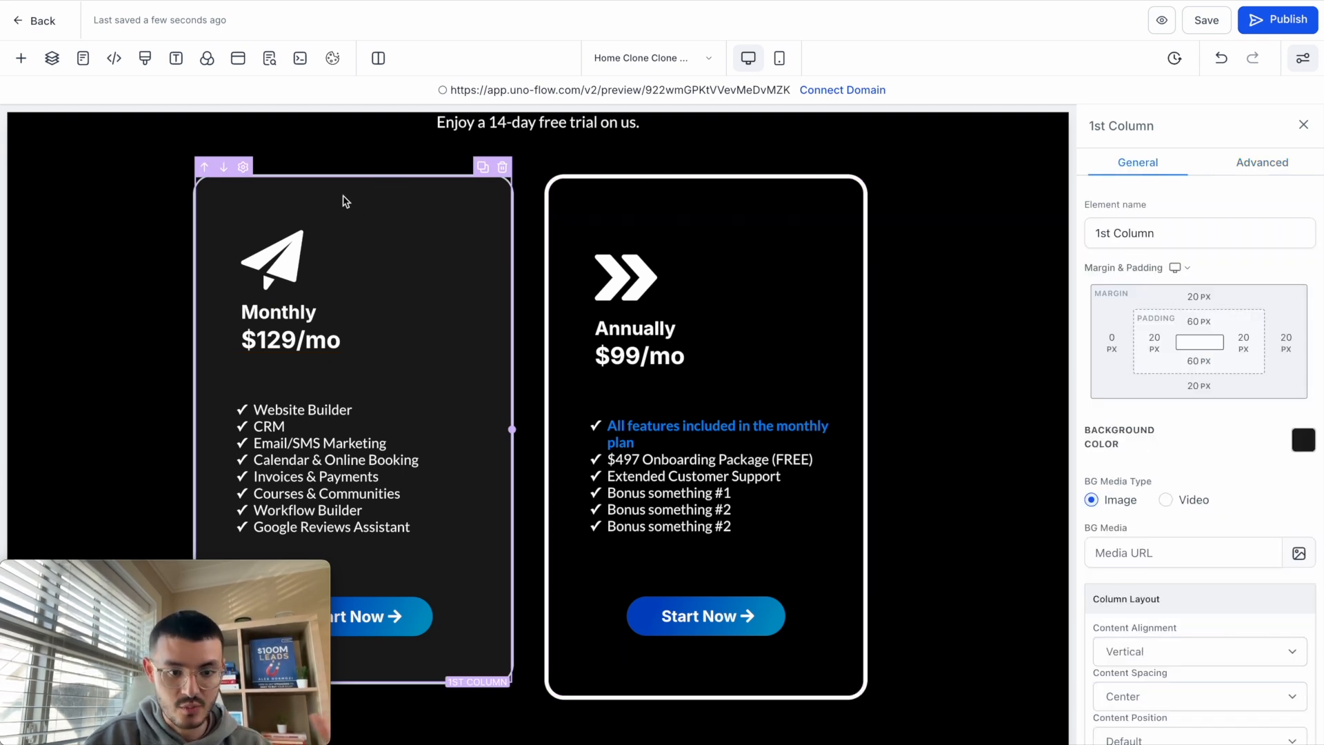
left_click(1261, 162)
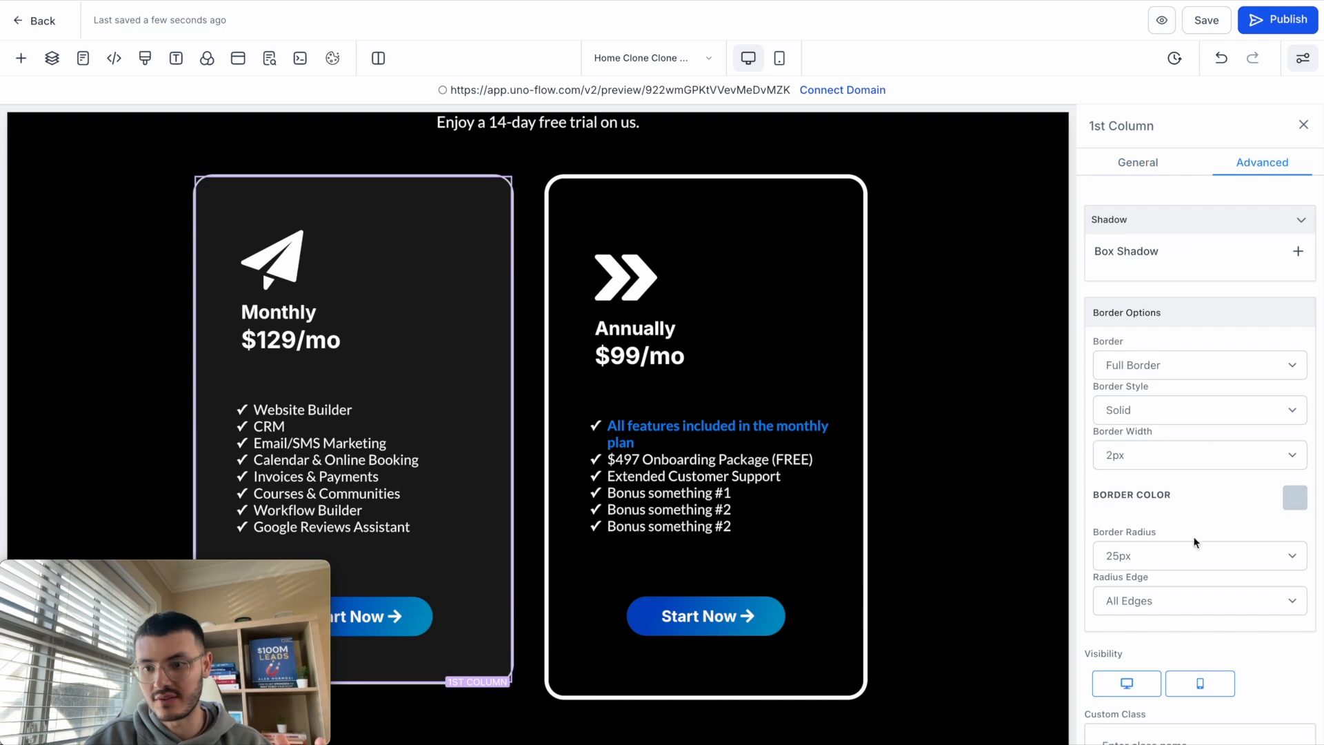
scroll("down", 3)
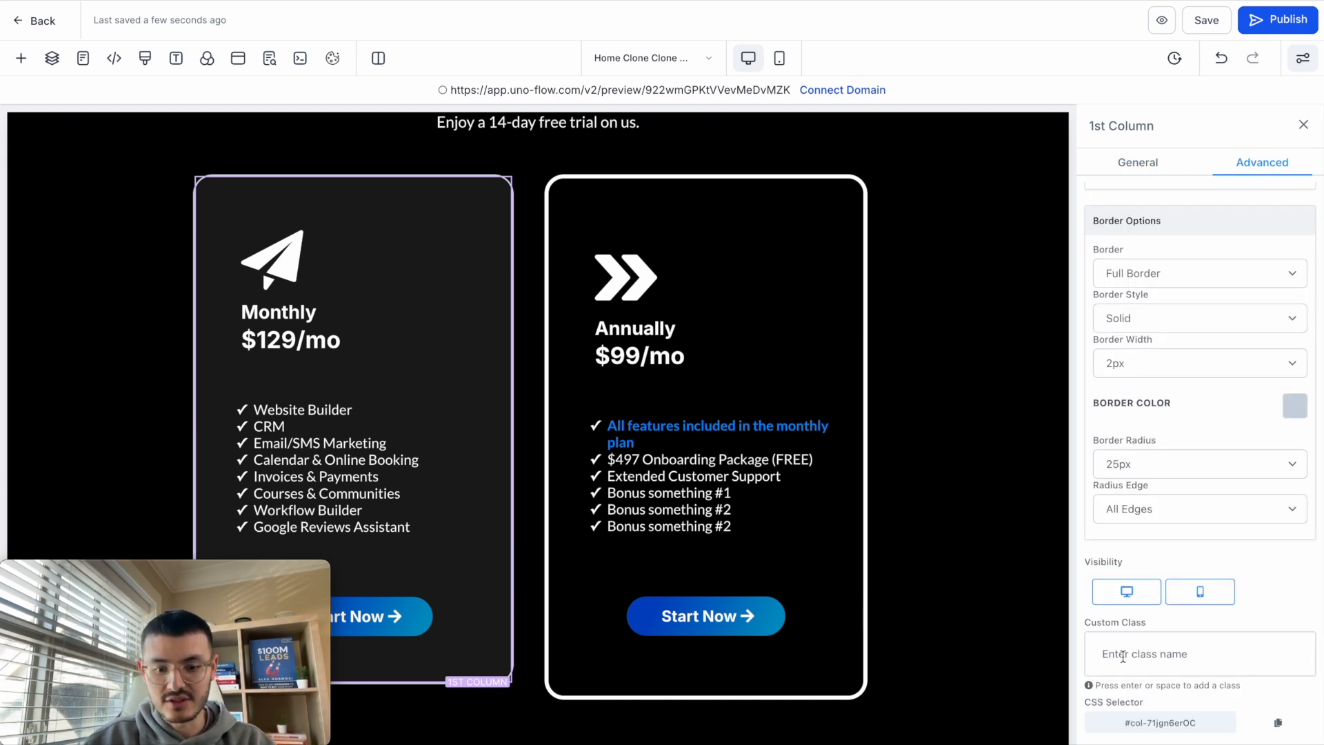
type("glow-gradient-child")
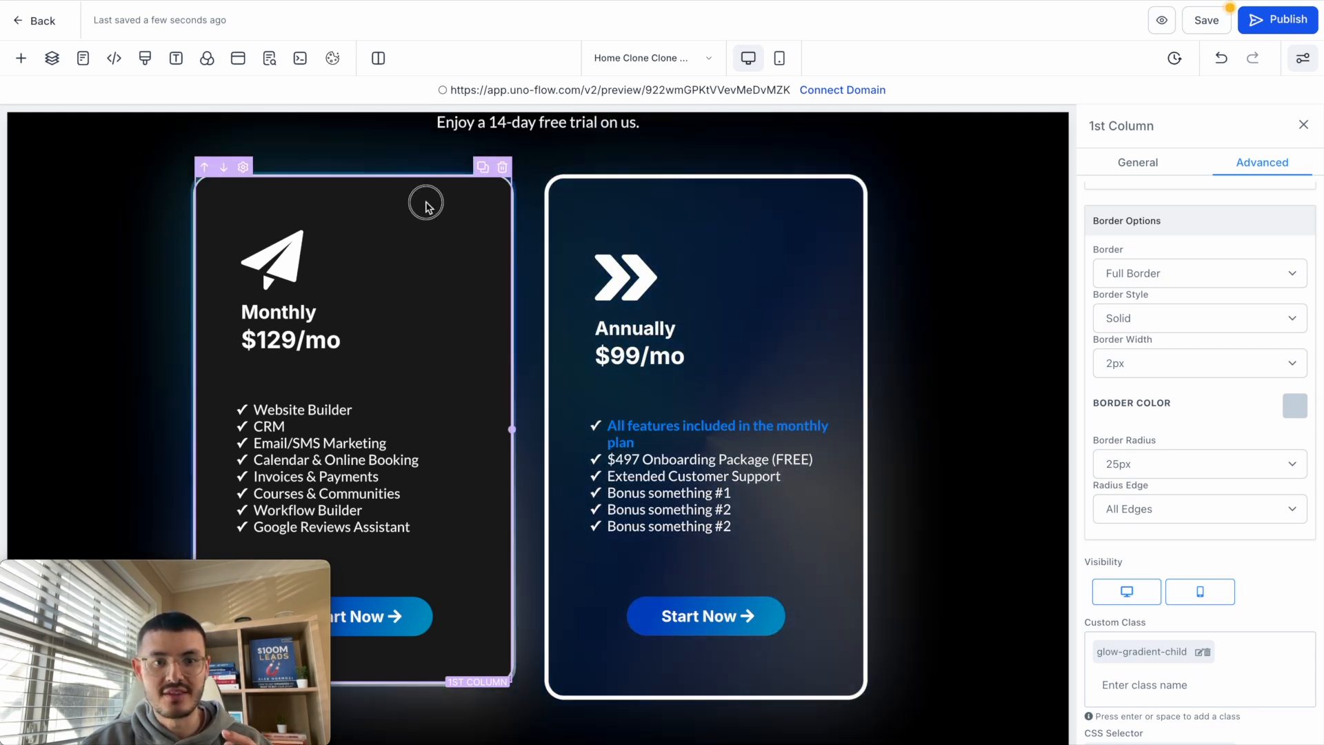
Adjust the Monthly card column's border colour and set its background to the overlay colour.
left_click(1293, 405)
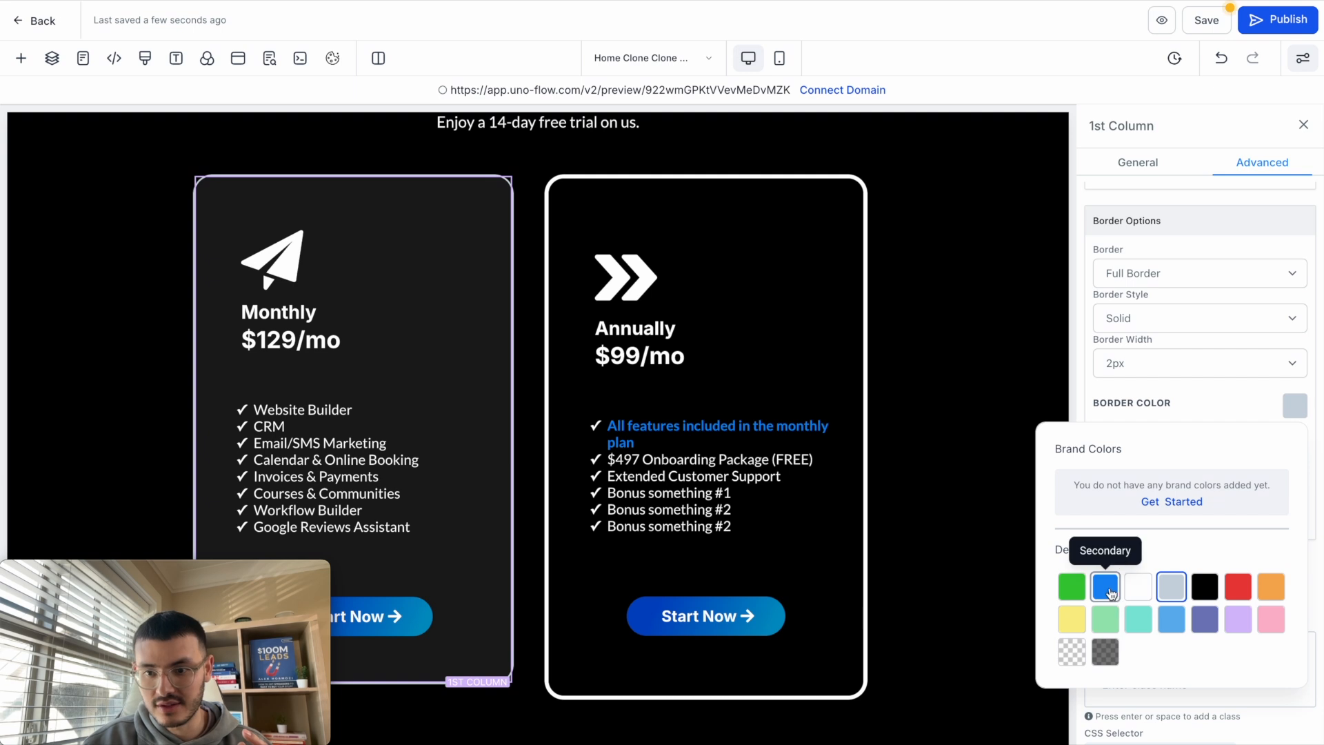
left_click(1137, 162)
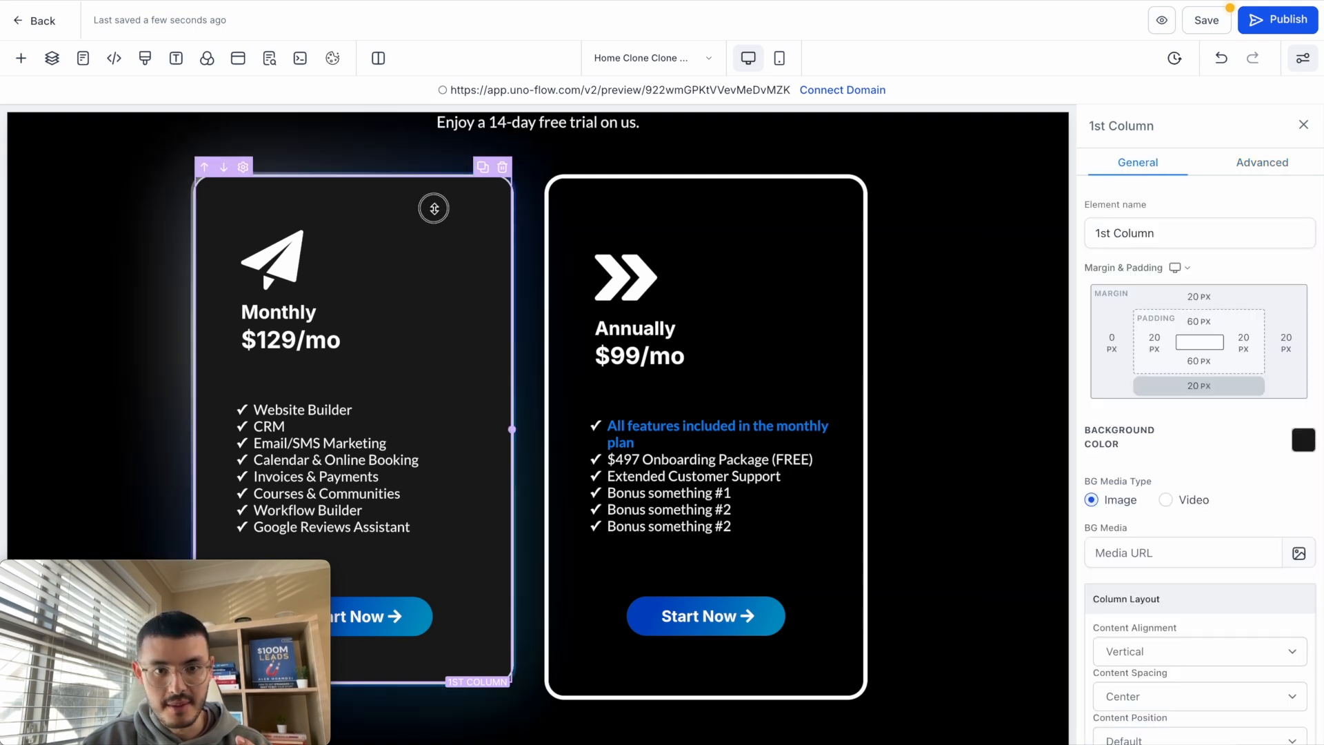
left_click(1302, 439)
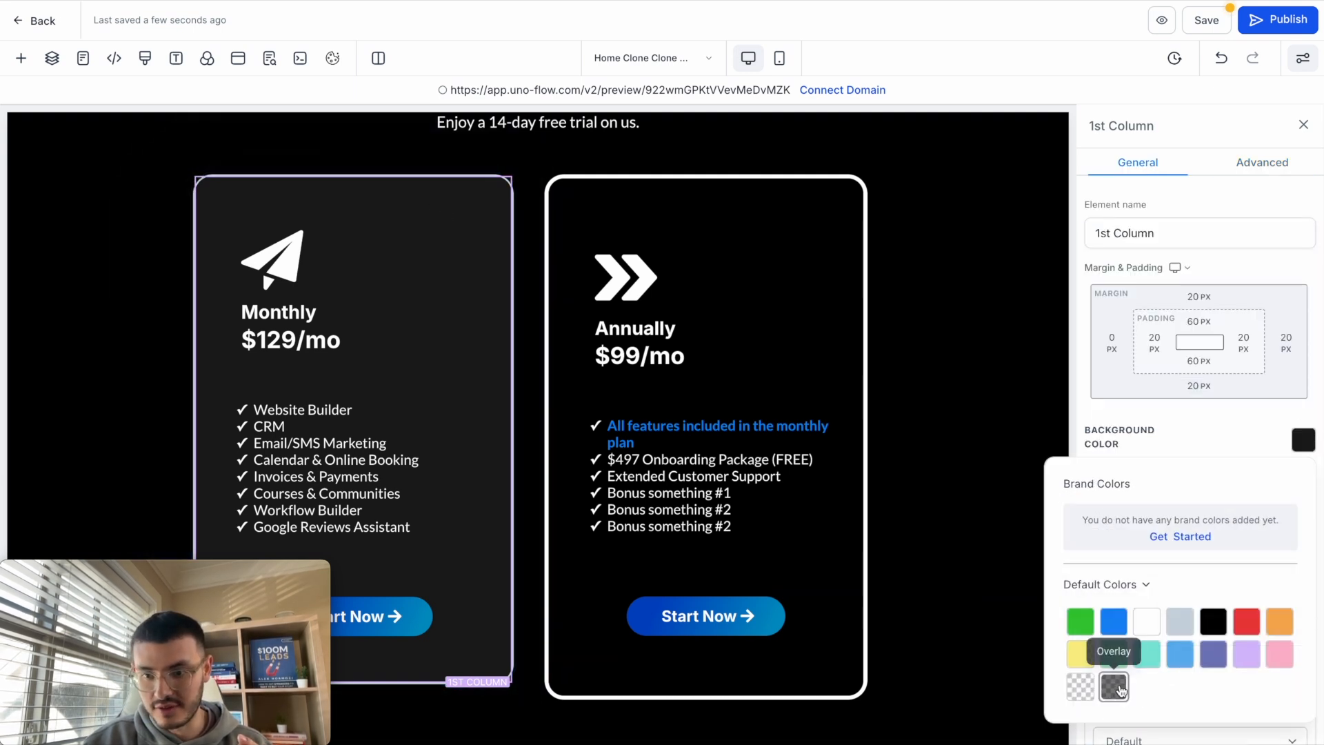
left_click(1113, 685)
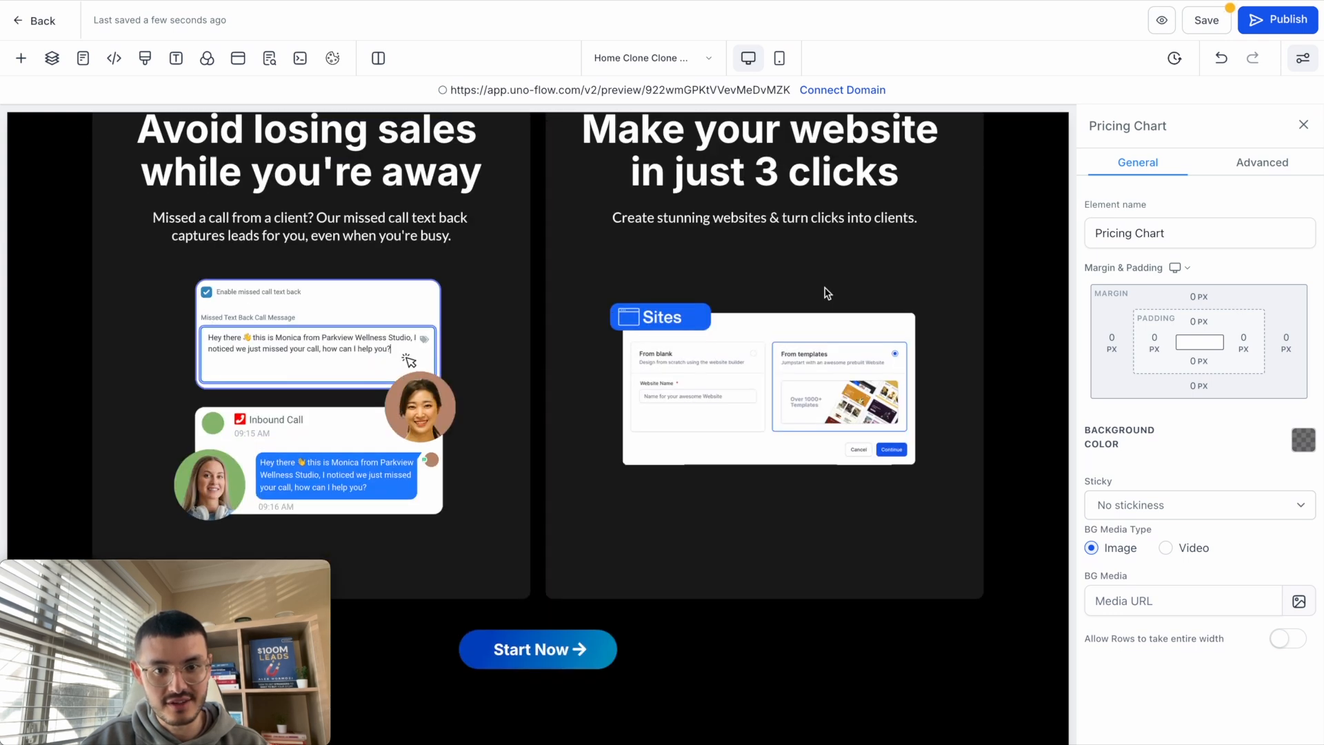
Give the Create Invoices feature tile the custom class glow-gradient-child.
scroll("down", 3)
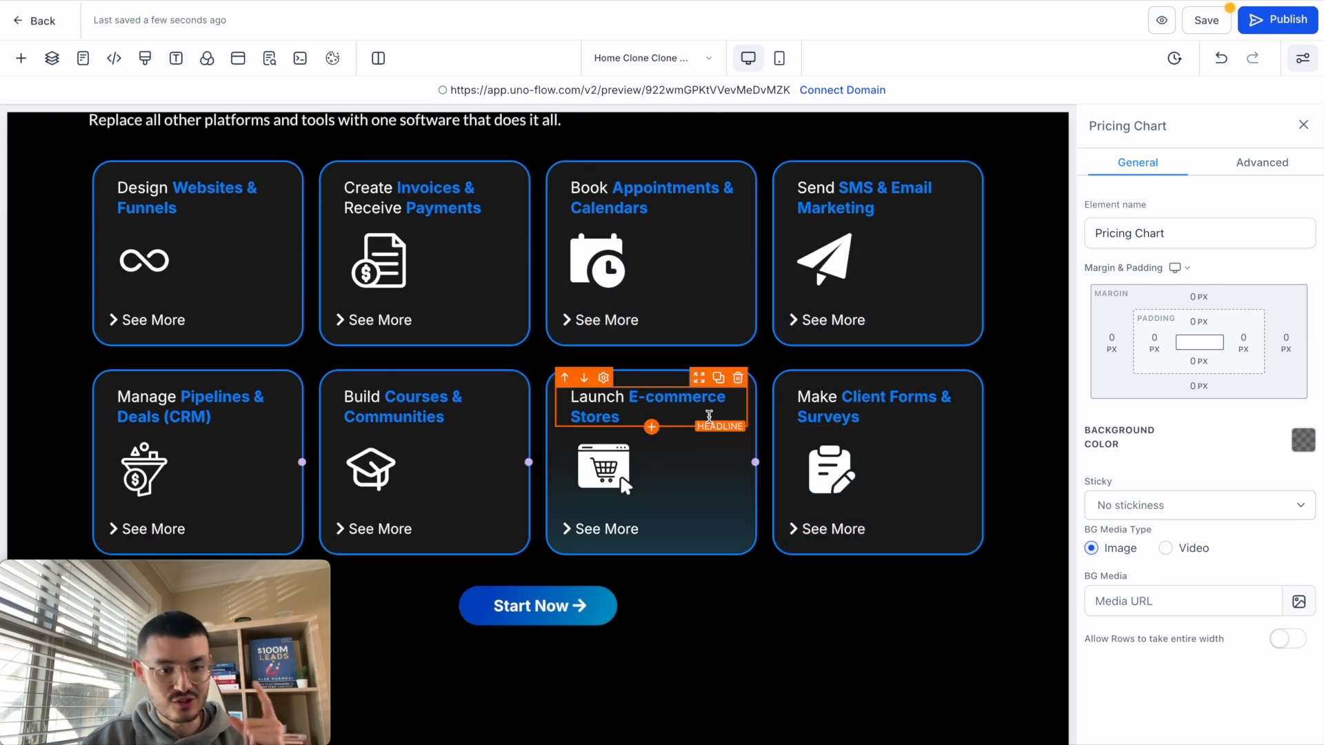
left_click(422, 253)
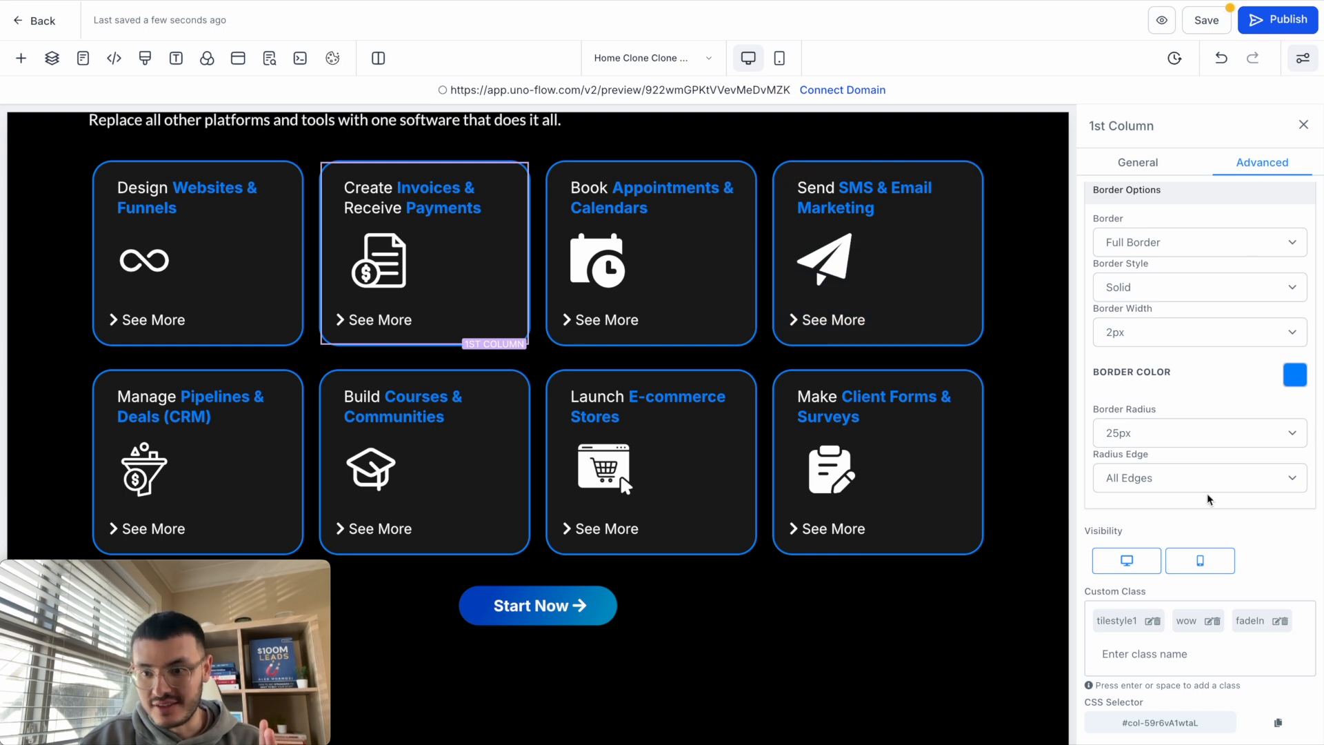
type("glow-gradient-child")
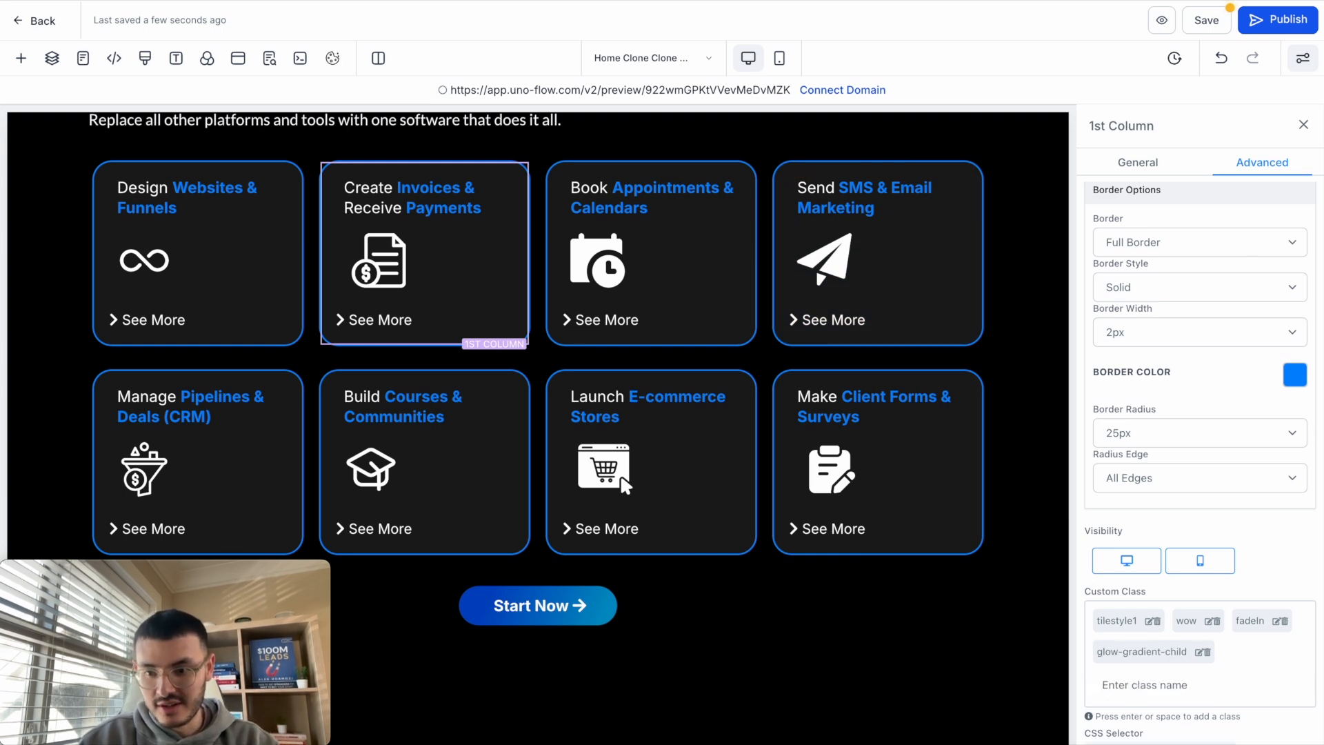
Add the glow class to the Book Appointments tile in its advanced settings.
left_click(1137, 162)
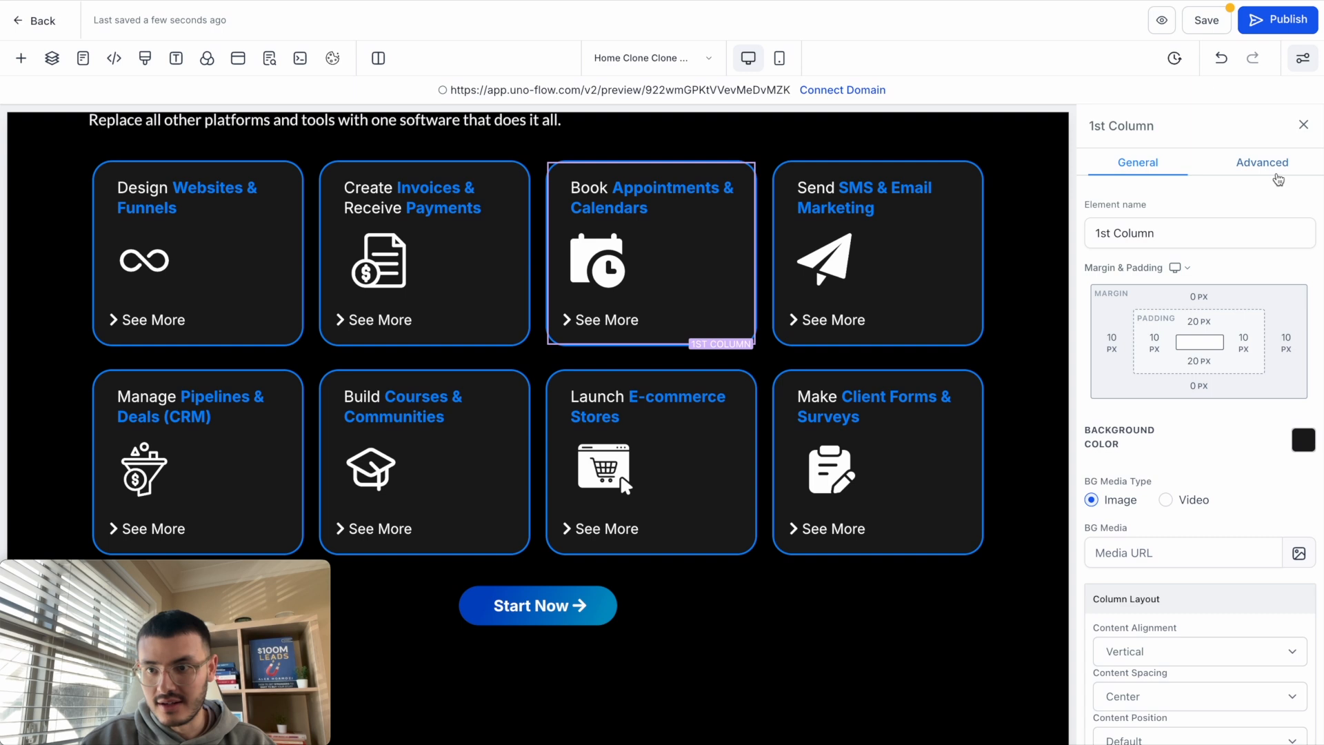
left_click(1261, 162)
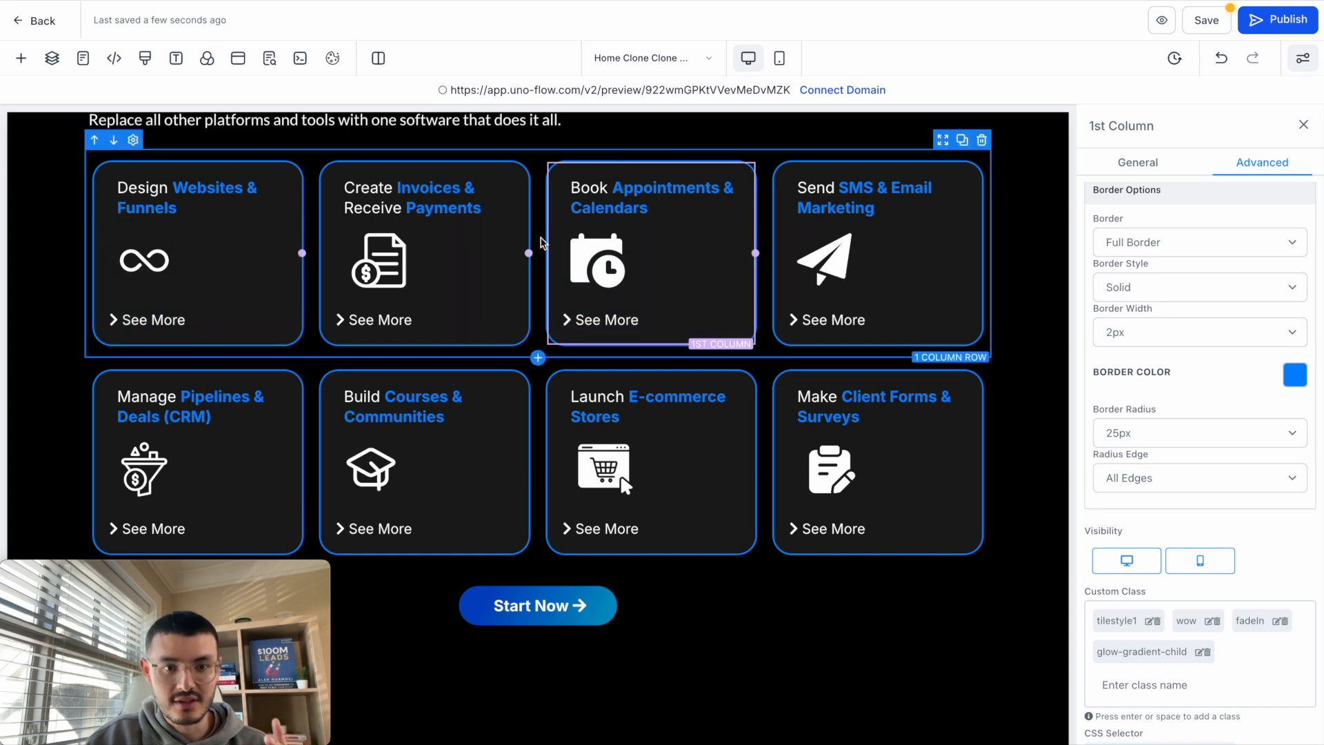
left_click(650, 198)
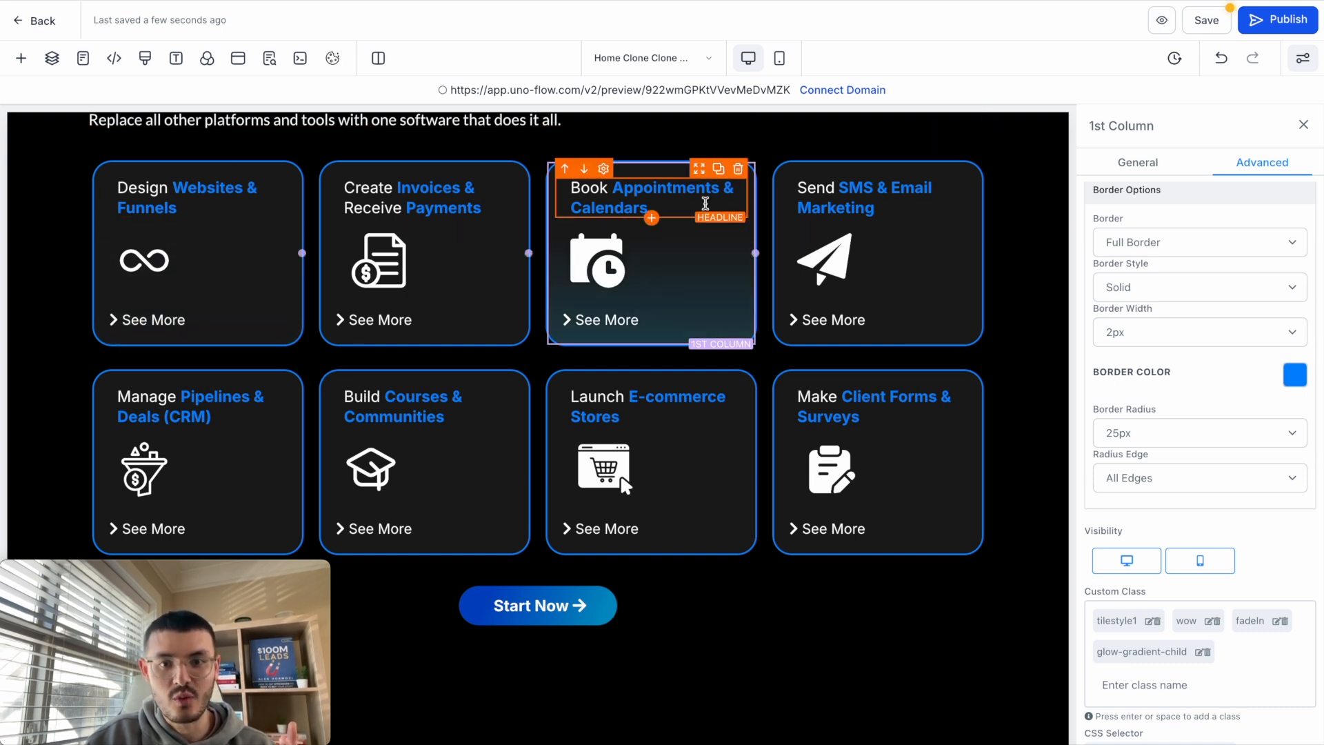
scroll("up", 3)
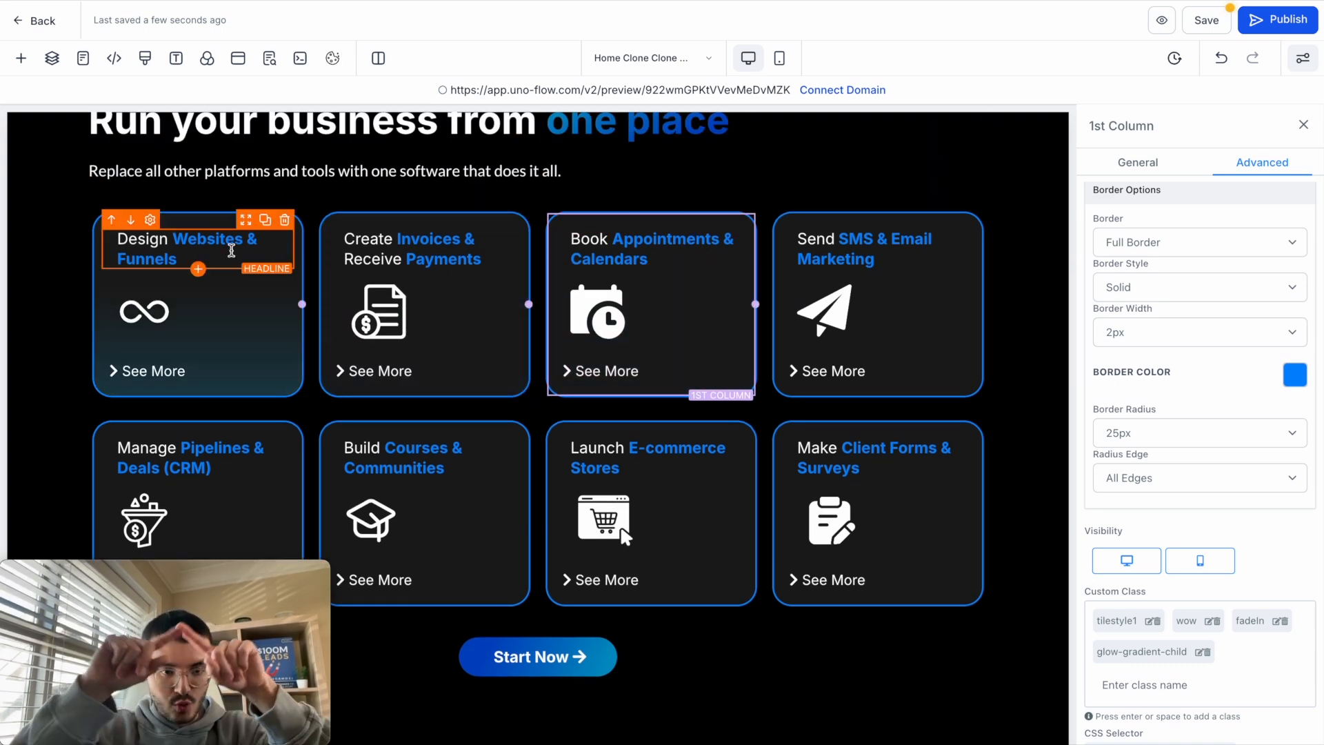
Add the glow class to the feature-tile row and save the global section changes.
left_click(1137, 163)
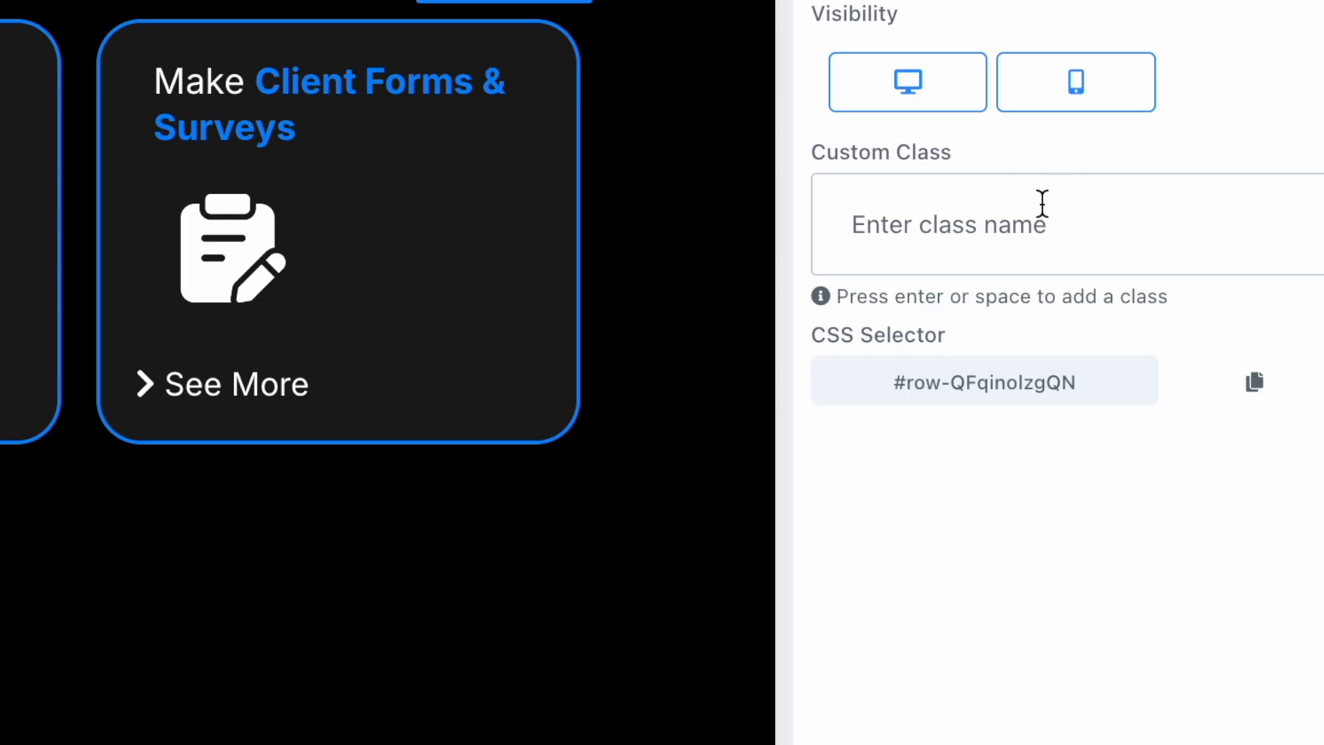
type("glow-gradient-child")
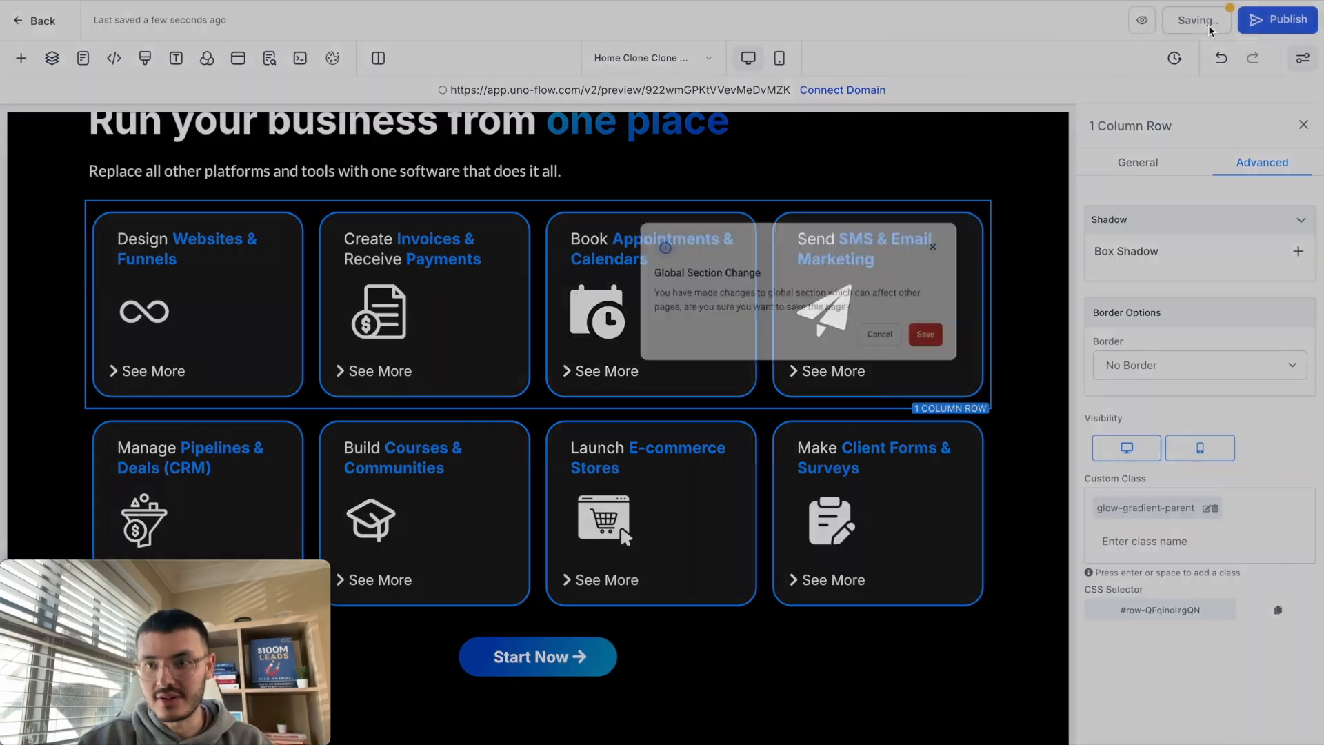
left_click(923, 333)
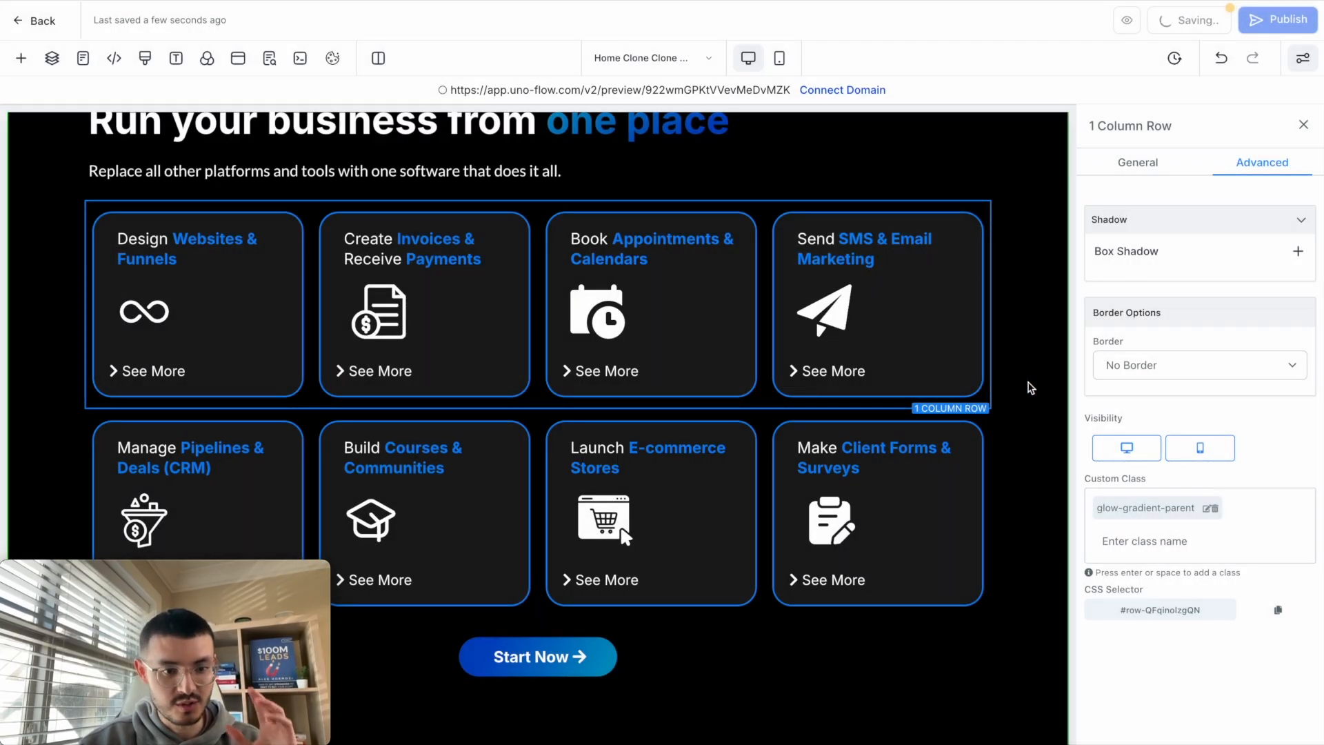
left_click(1125, 20)
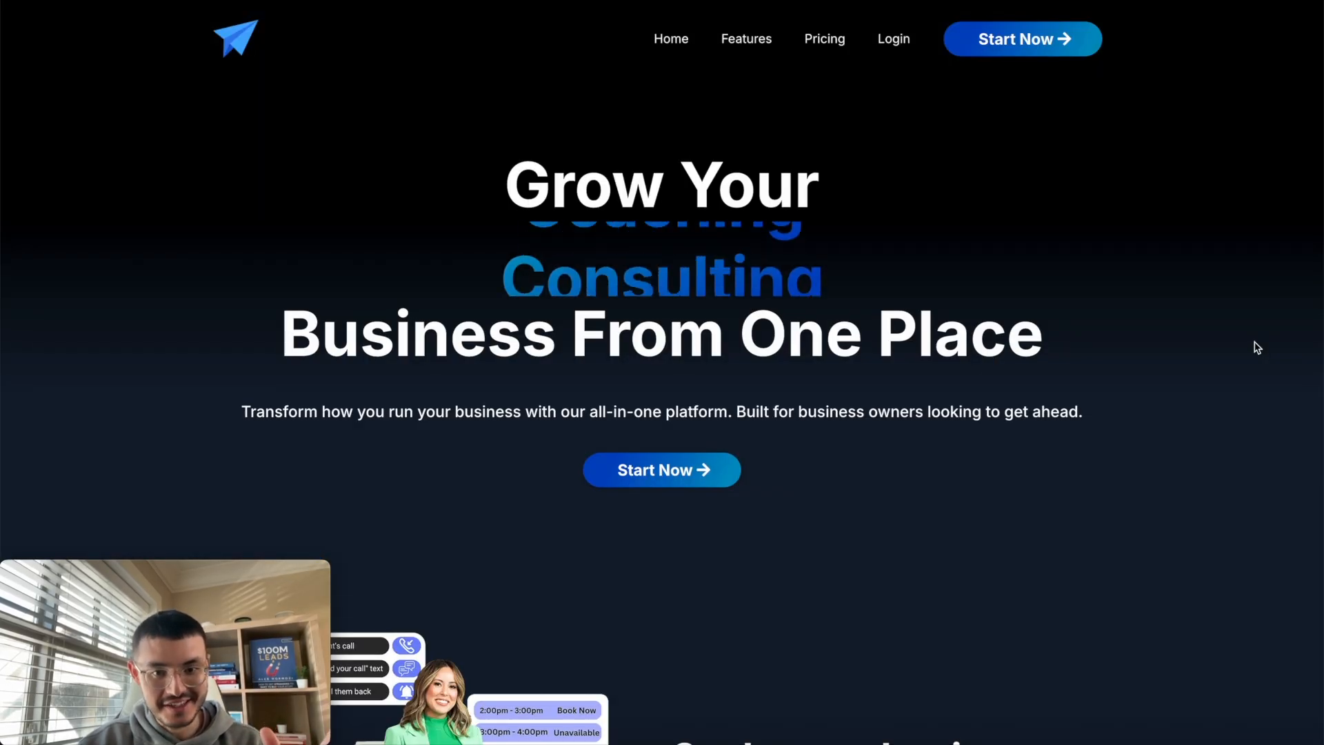
Scroll the live site to check the feature tiles and Monthly pricing card glow on hover.
scroll("down", 3)
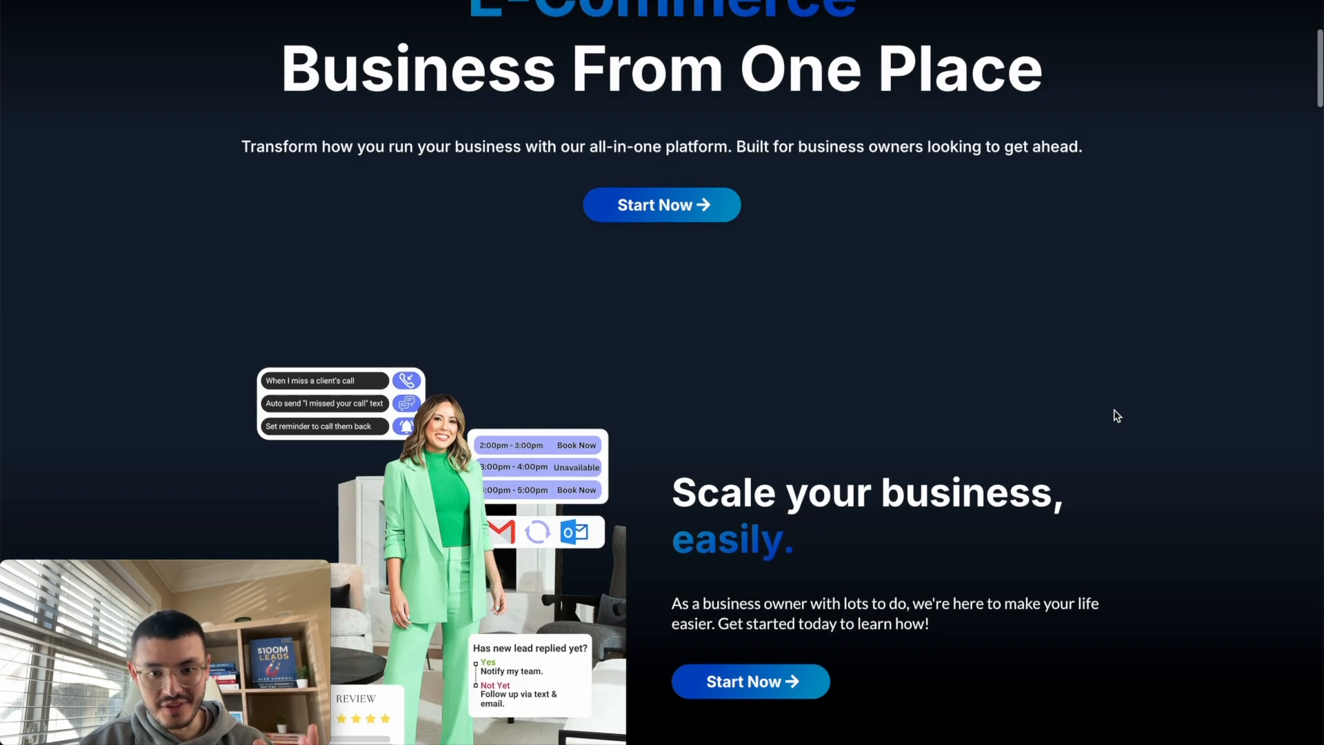
scroll("down", 3)
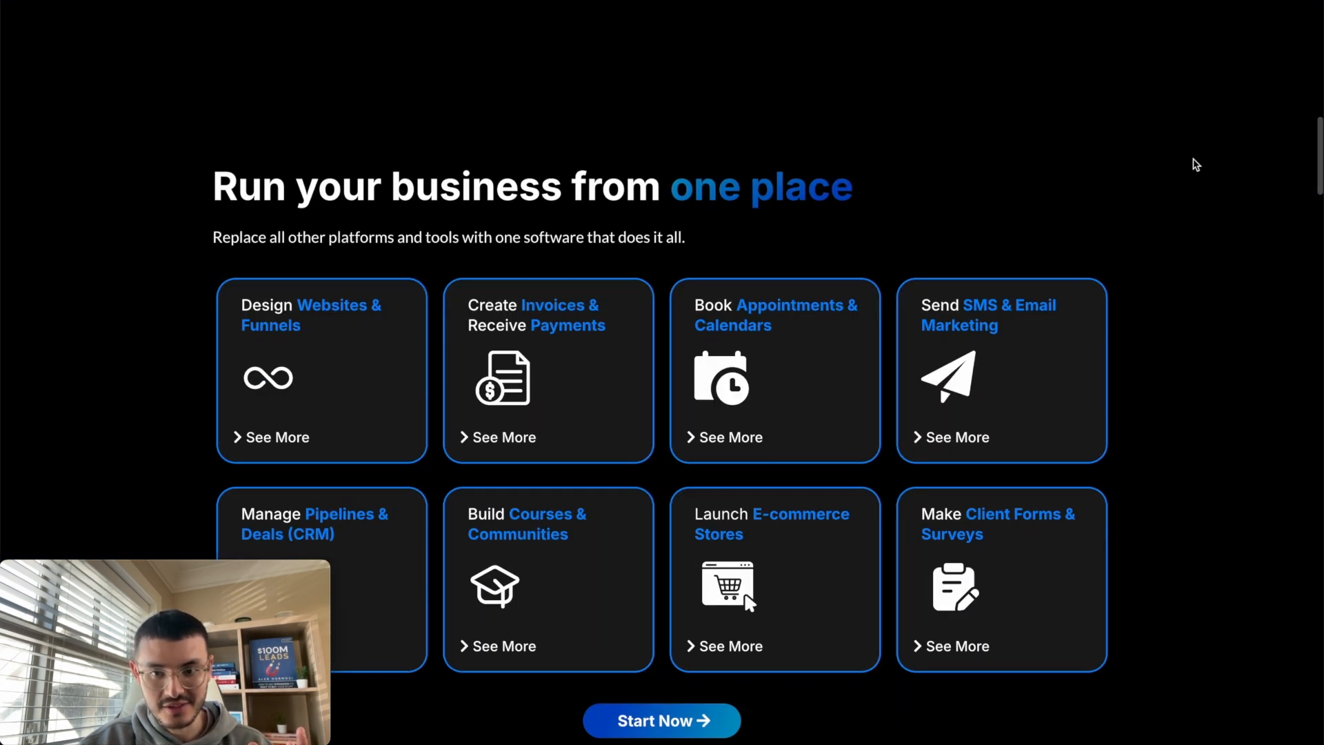
mouse_move(361, 354)
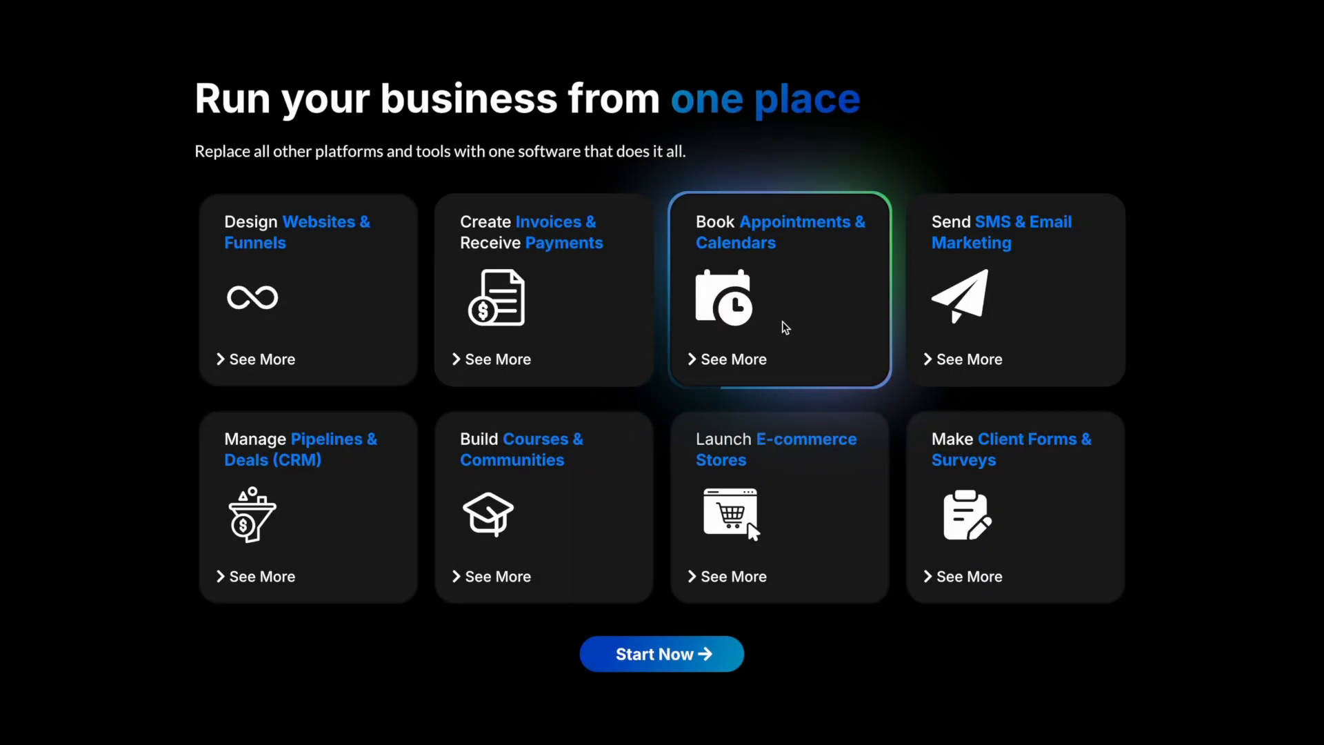
mouse_move(409, 305)
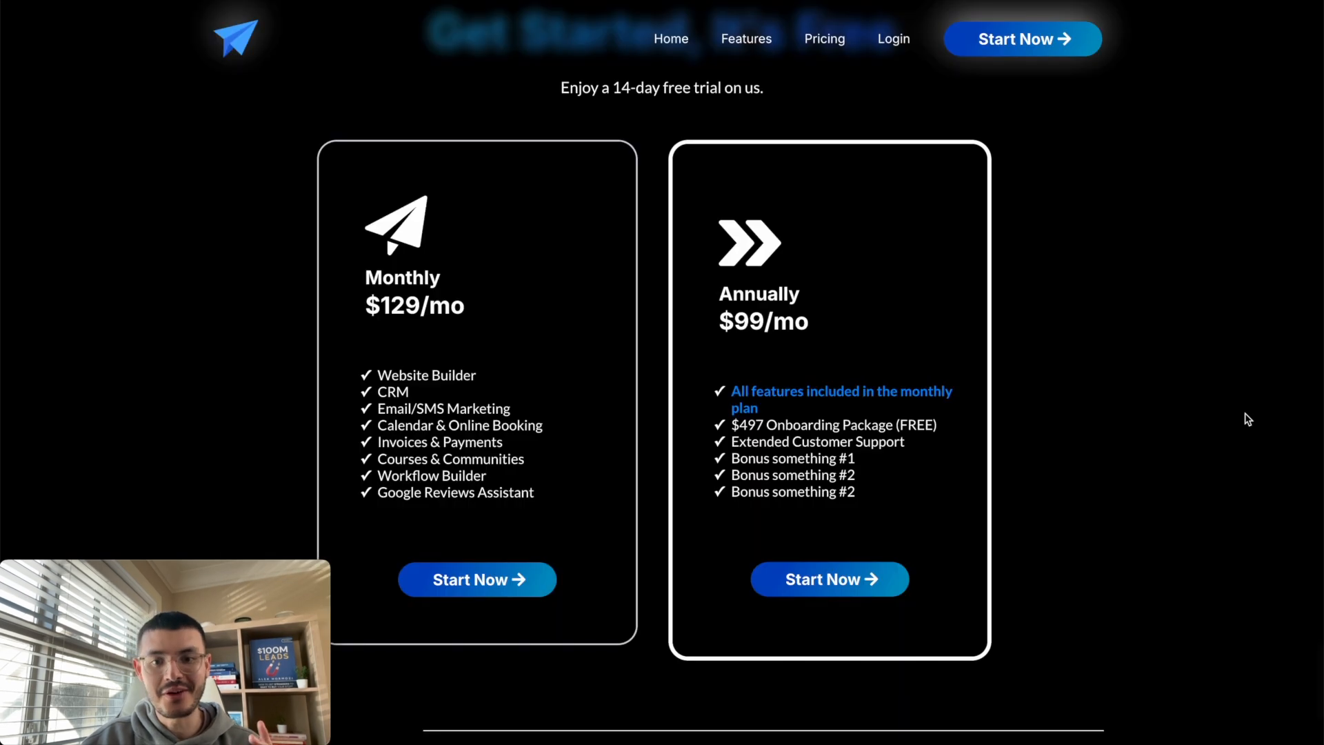
mouse_move(515, 304)
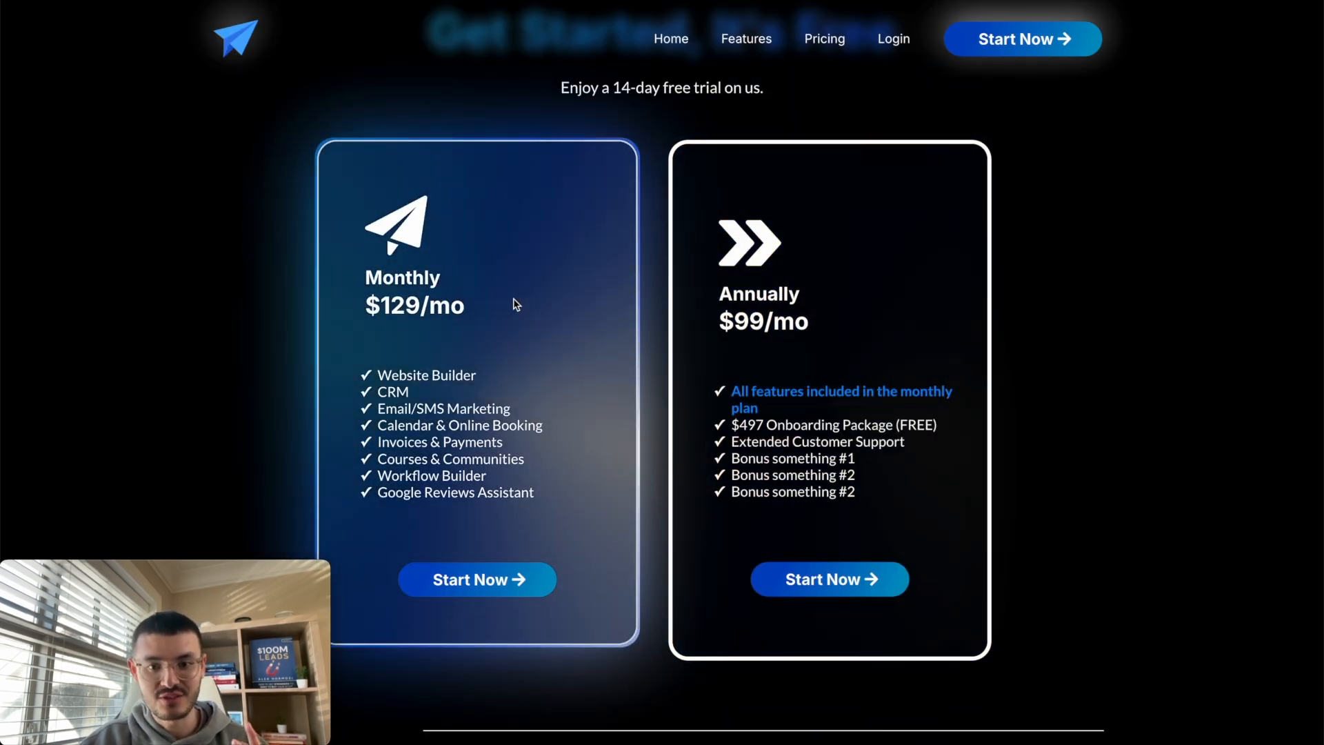
mouse_move(836, 236)
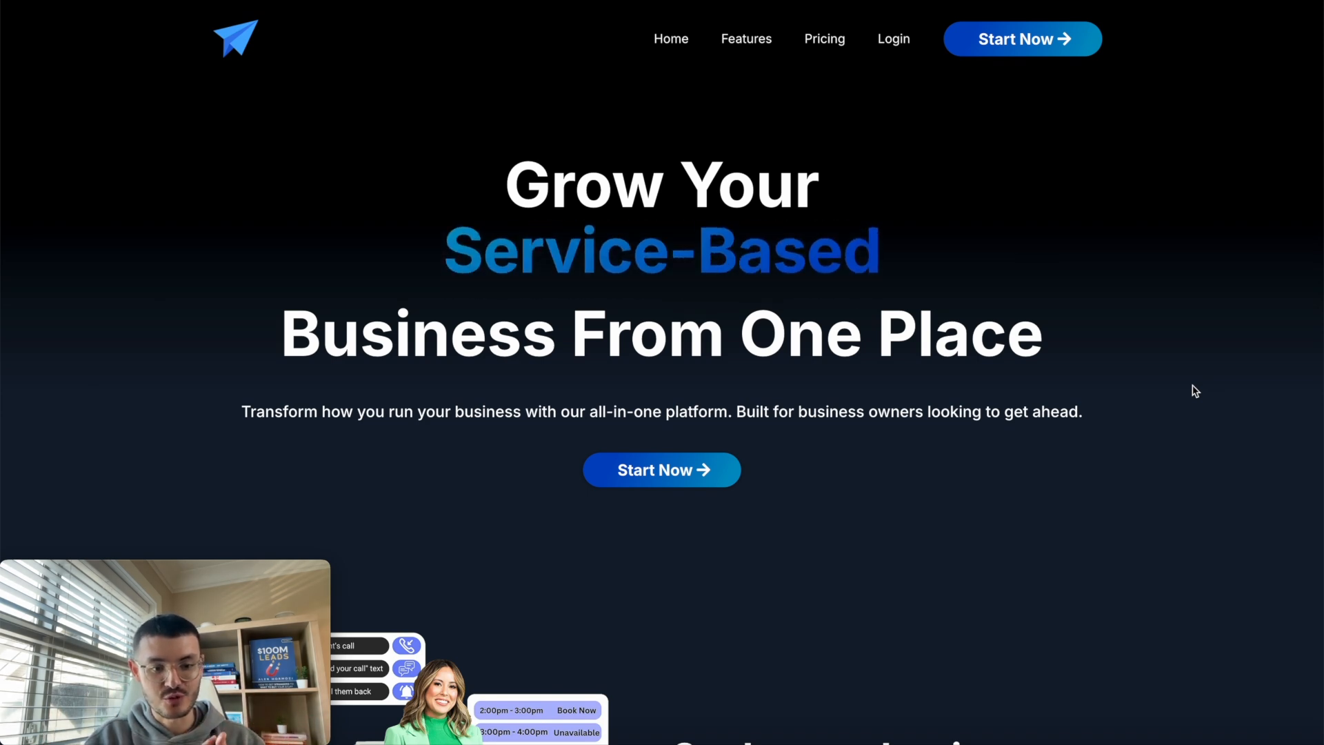
scroll("down", 3)
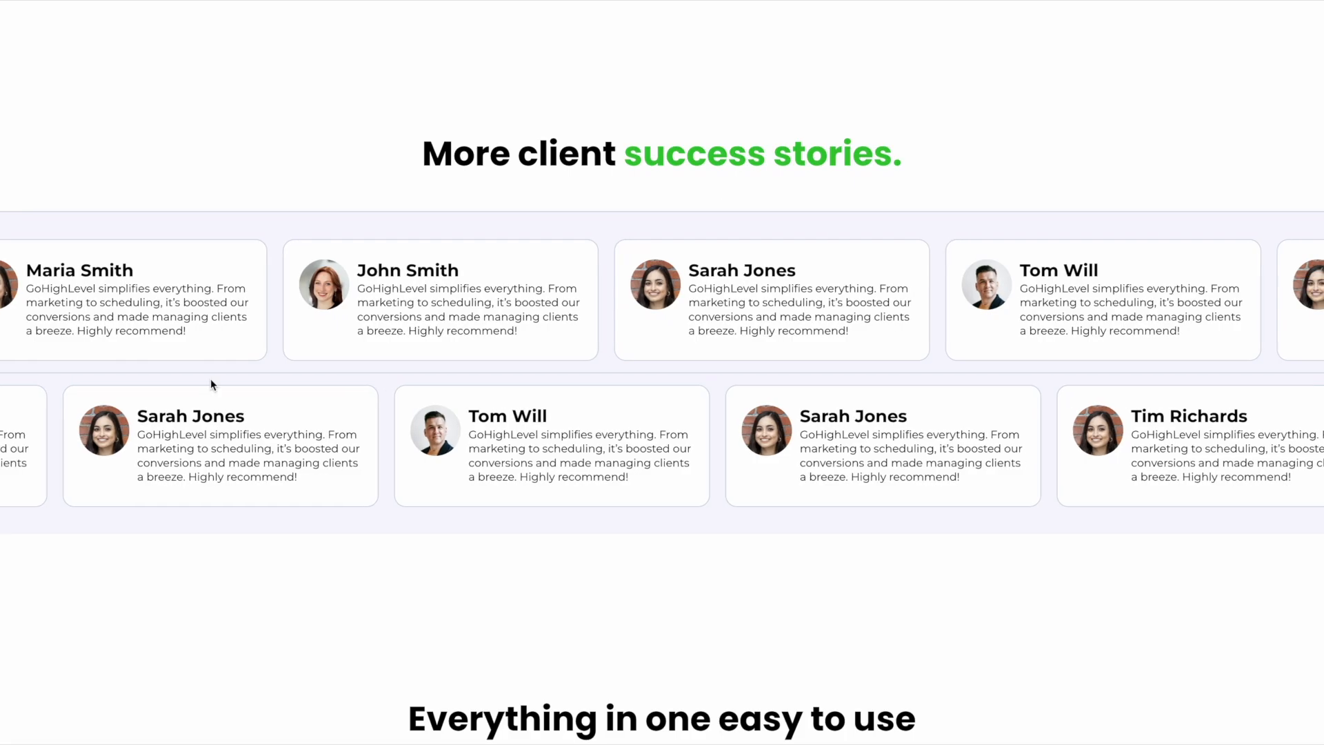